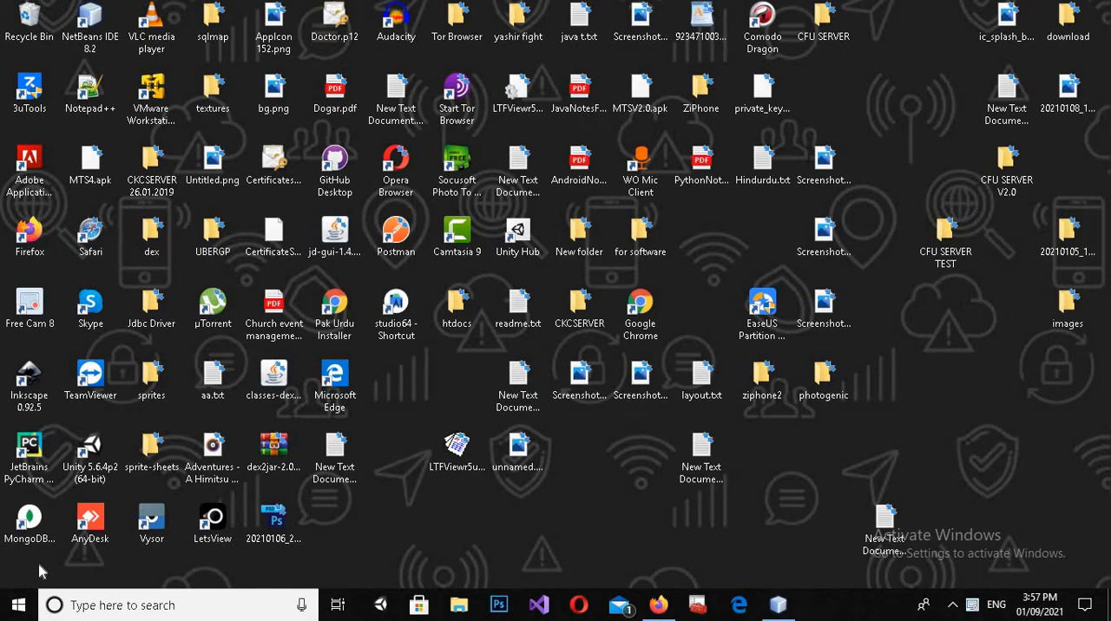
{"action": "mouse_move", "coordinate": [777, 605]}
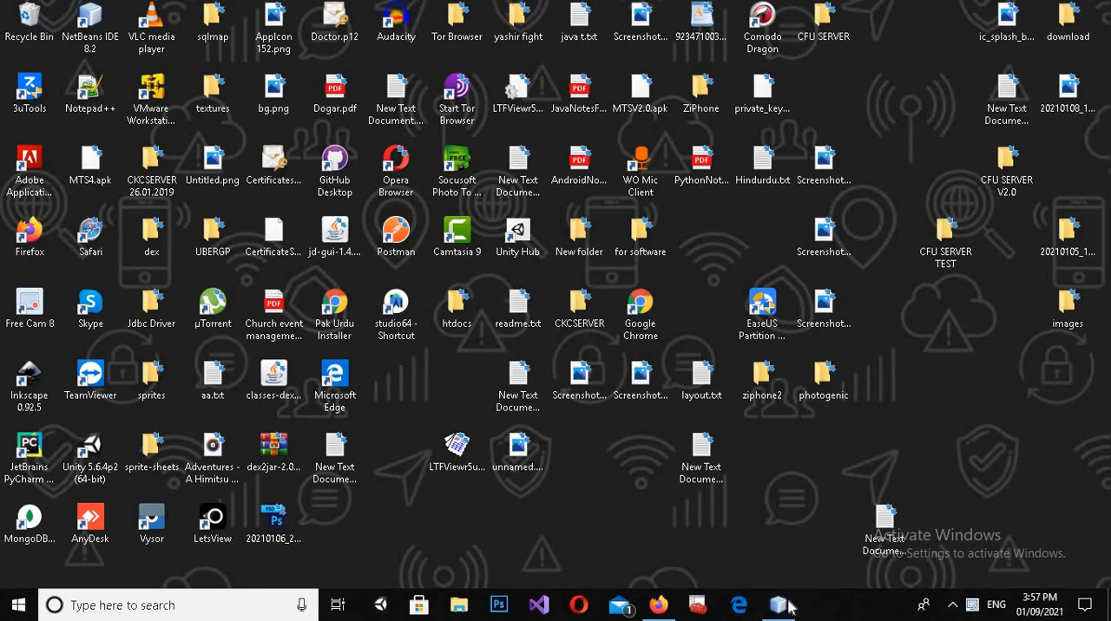
Create Java Application project 'JlistDemo', replacing the default name, with Create Main Class unchecked
{"action": "left_click", "coordinate": [776, 605]}
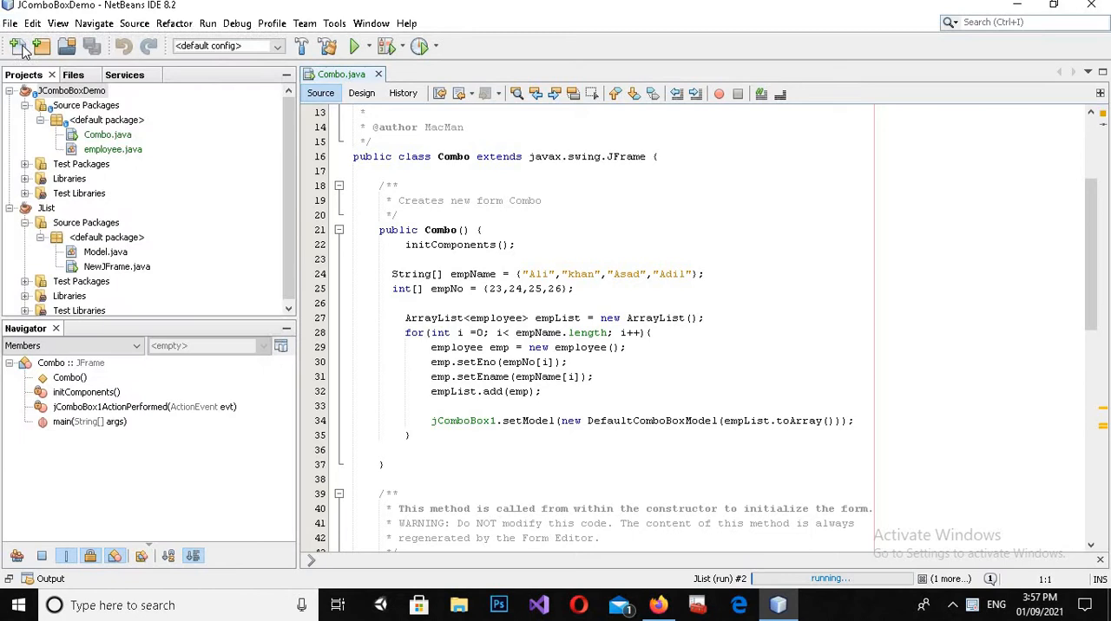
{"action": "left_click", "coordinate": [19, 46]}
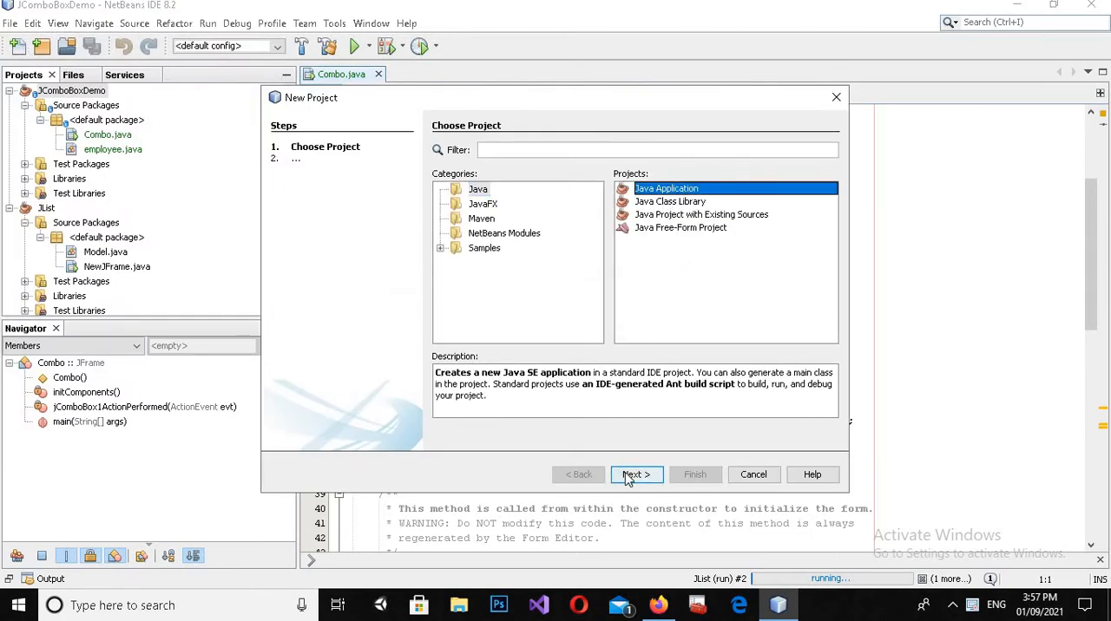
{"action": "left_click", "coordinate": [636, 475]}
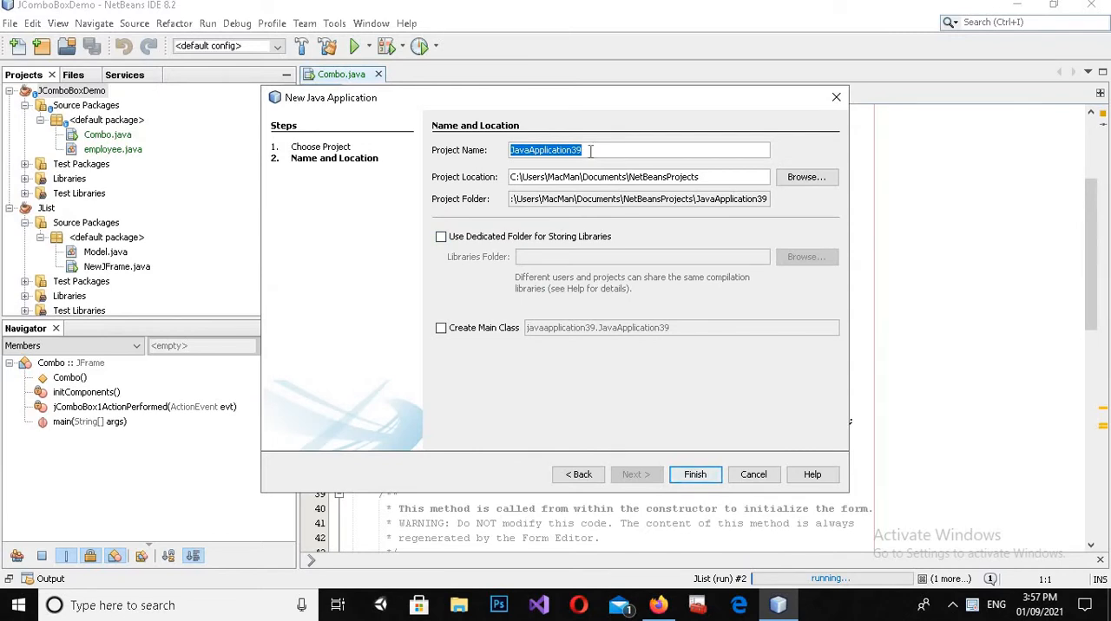
{"action": "key", "text": "Delete"}
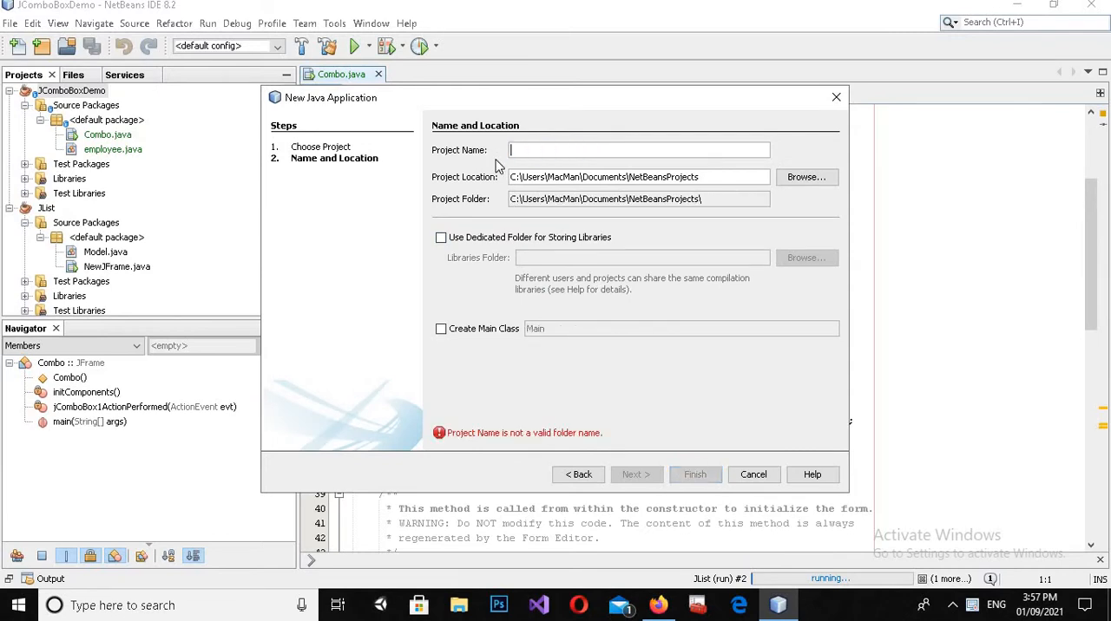
{"action": "type", "text": "JlistDemo"}
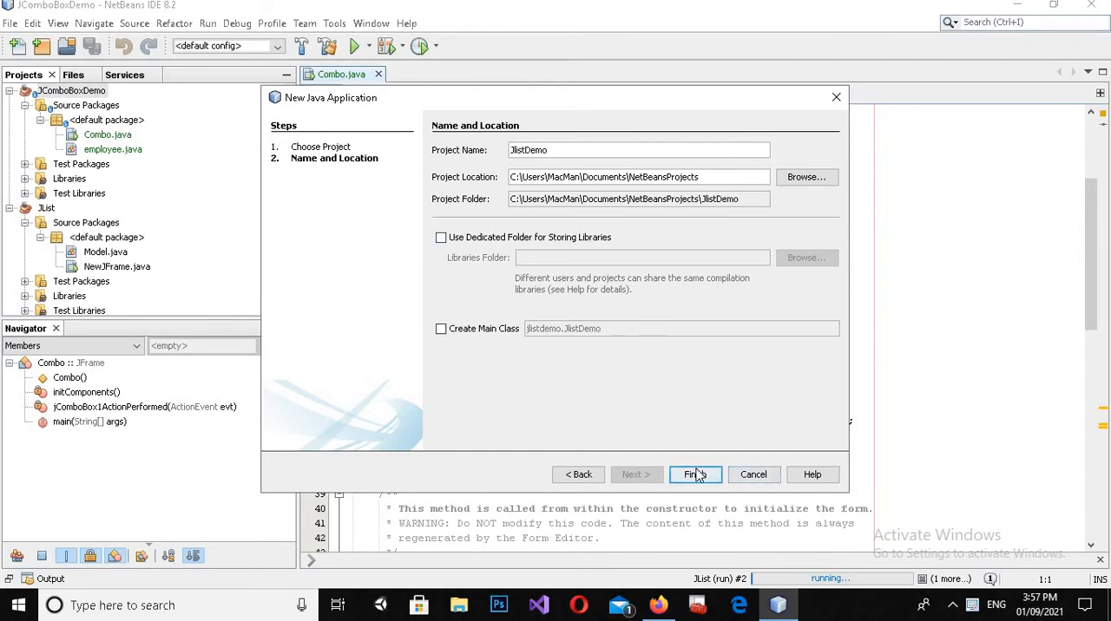
{"action": "left_click", "coordinate": [694, 475]}
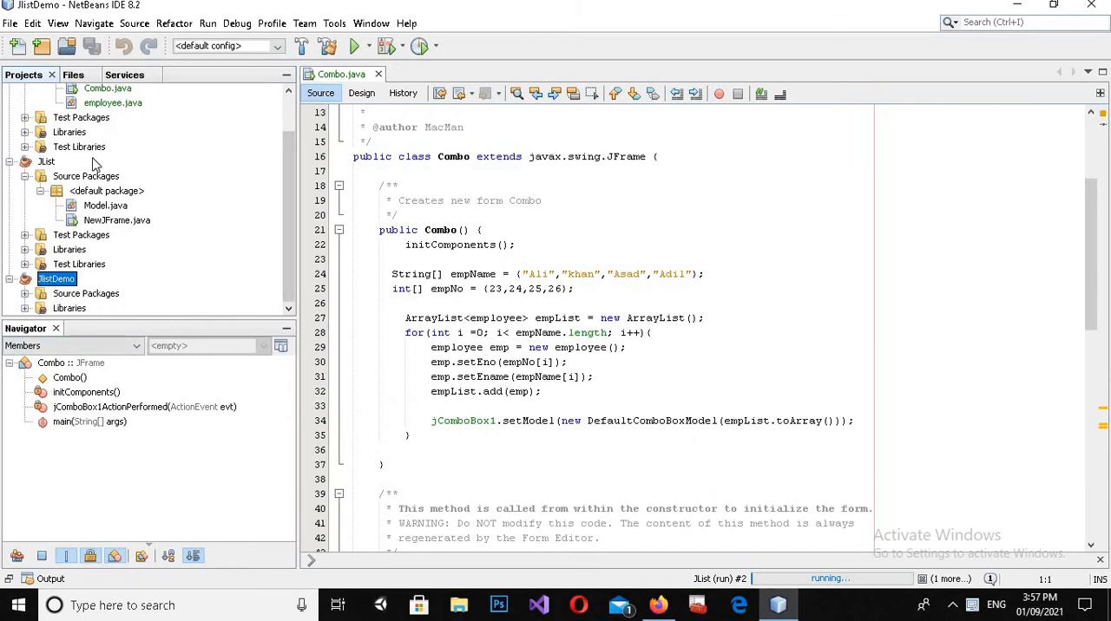
Close the old JList and JComboBoxDemo projects in the Projects panel
{"action": "left_click", "coordinate": [46, 161]}
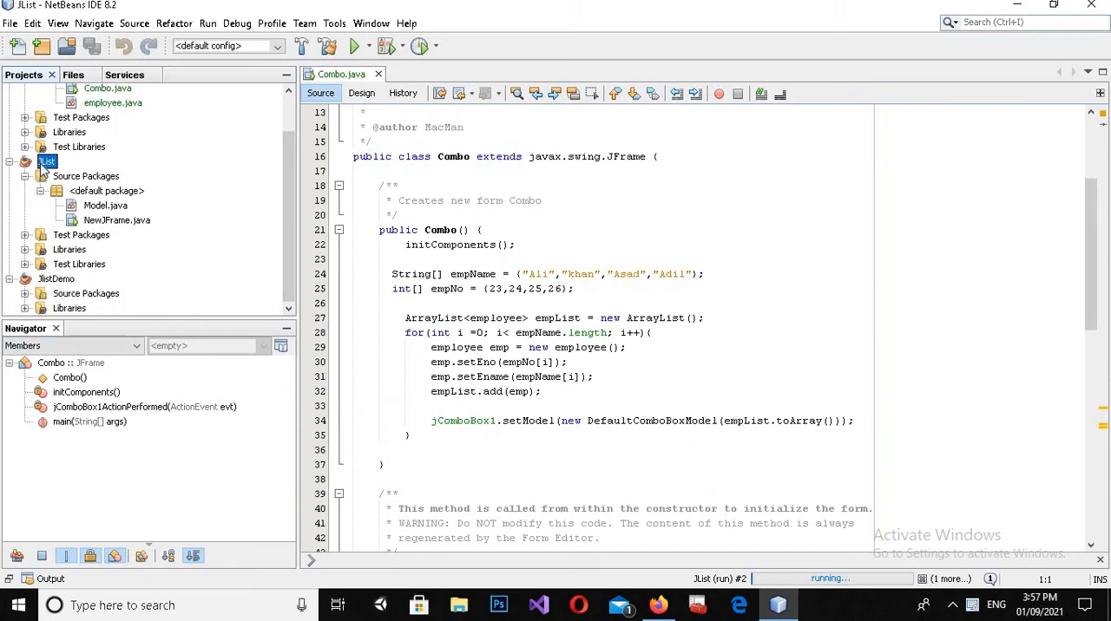
{"action": "right_click", "coordinate": [47, 161]}
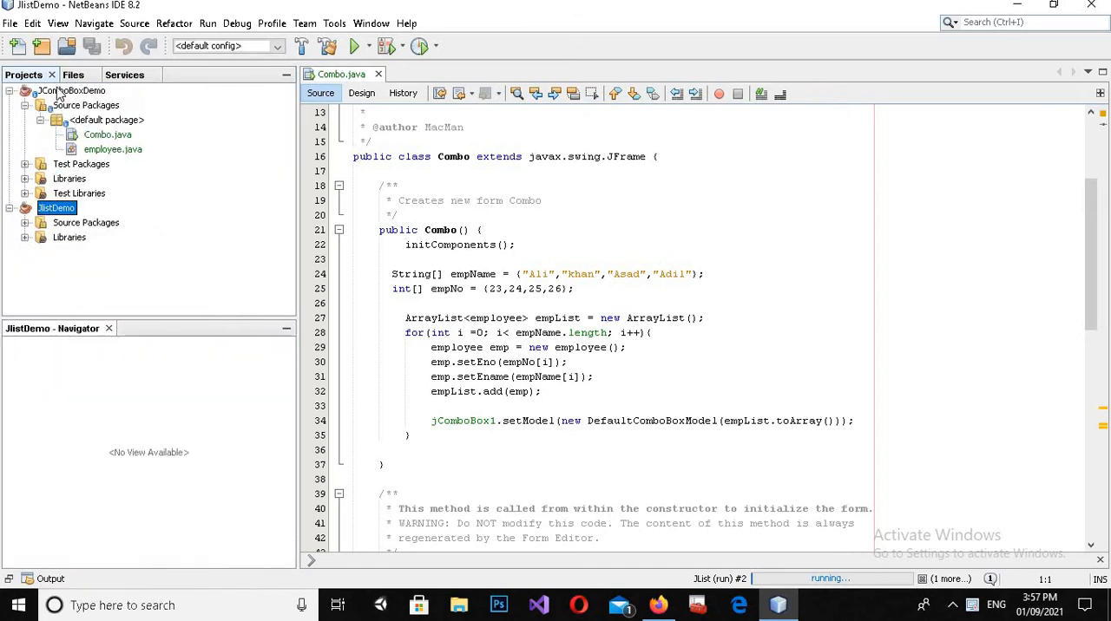
{"action": "right_click", "coordinate": [71, 90]}
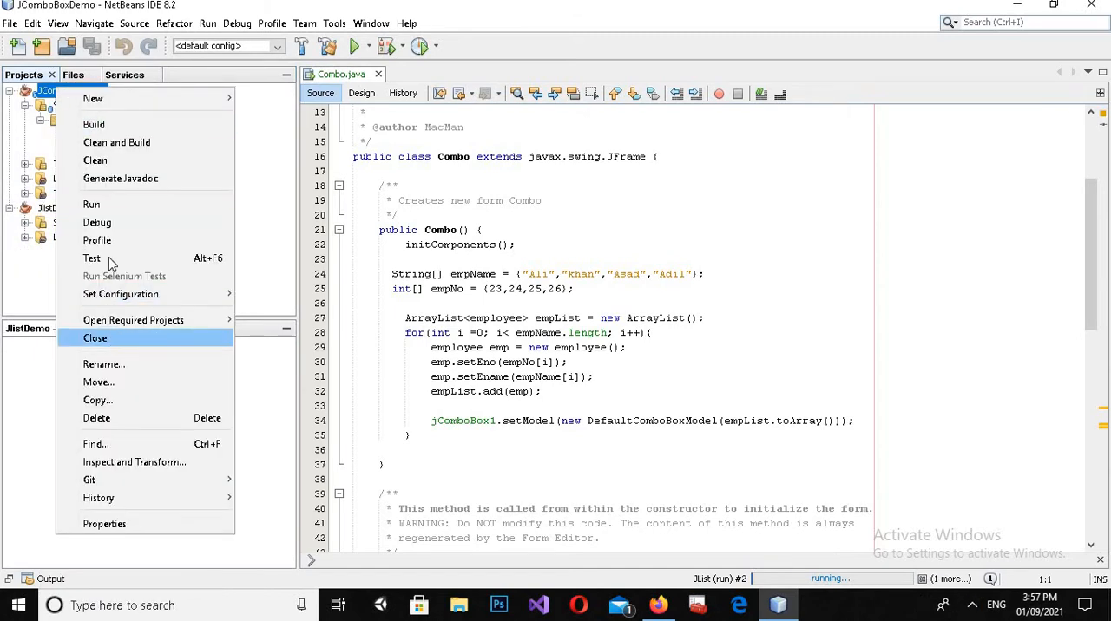
{"action": "left_click", "coordinate": [94, 337]}
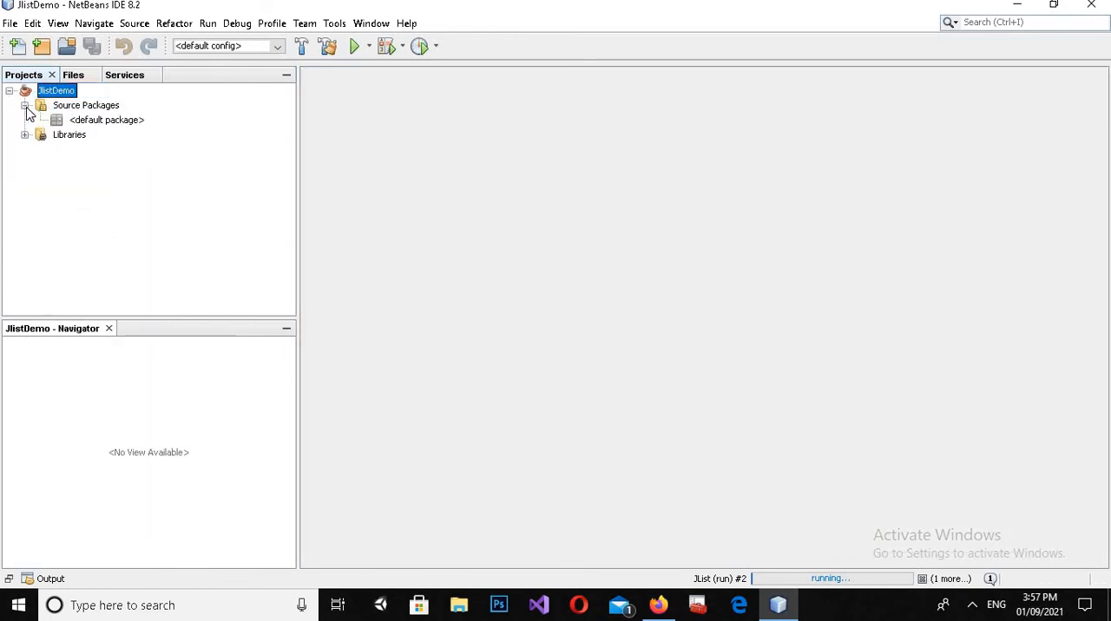
Add a JFrame Form to Source Packages, keeping the default name NewJFrame
{"action": "right_click", "coordinate": [85, 105]}
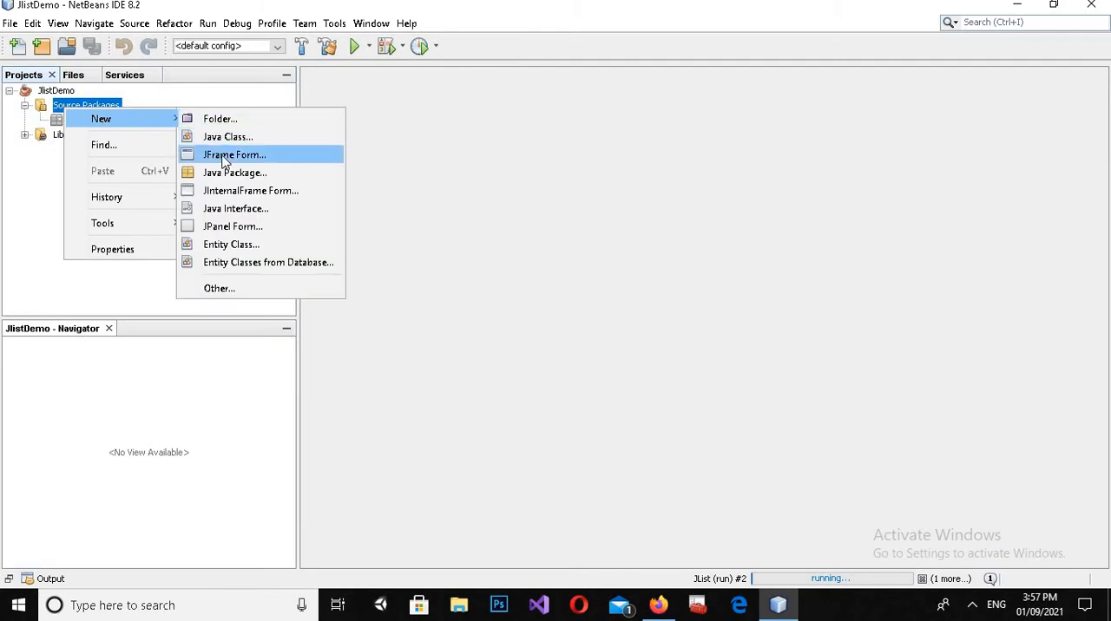
{"action": "left_click", "coordinate": [233, 155]}
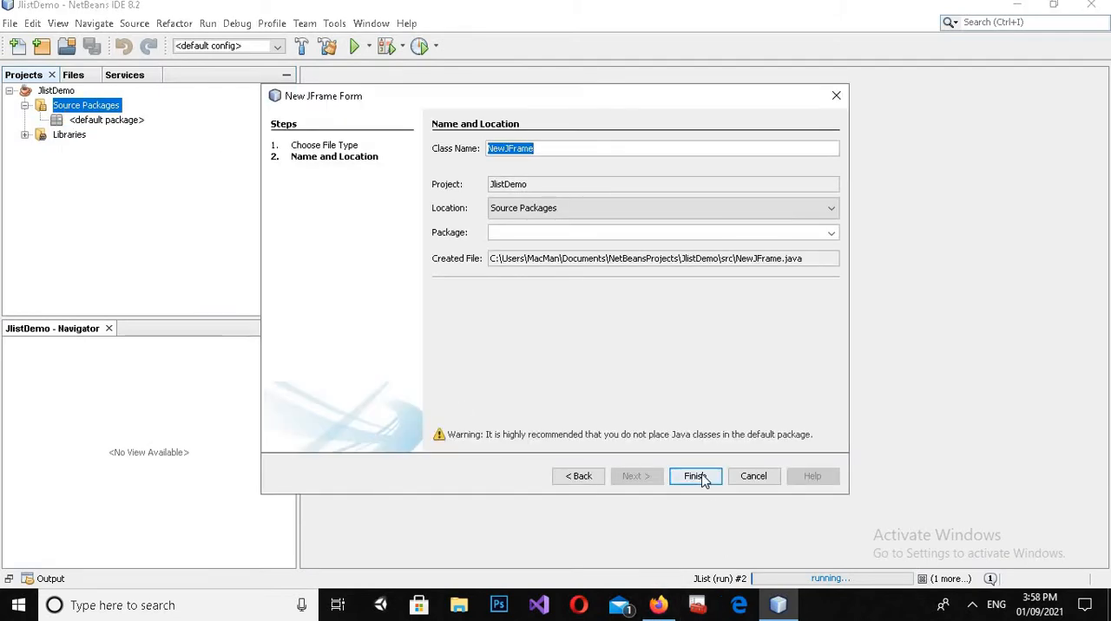
{"action": "left_click", "coordinate": [693, 476]}
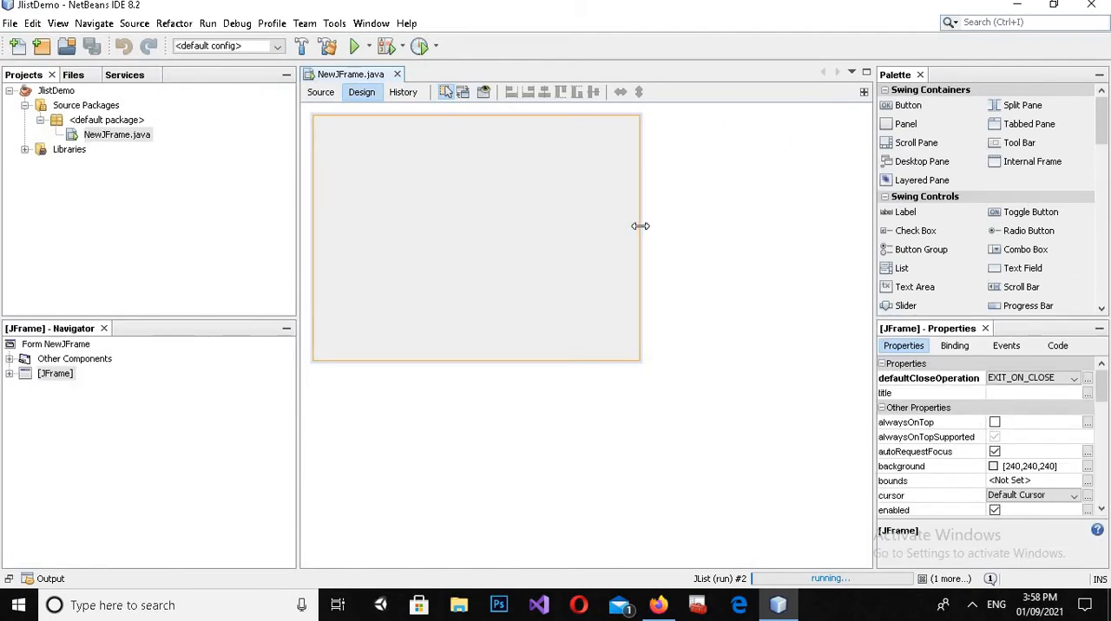
Drag the form's right edge to widen the NewJFrame design area
{"action": "left_click_drag", "start_coordinate": [639, 226], "coordinate": [820, 227]}
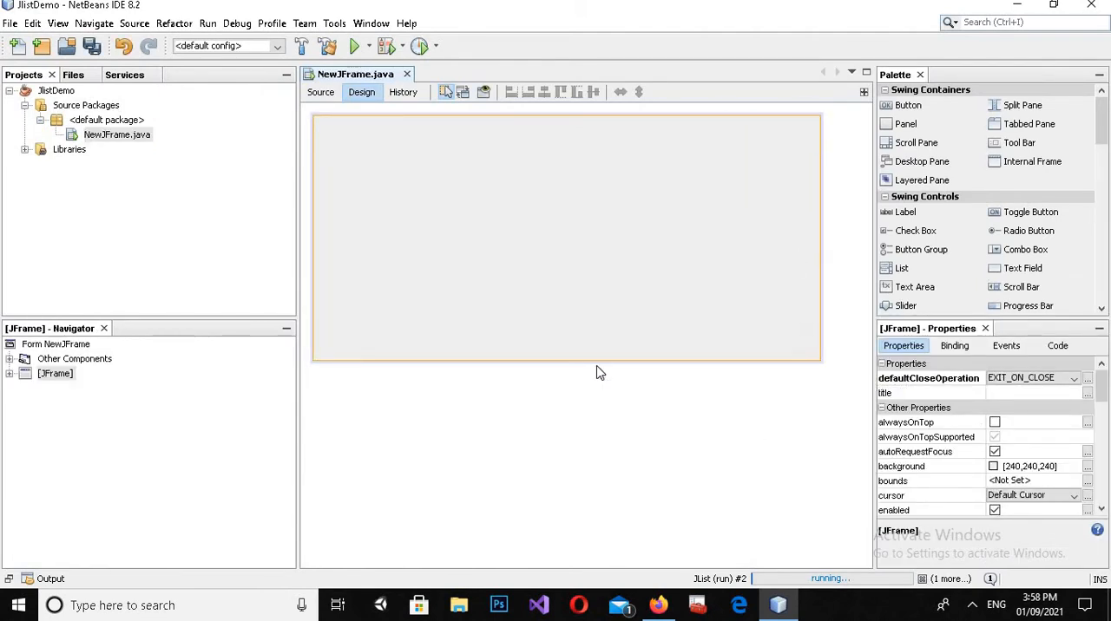
{"action": "mouse_move", "coordinate": [921, 249]}
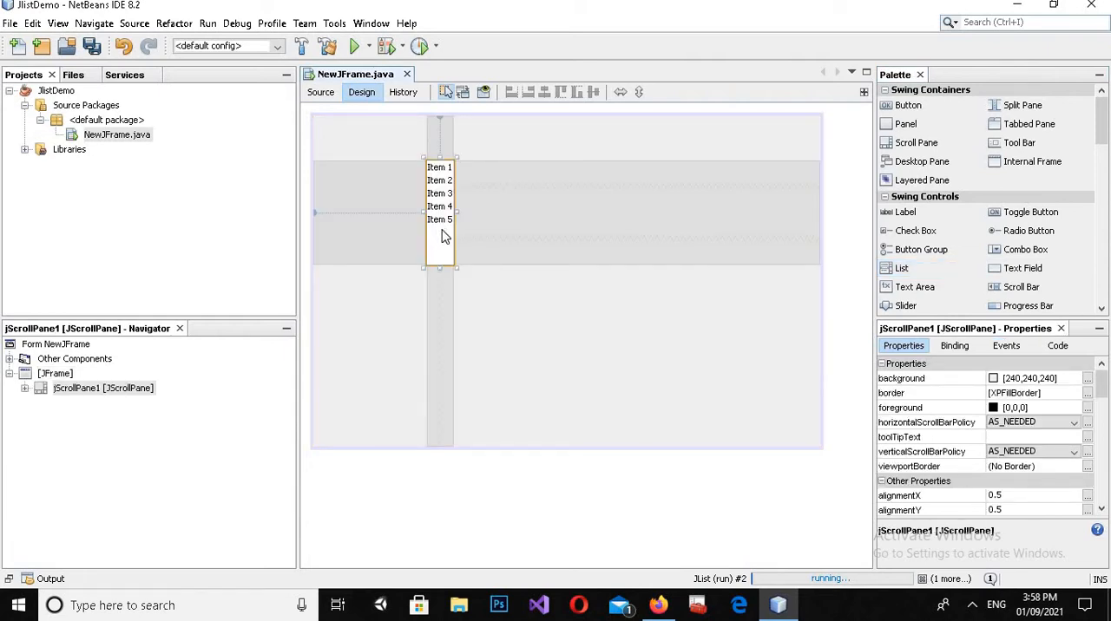
{"action": "mouse_move", "coordinate": [401, 137]}
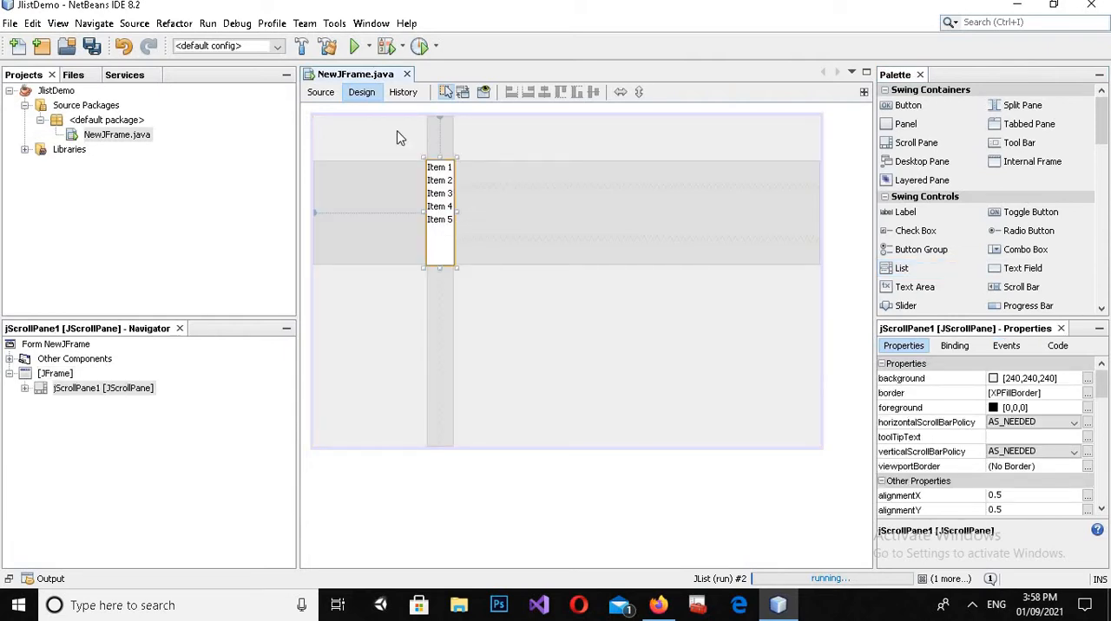
Run JlistDemo, confirming NewJFrame as the main class
{"action": "left_click", "coordinate": [353, 46]}
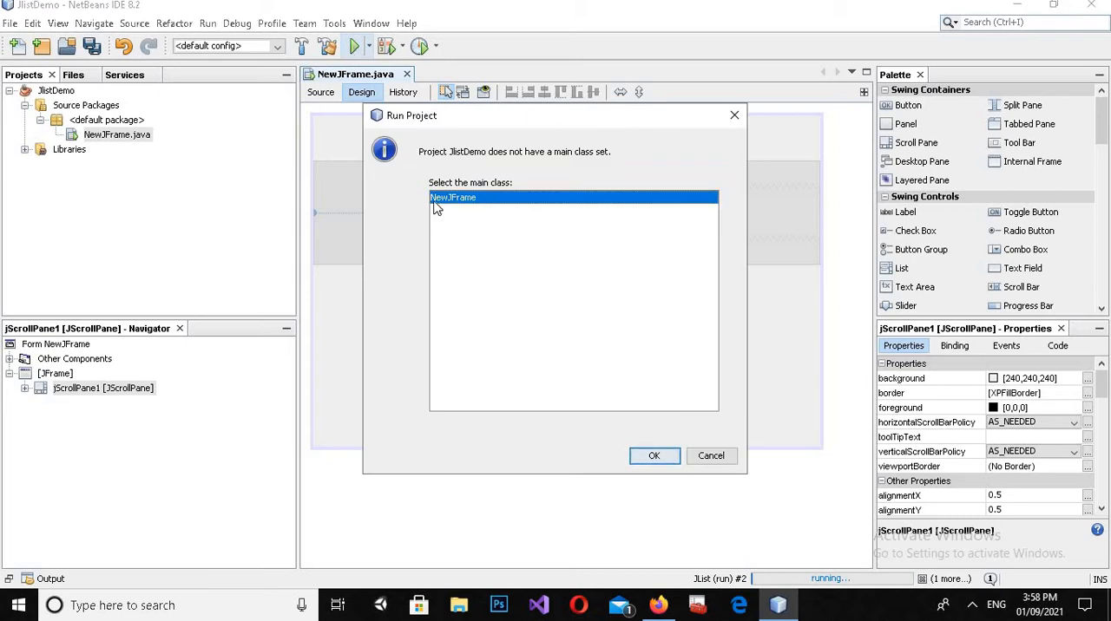
{"action": "left_click", "coordinate": [654, 456]}
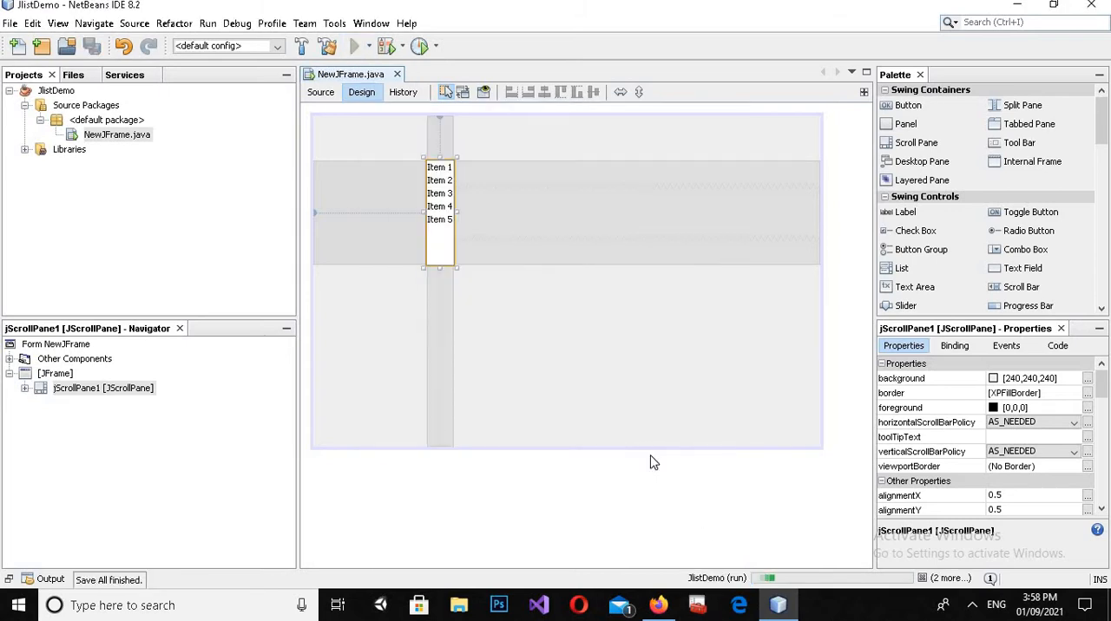
{"action": "left_click", "coordinate": [355, 45]}
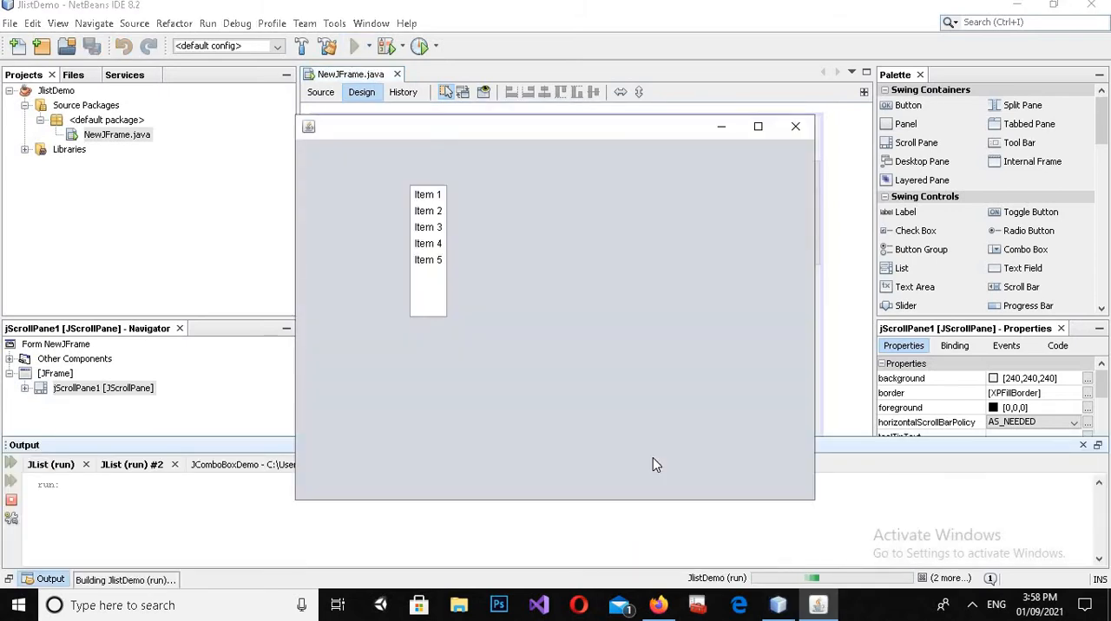
Select Items 1 through 5 in turn in the running list to test selection
{"action": "left_click", "coordinate": [427, 194]}
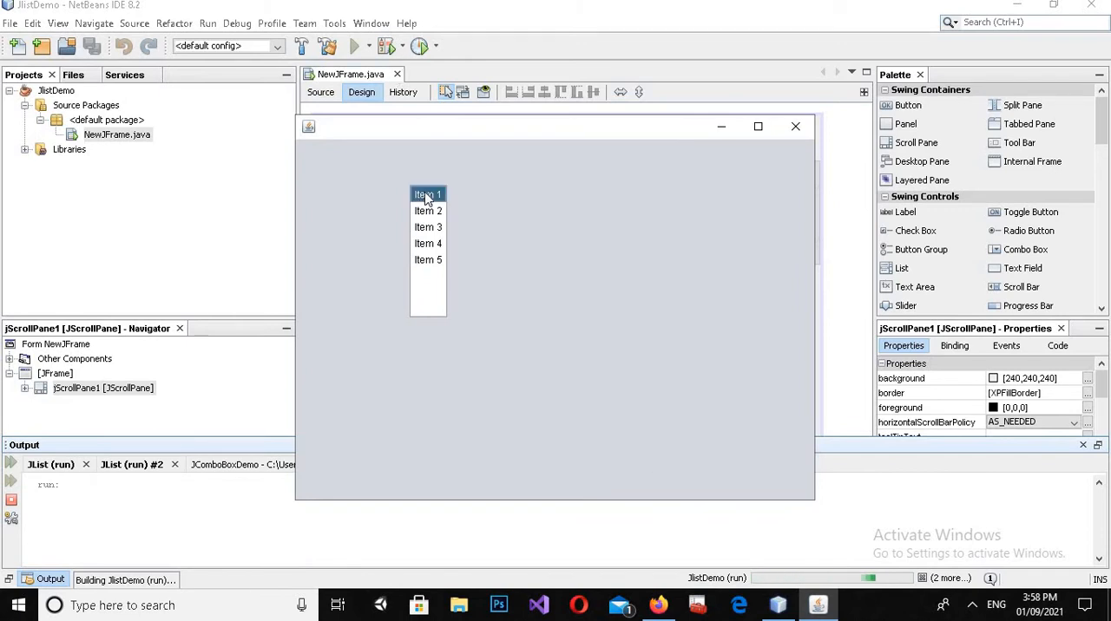
{"action": "left_click", "coordinate": [428, 243]}
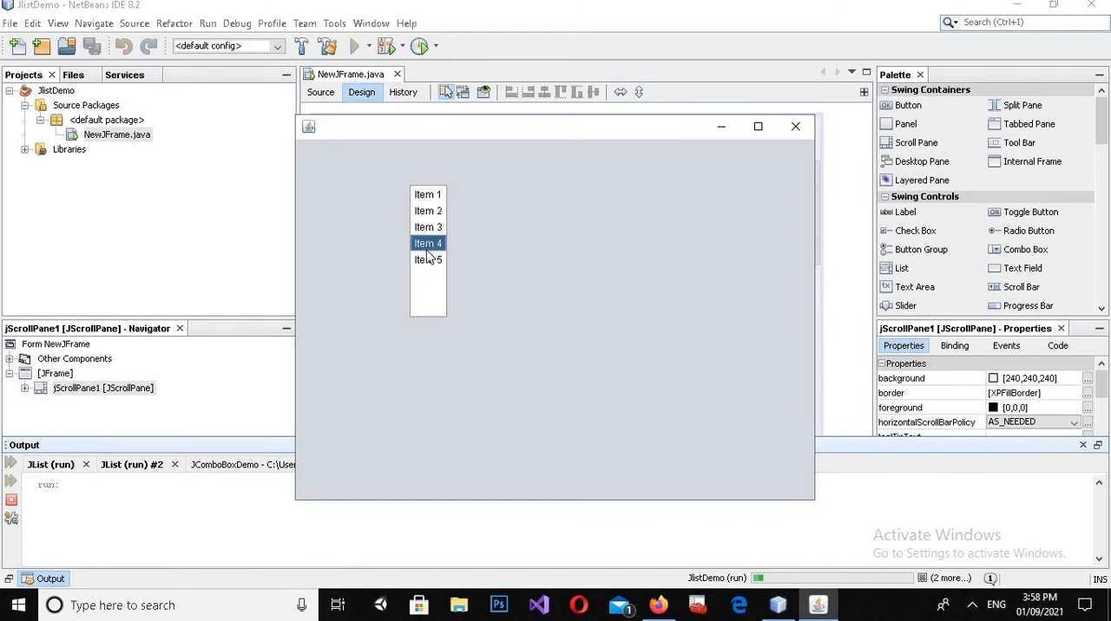
{"action": "left_click", "coordinate": [427, 259]}
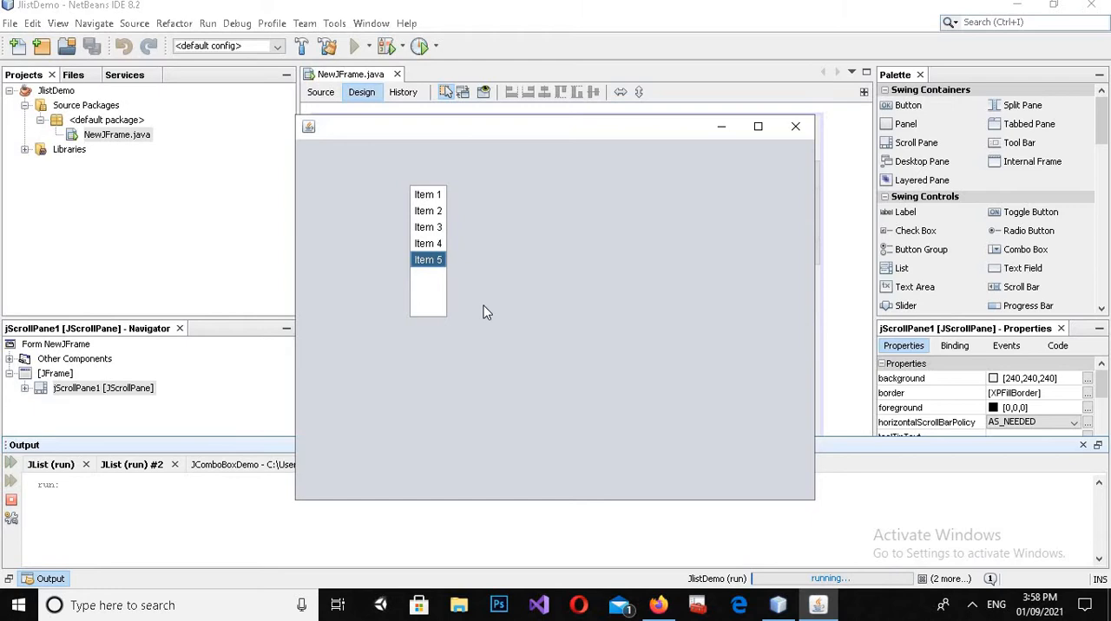
{"action": "left_click", "coordinate": [428, 243]}
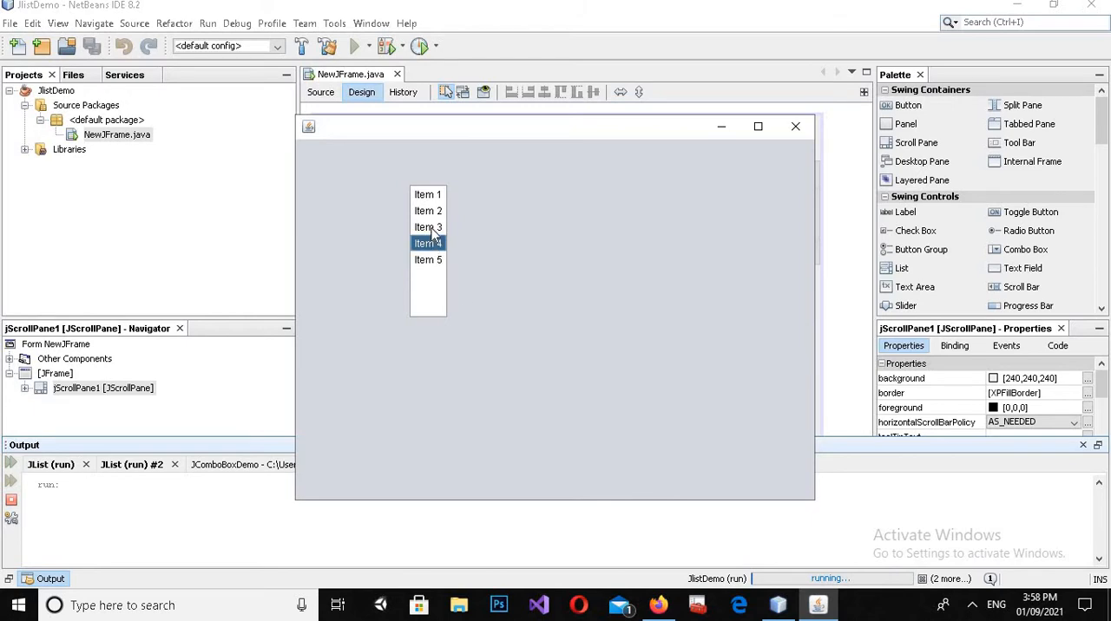
{"action": "left_click", "coordinate": [427, 194]}
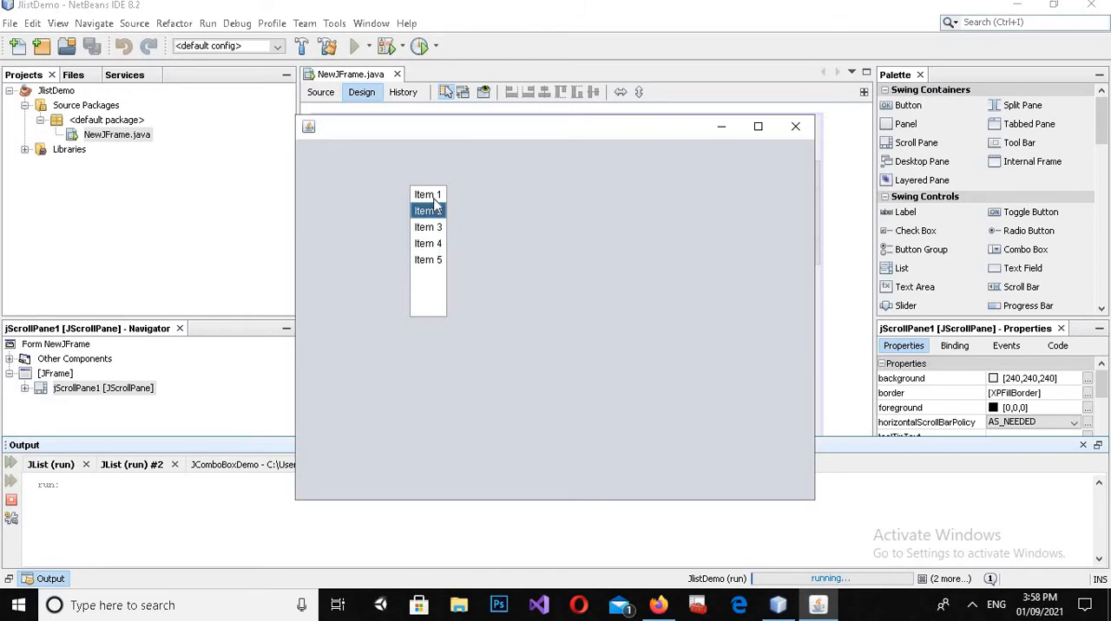
{"action": "left_click", "coordinate": [427, 195]}
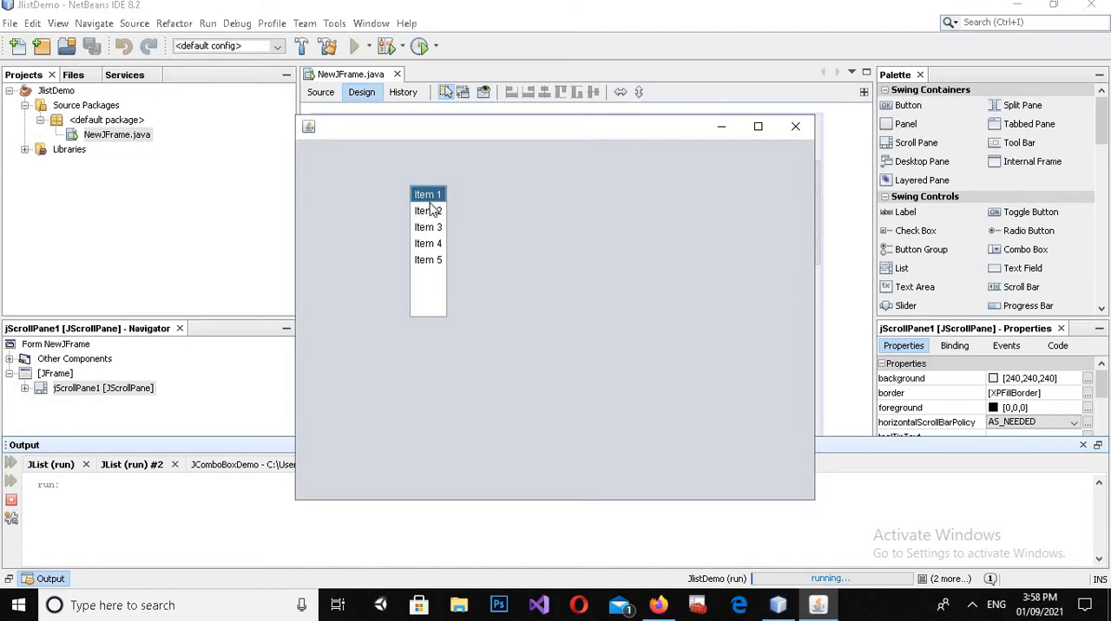
{"action": "left_click", "coordinate": [428, 226]}
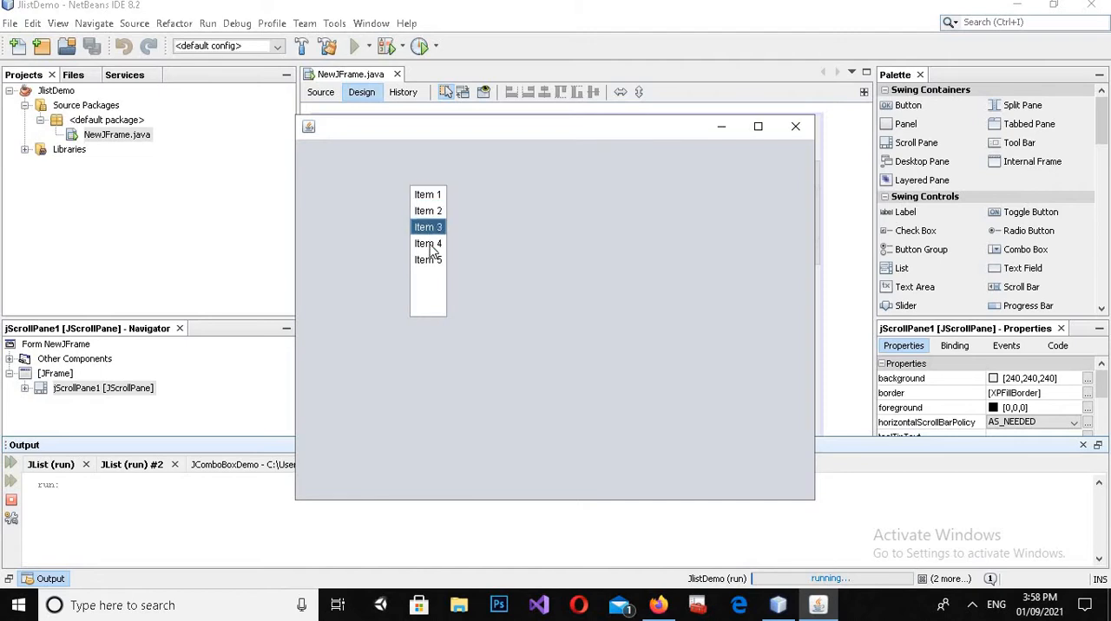
{"action": "left_click", "coordinate": [427, 211]}
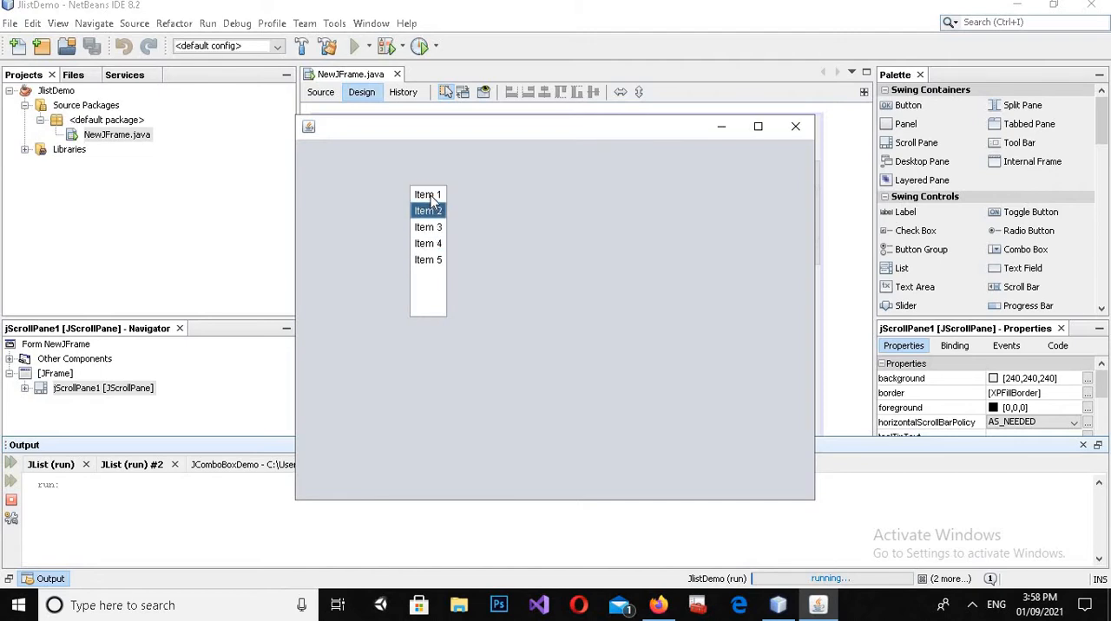
{"action": "left_click", "coordinate": [428, 227]}
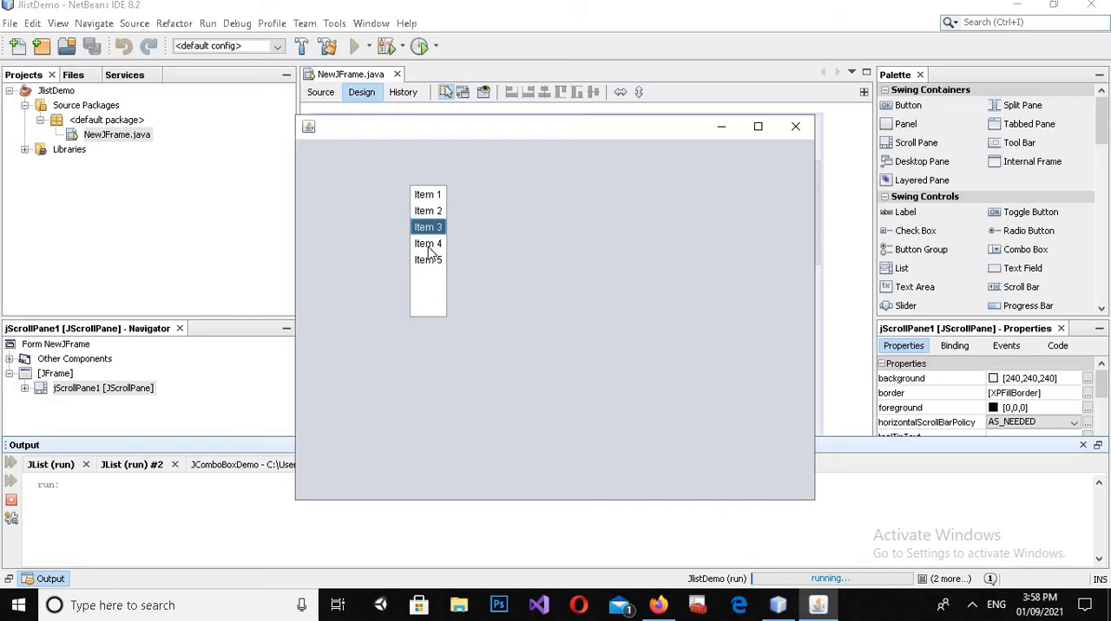
{"action": "left_click", "coordinate": [428, 243]}
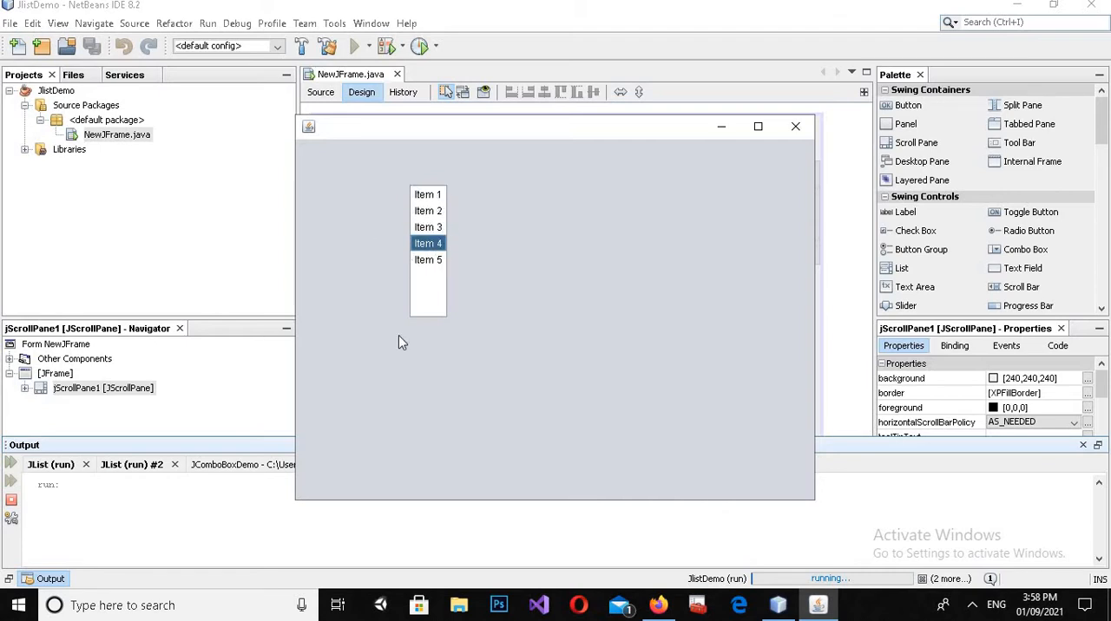
{"action": "mouse_move", "coordinate": [364, 214]}
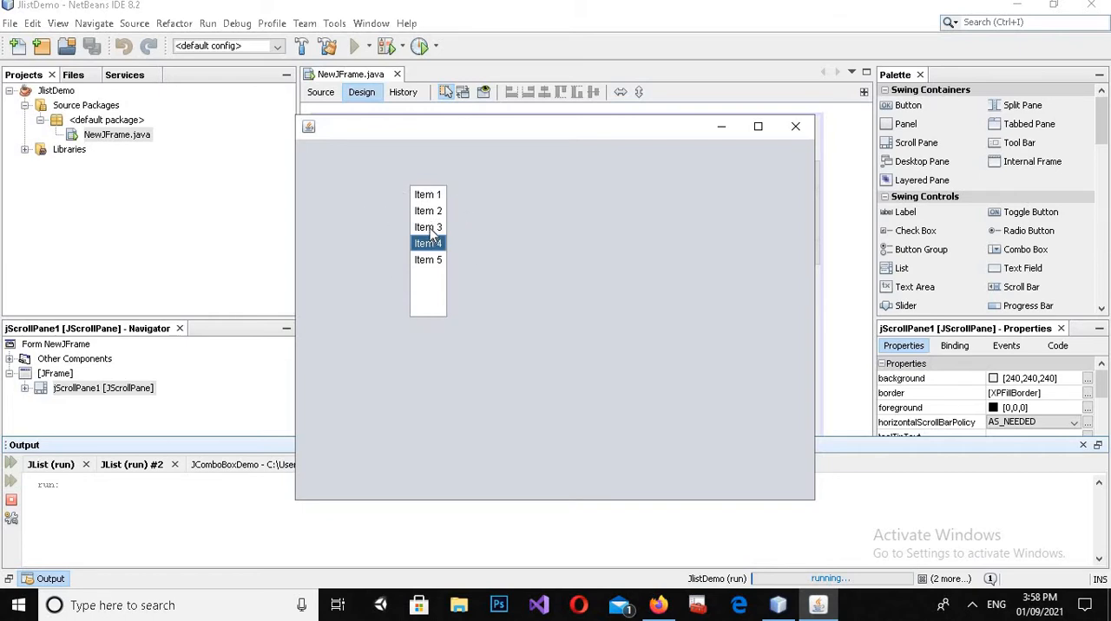
{"action": "left_click", "coordinate": [427, 211]}
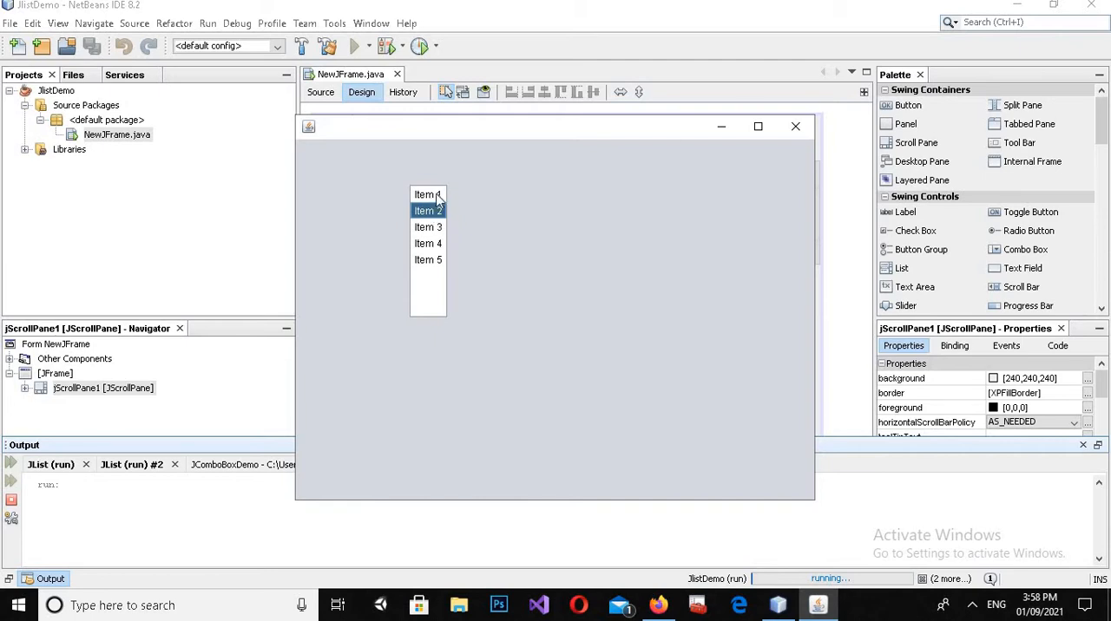
{"action": "mouse_move", "coordinate": [474, 190]}
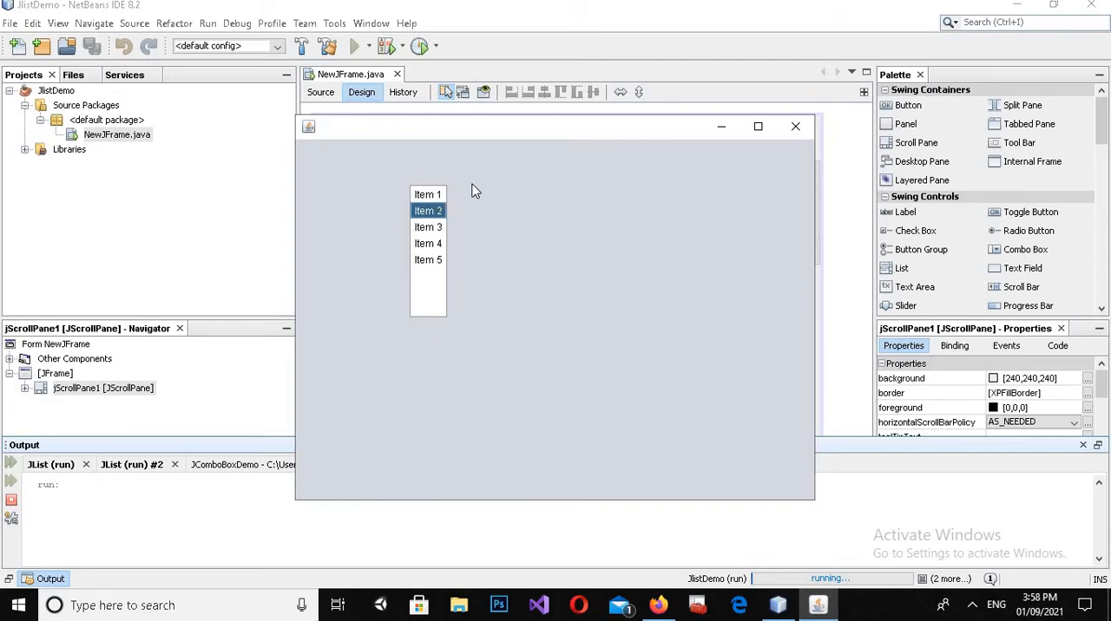
{"action": "mouse_move", "coordinate": [662, 174]}
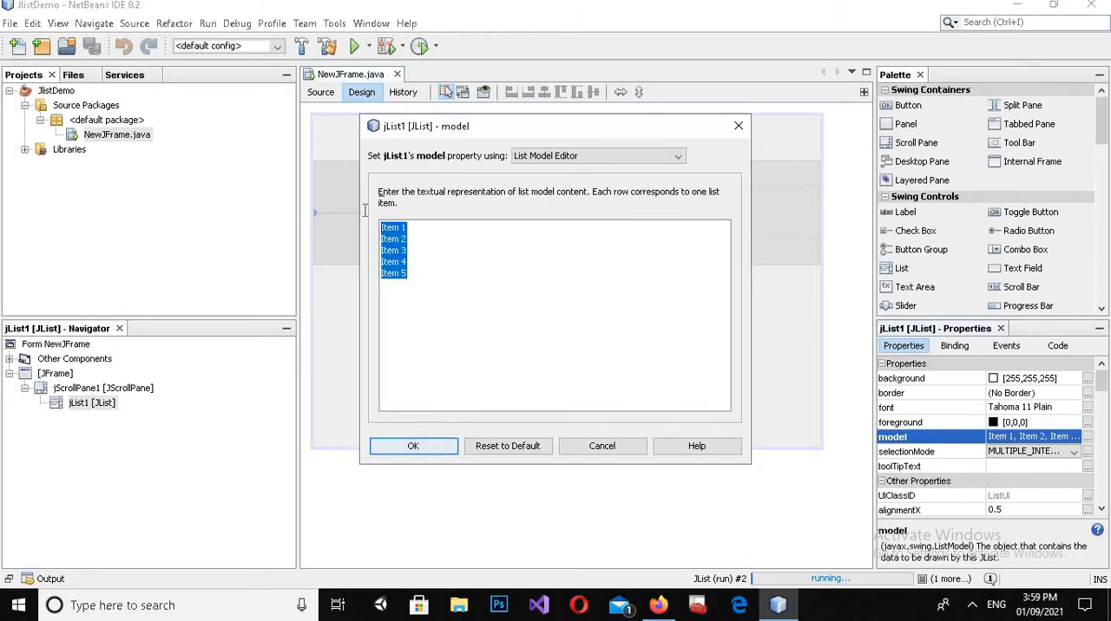
In jList1's model editor, enter CR7, MESSI, NyMar and MBAppe on separate lines and apply
{"action": "left_click", "coordinate": [508, 445]}
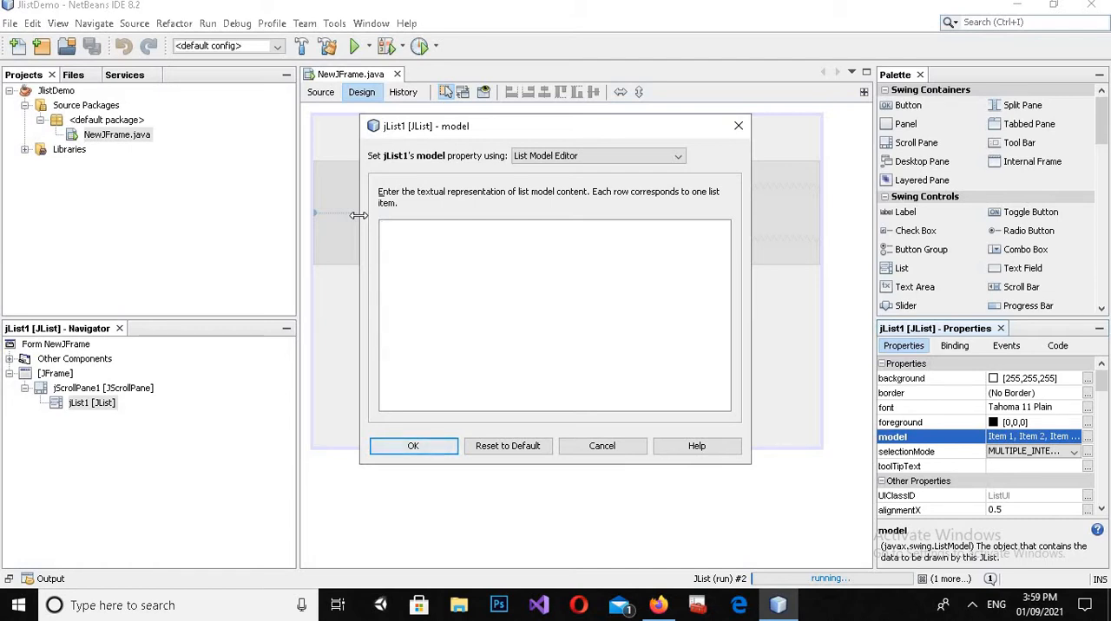
{"action": "type", "text": "CR&"}
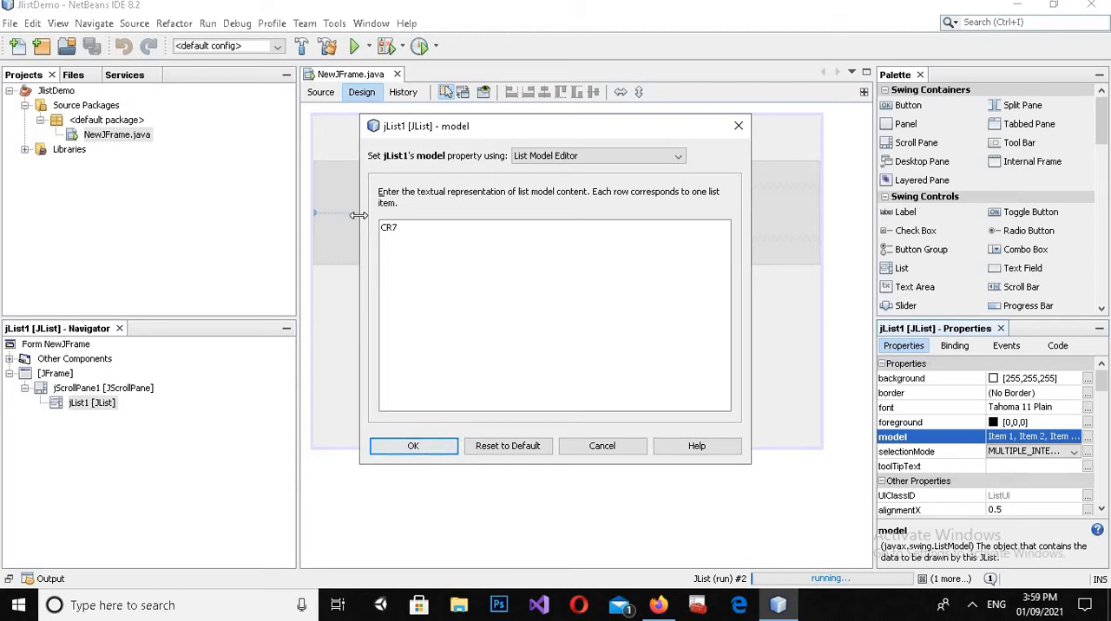
{"action": "type", "text": "ME"}
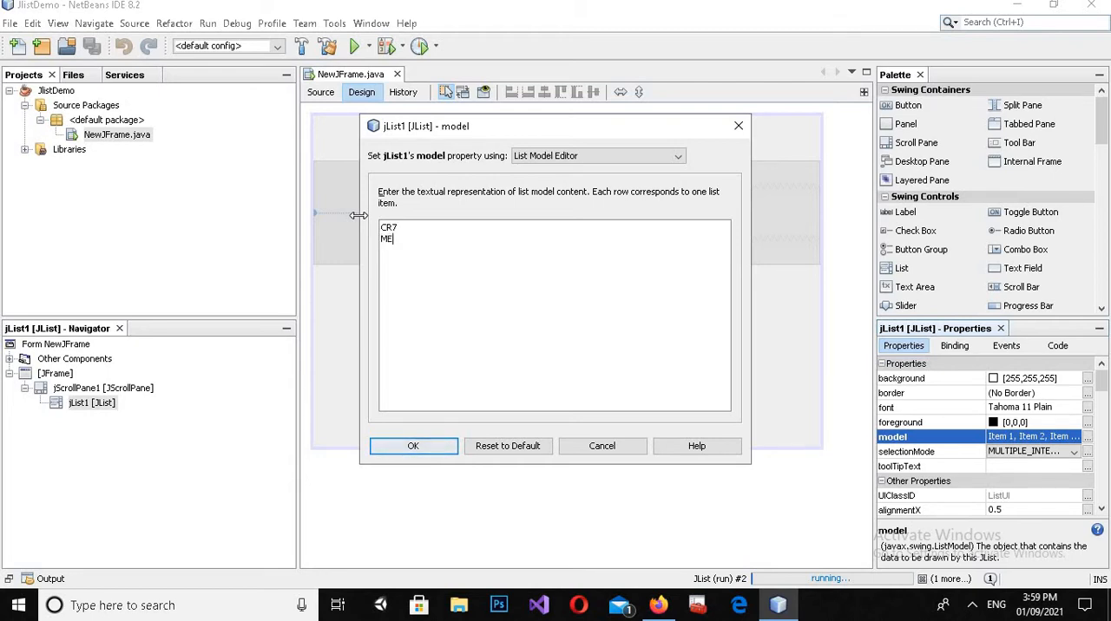
{"action": "type", "text": "SSI"}
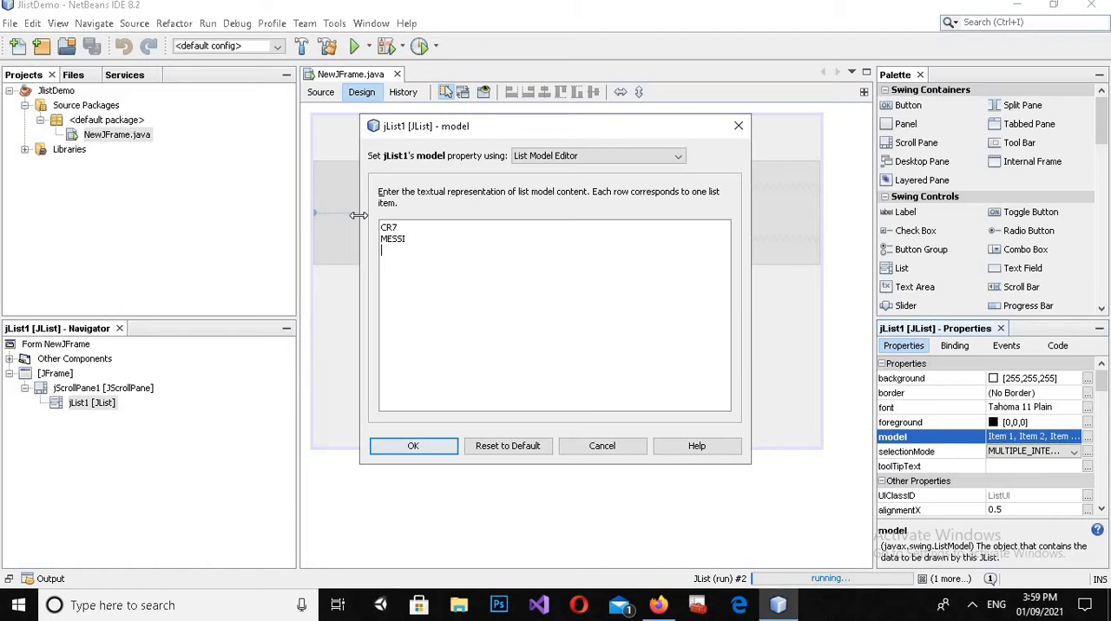
{"action": "type", "text": "N"}
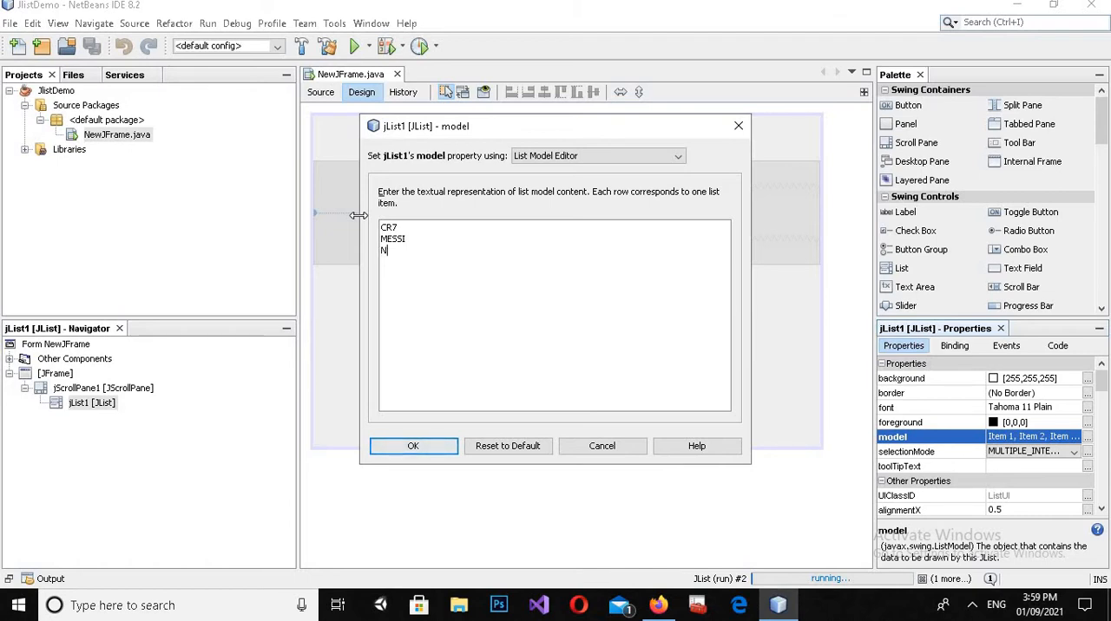
{"action": "type", "text": "y"}
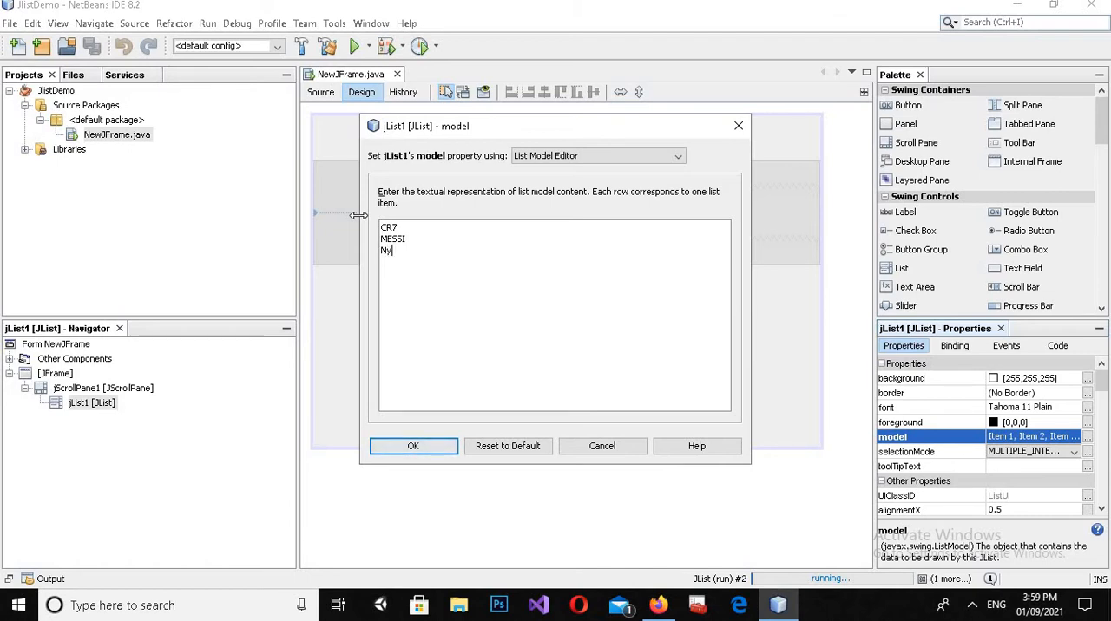
{"action": "type", "text": "Mar"}
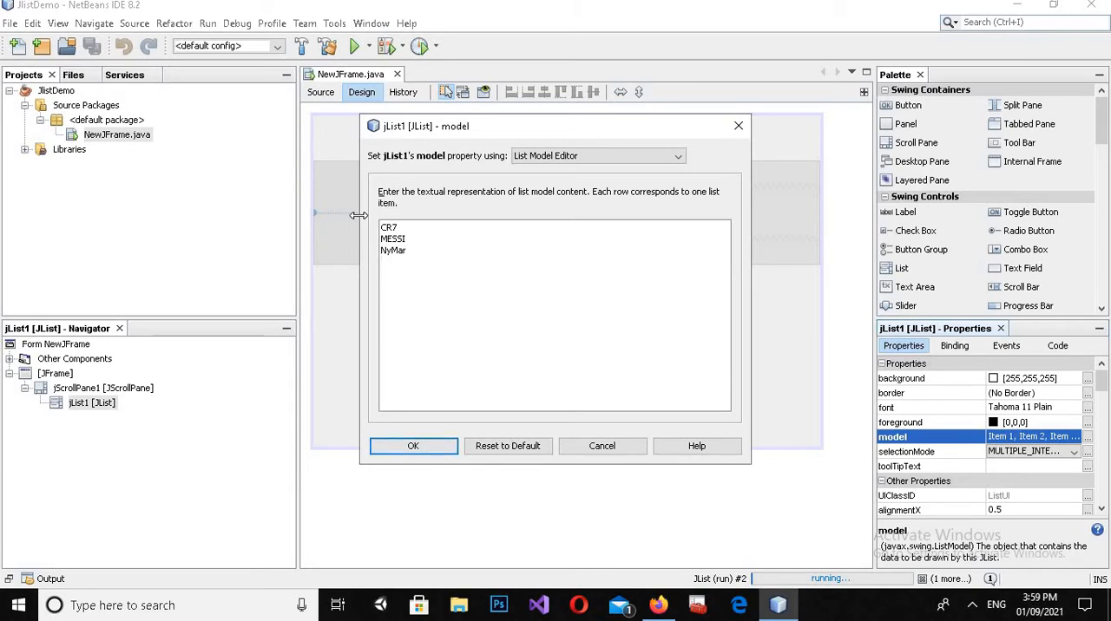
{"action": "type", "text": "MBA"}
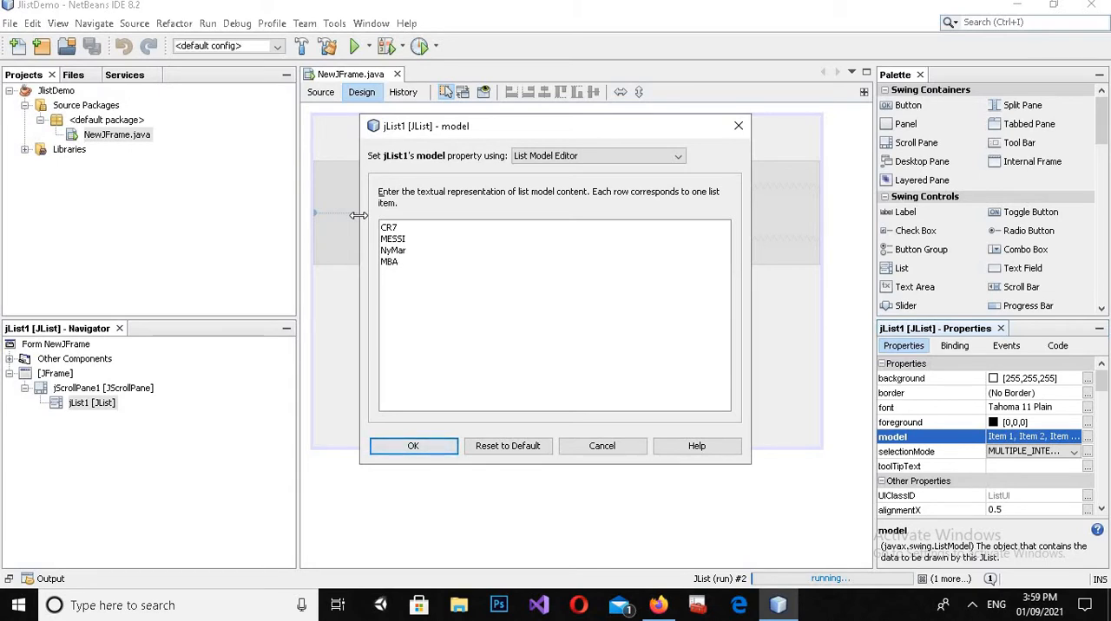
{"action": "type", "text": "ppe"}
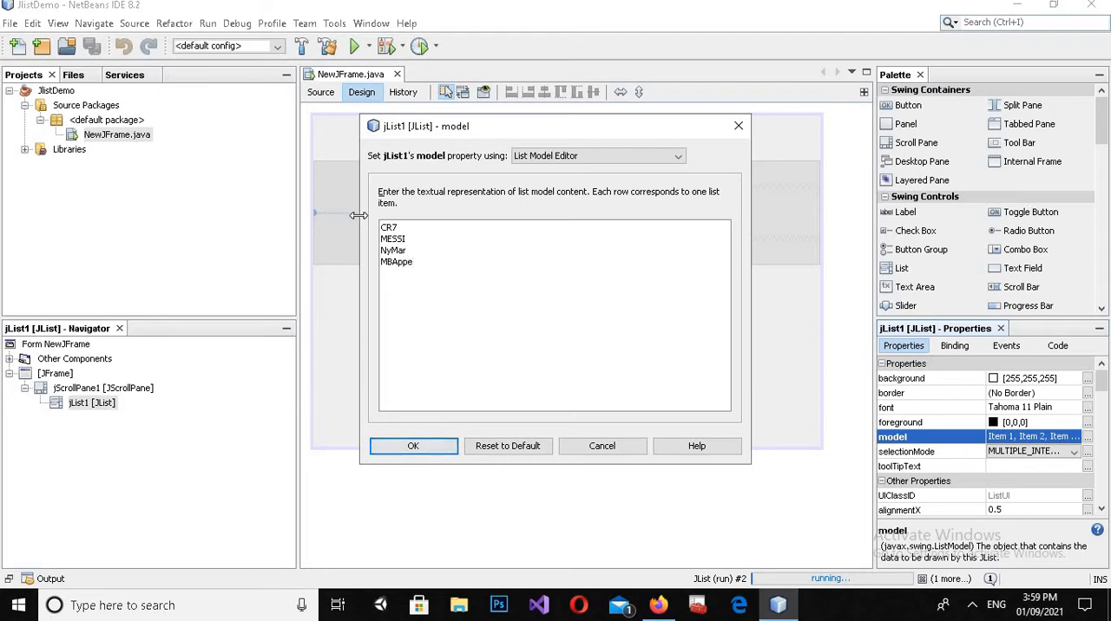
{"action": "mouse_move", "coordinate": [441, 420]}
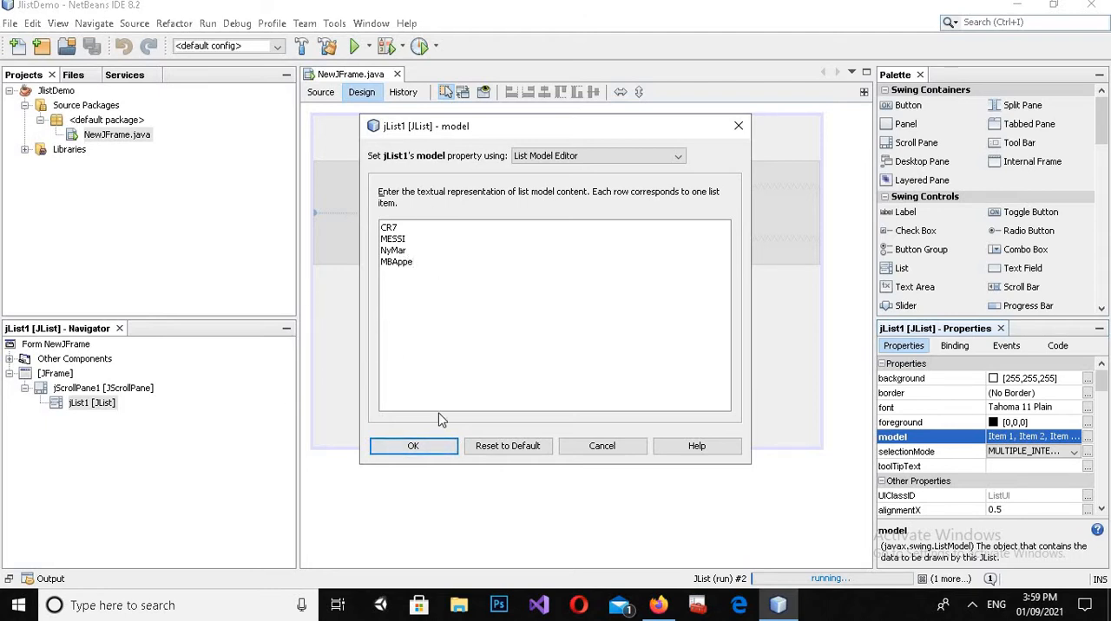
{"action": "left_click", "coordinate": [413, 445]}
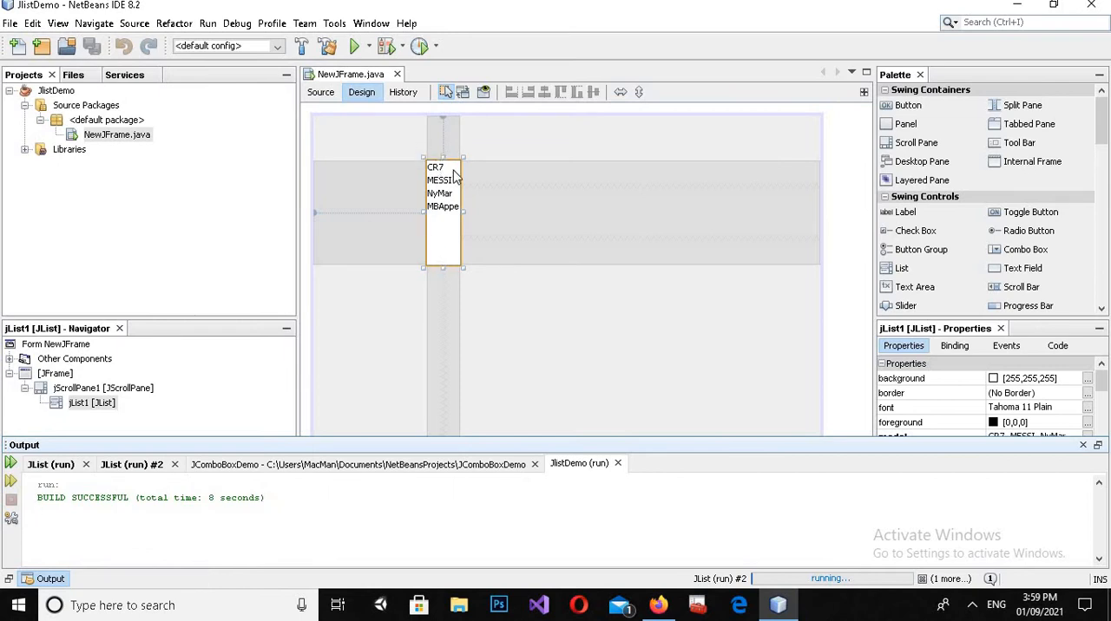
{"action": "mouse_move", "coordinate": [443, 267]}
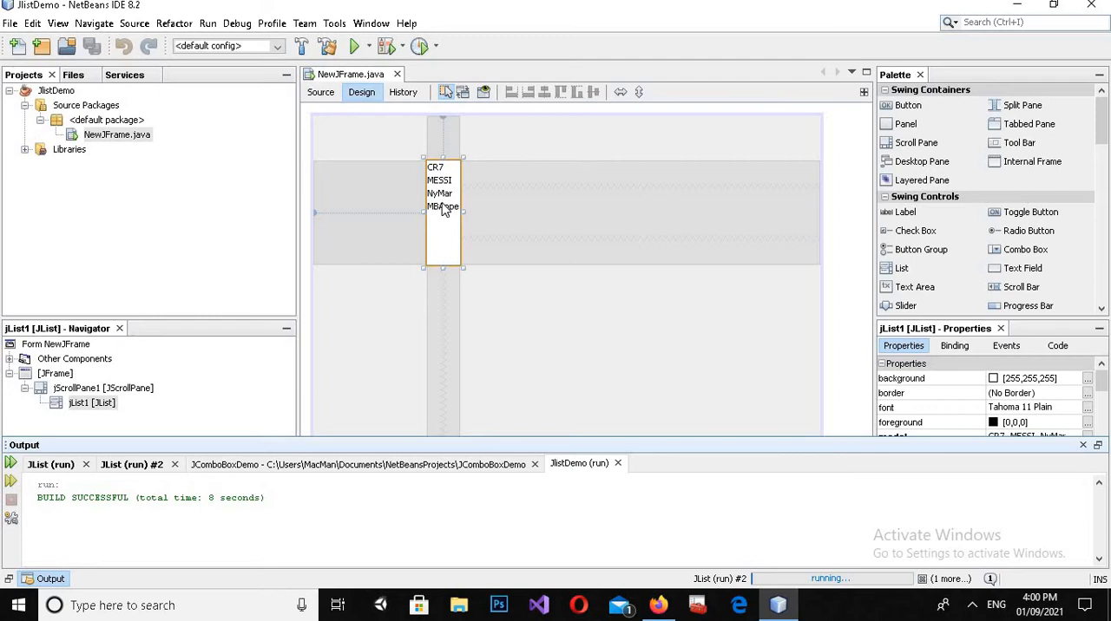
{"action": "mouse_move", "coordinate": [449, 236]}
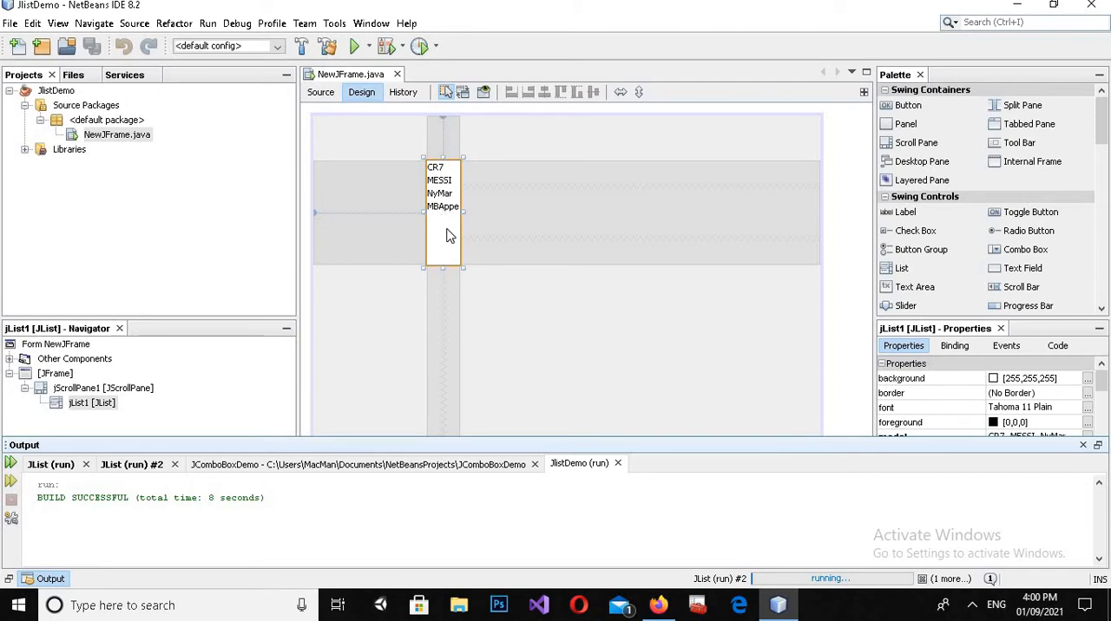
{"action": "mouse_move", "coordinate": [457, 226]}
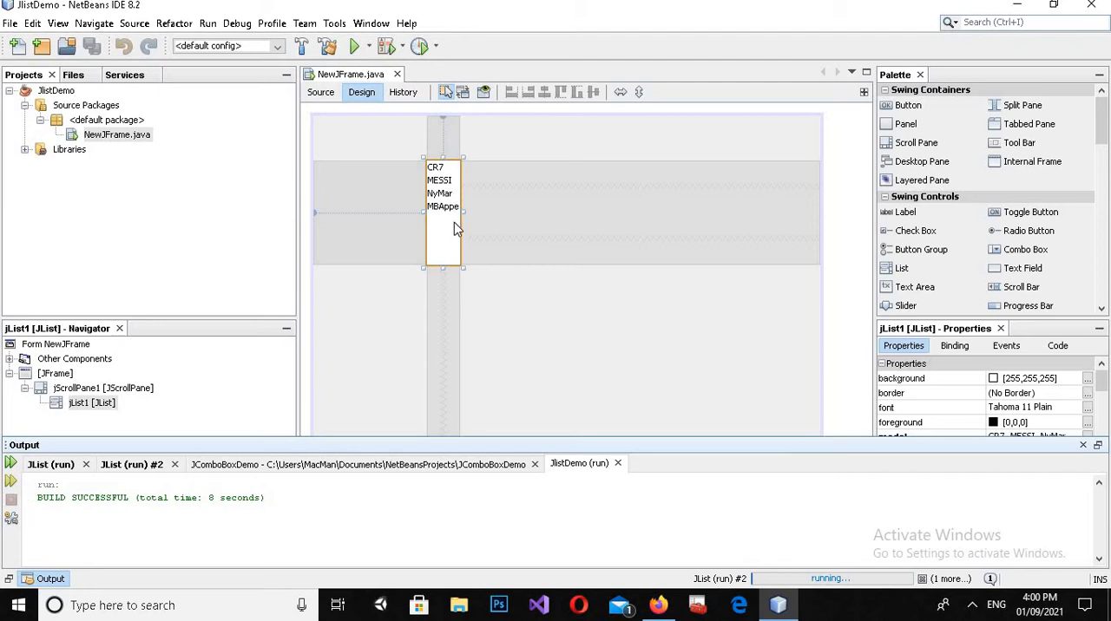
{"action": "mouse_move", "coordinate": [452, 217]}
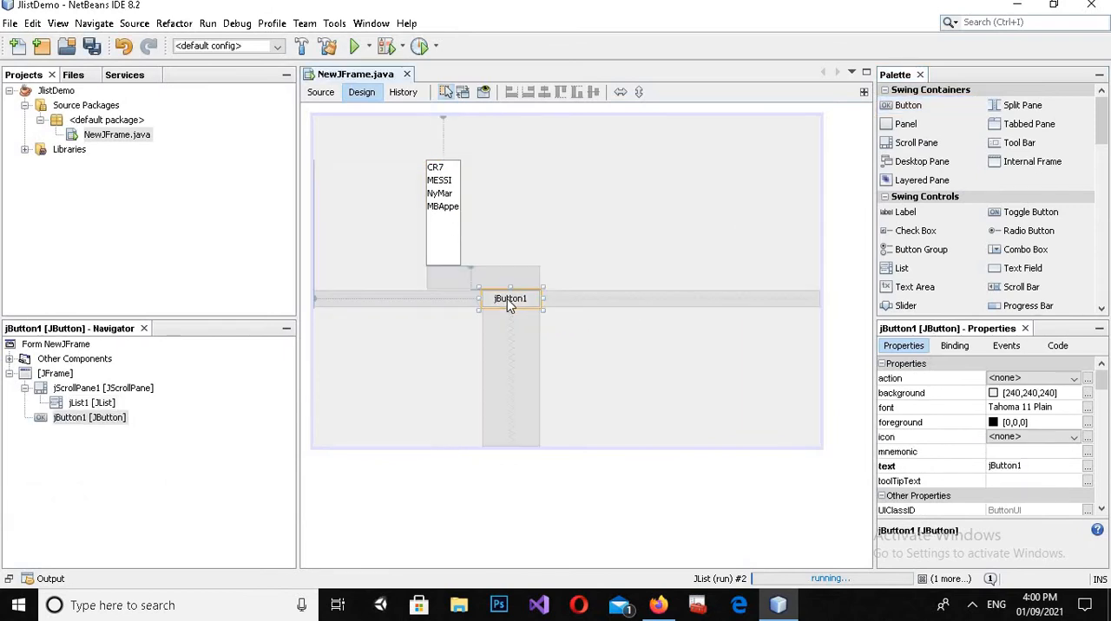
Change jButton1's caption to 'Get Player Name' and select the button
{"action": "right_click", "coordinate": [510, 298]}
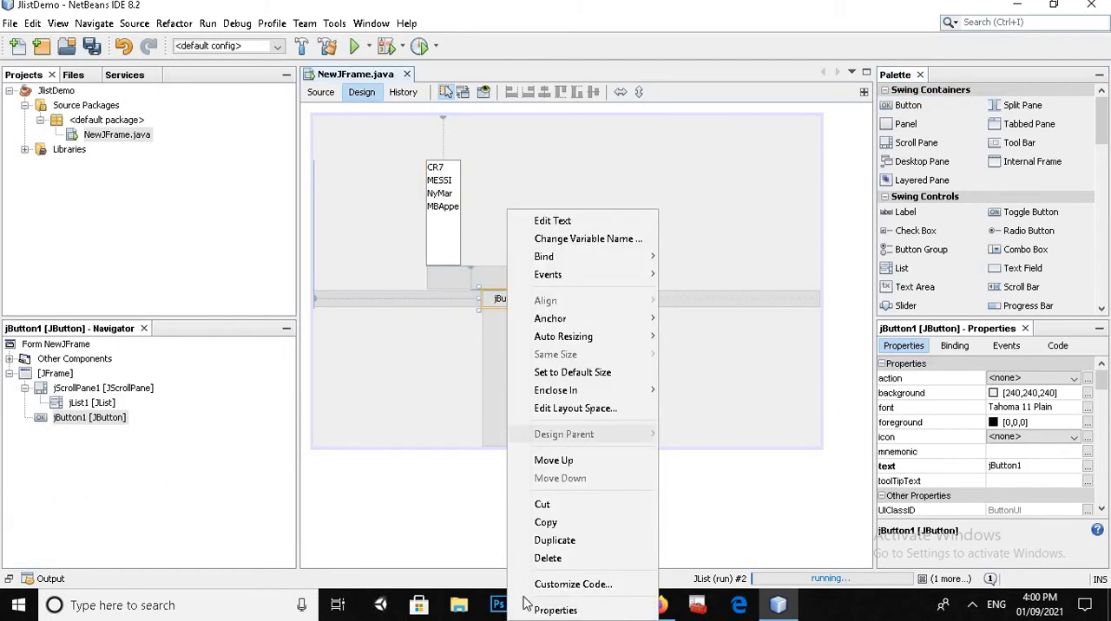
{"action": "mouse_move", "coordinate": [552, 220]}
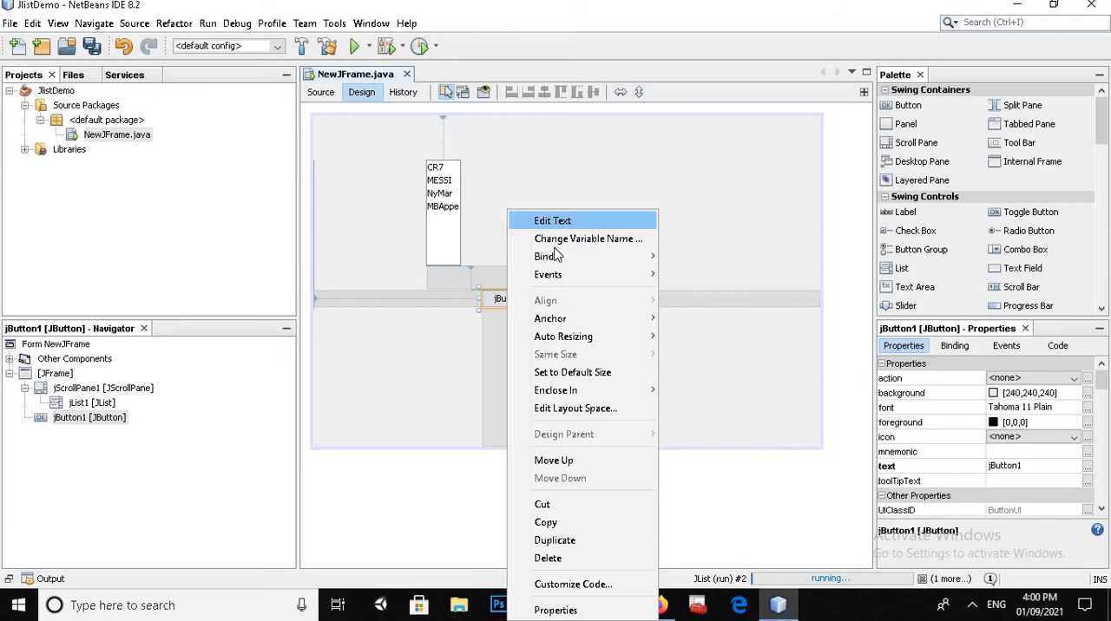
{"action": "left_click", "coordinate": [590, 375]}
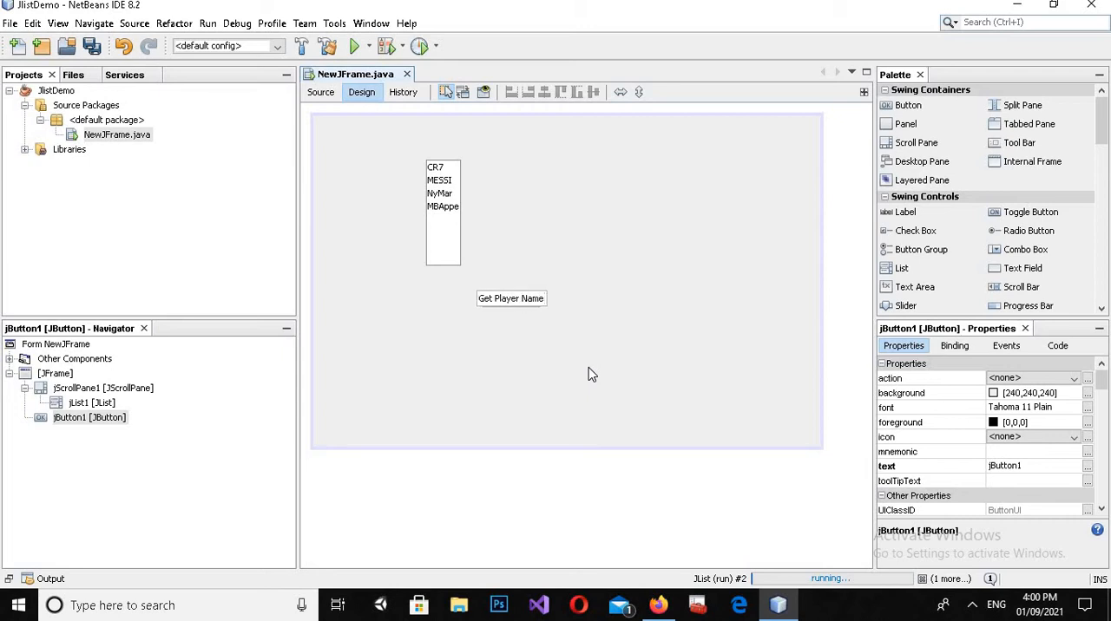
{"action": "left_click", "coordinate": [510, 298]}
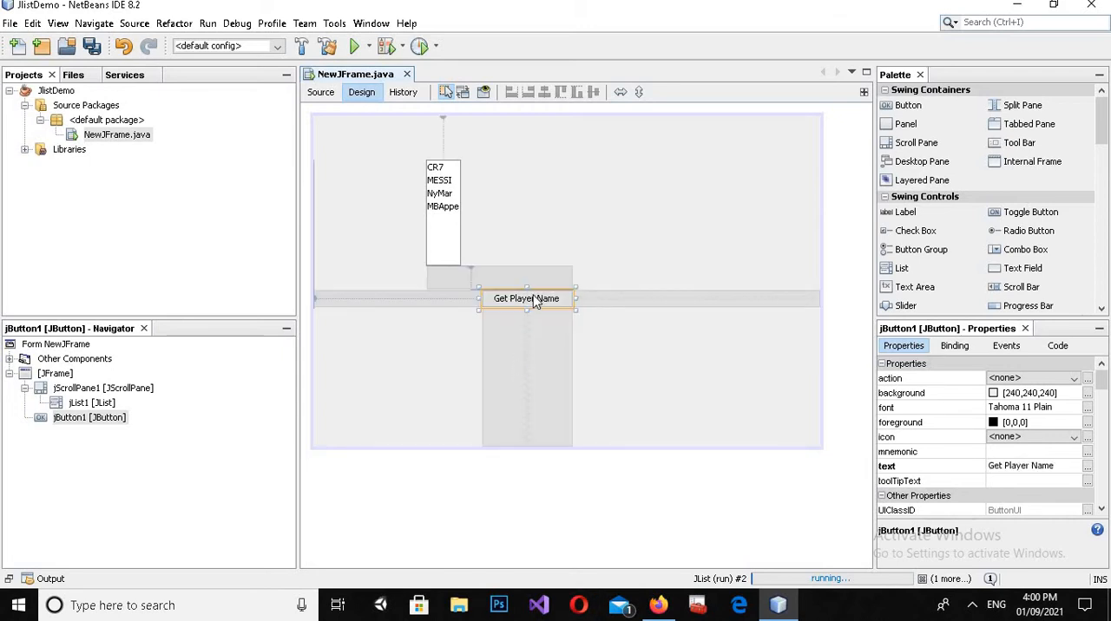
{"action": "left_click", "coordinate": [320, 93]}
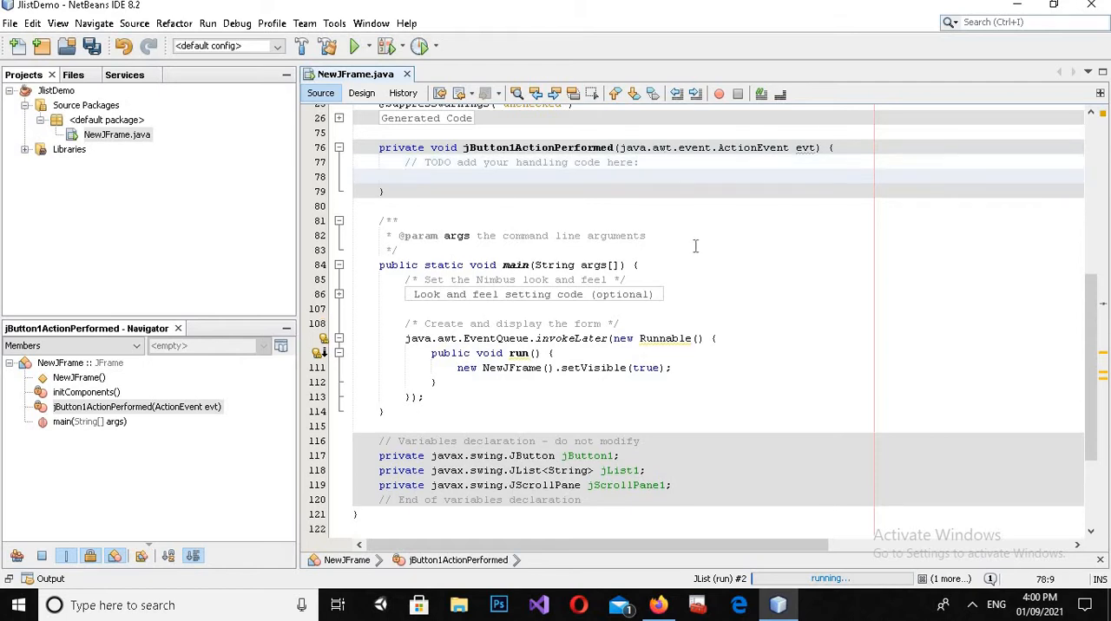
Write JOptionPane.showMessageDialog(rootPane, jList1.getSelectedValue()) in jButton1ActionPerformed using code completion
{"action": "type", "text": "Jop"}
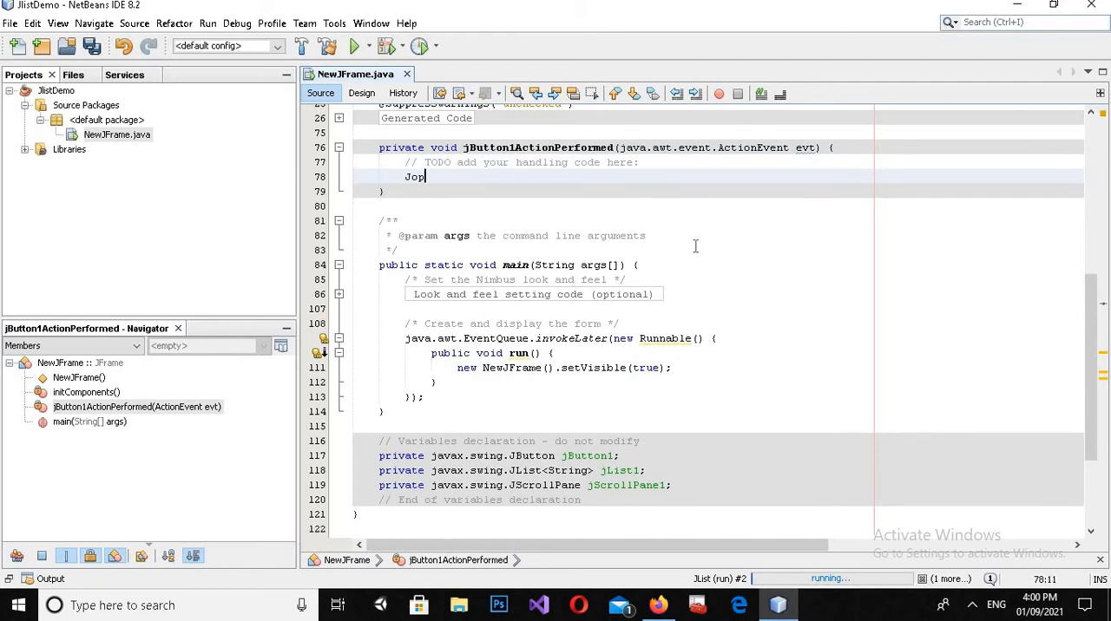
{"action": "type", "text": "tionPane"}
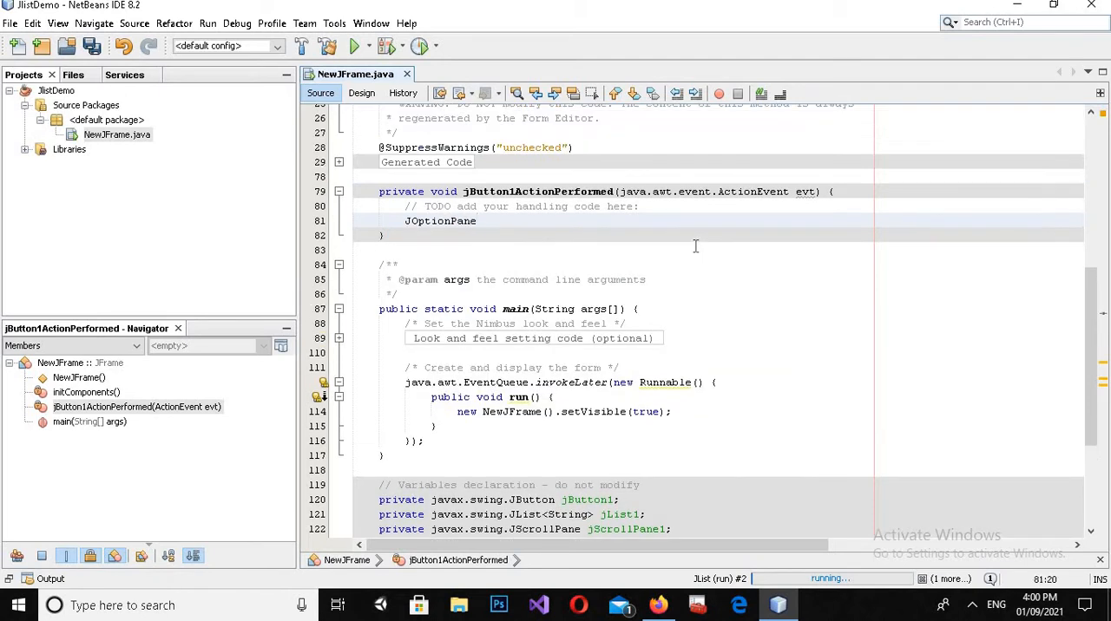
{"action": "type", "text": ".show"}
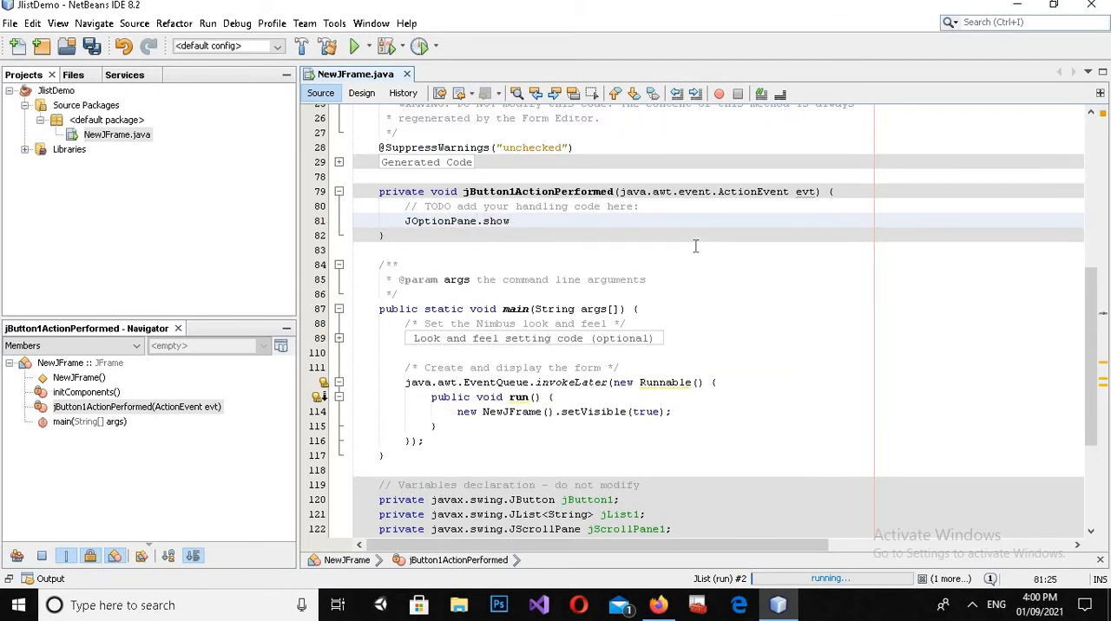
{"action": "type", "text": "M"}
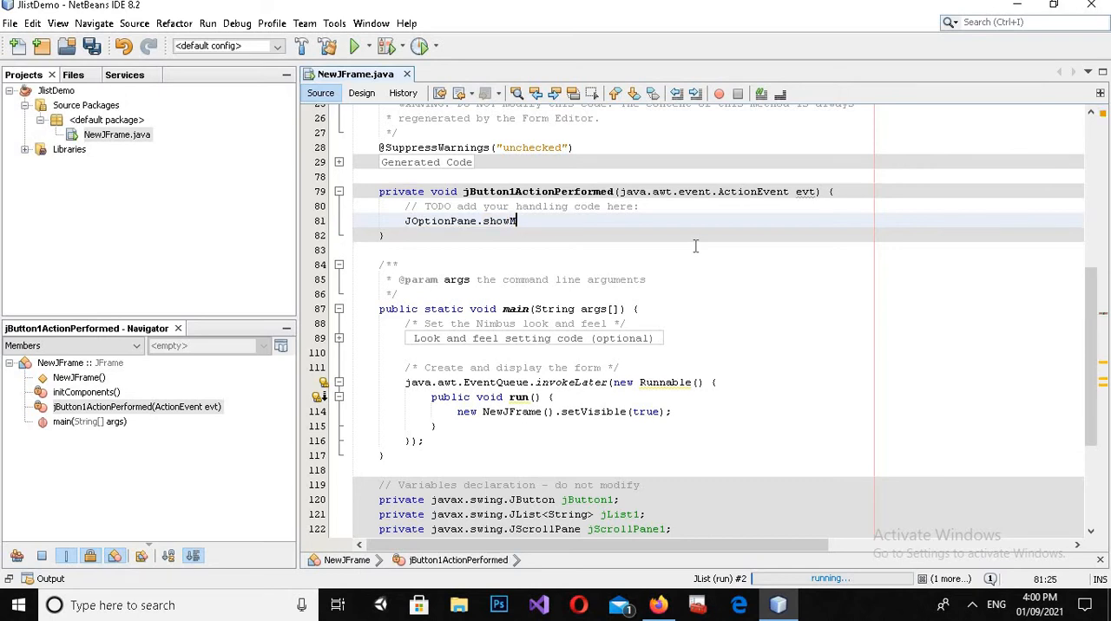
{"action": "type", "text": "M"}
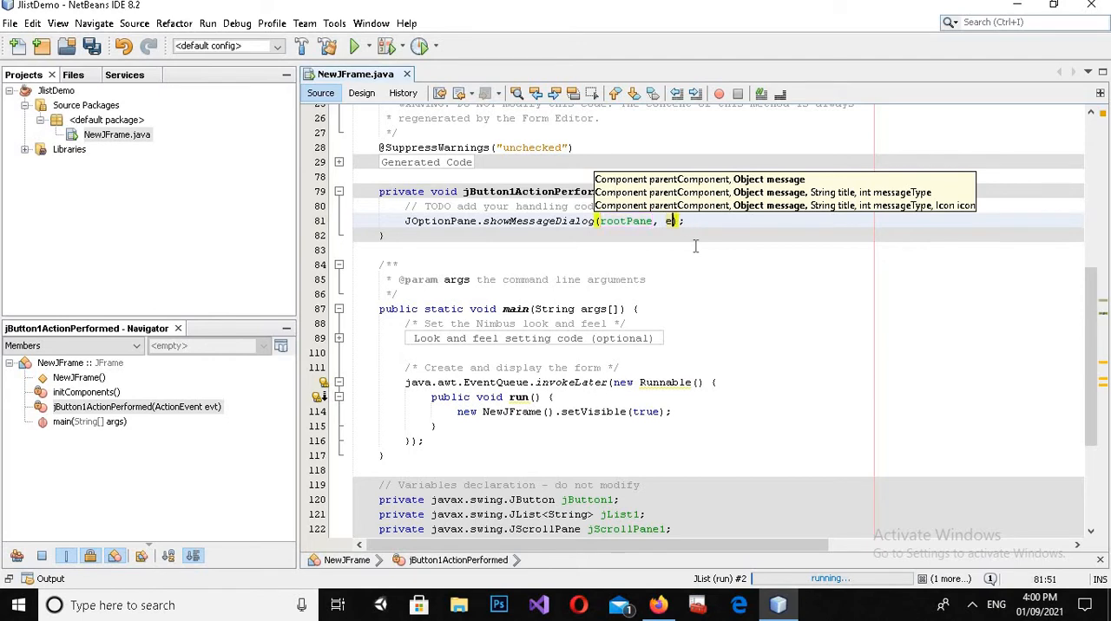
{"action": "type", "text": "J"}
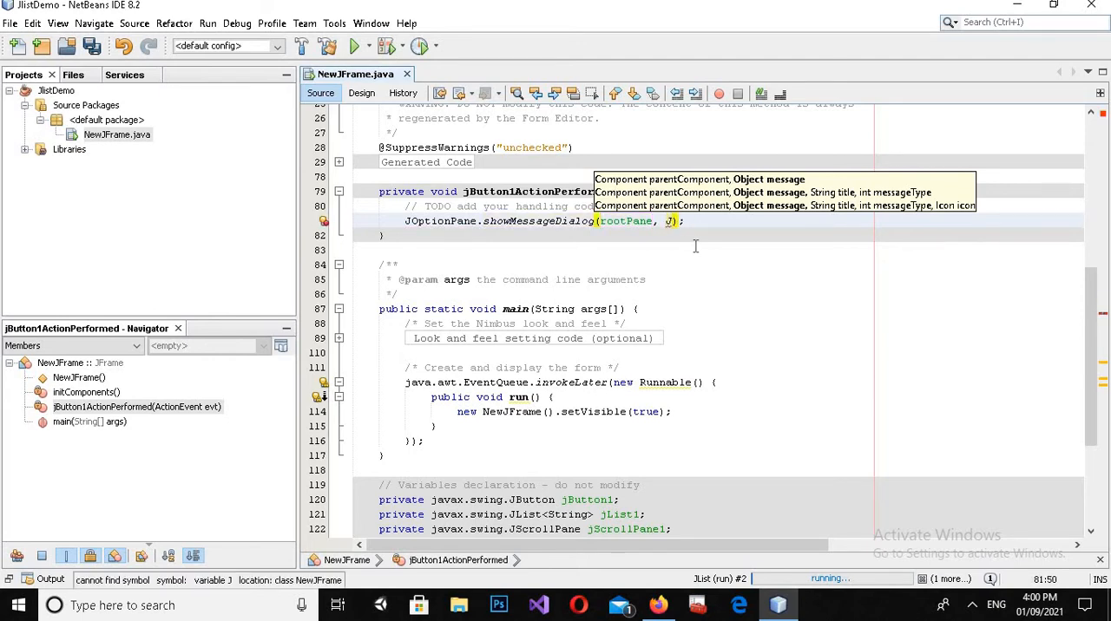
{"action": "type", "text": "List1"}
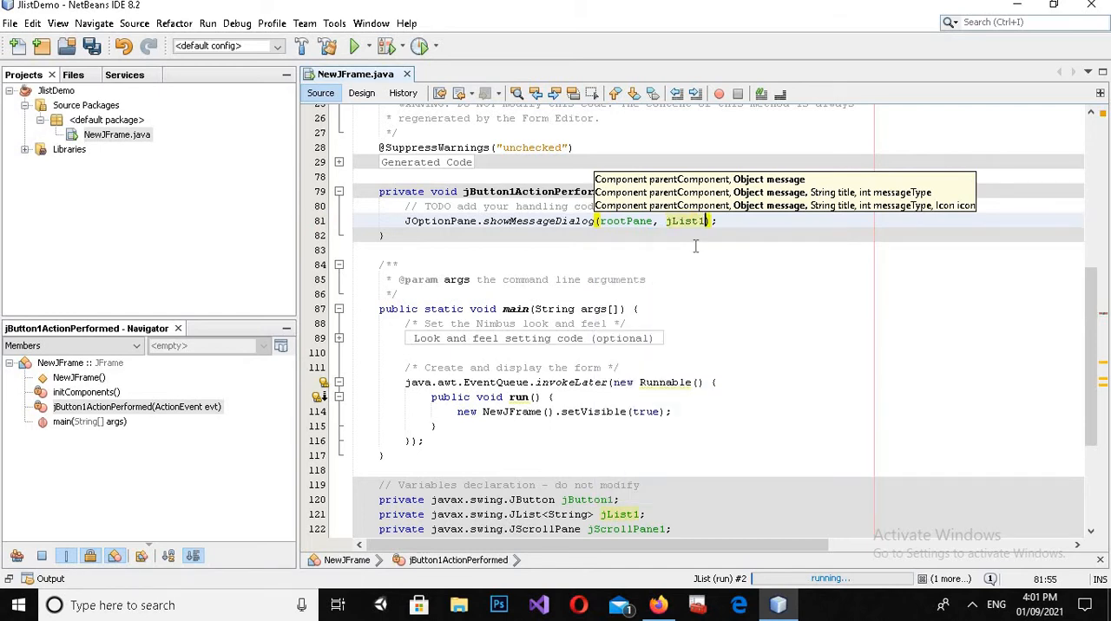
{"action": "type", "text": "."}
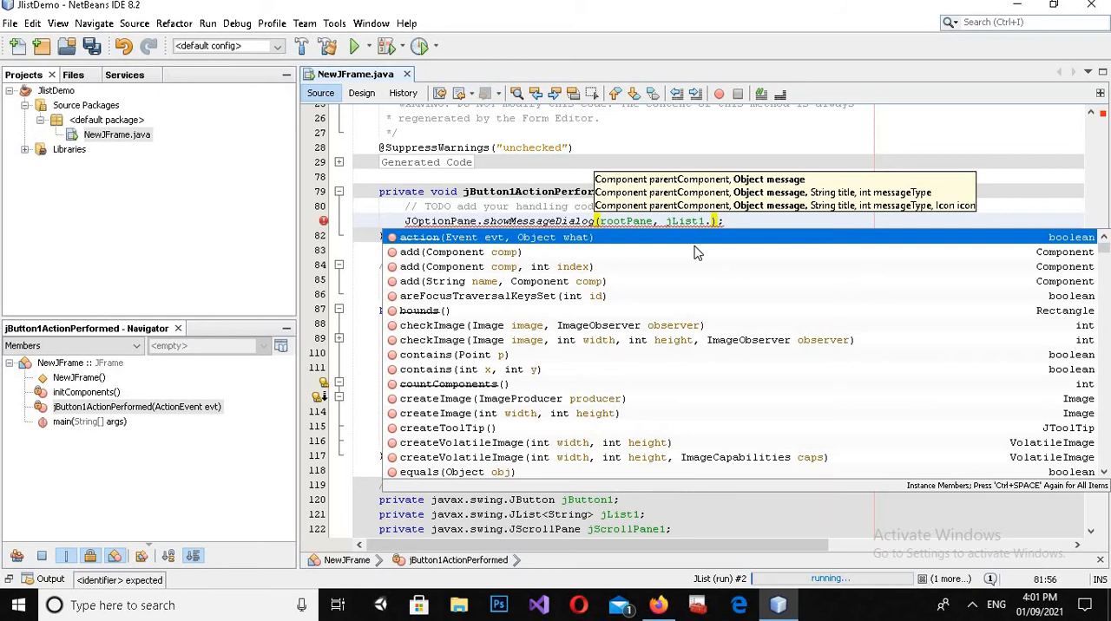
{"action": "type", "text": "ge"}
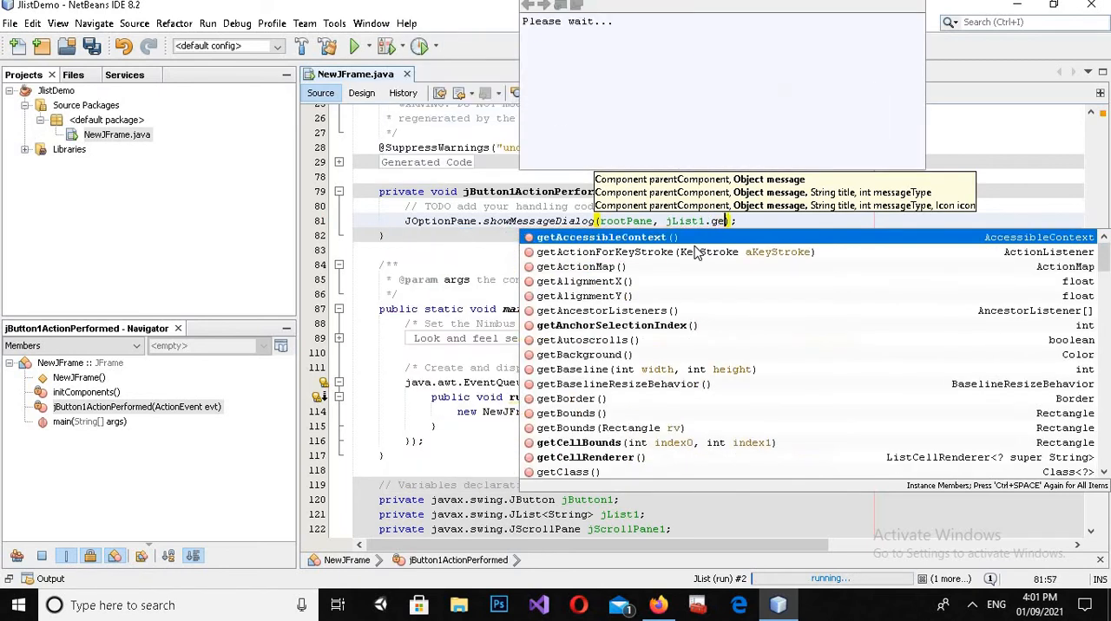
{"action": "type", "text": "SelectedValue("}
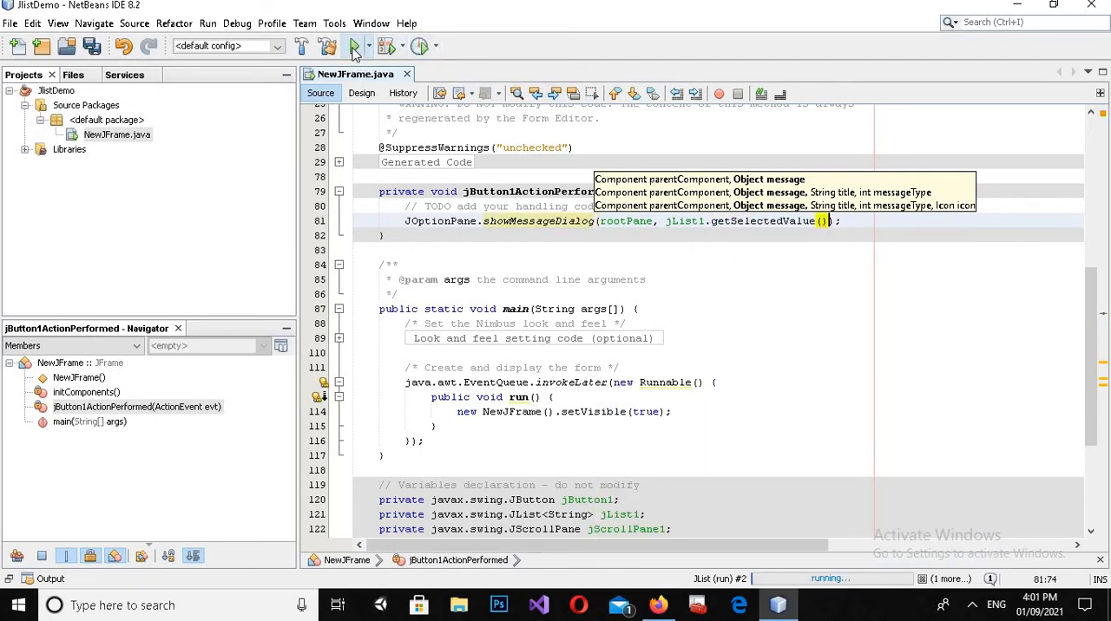
Run JListDemo, select CR7, show it with Get Player Name, and dismiss the dialog
{"action": "left_click", "coordinate": [353, 46]}
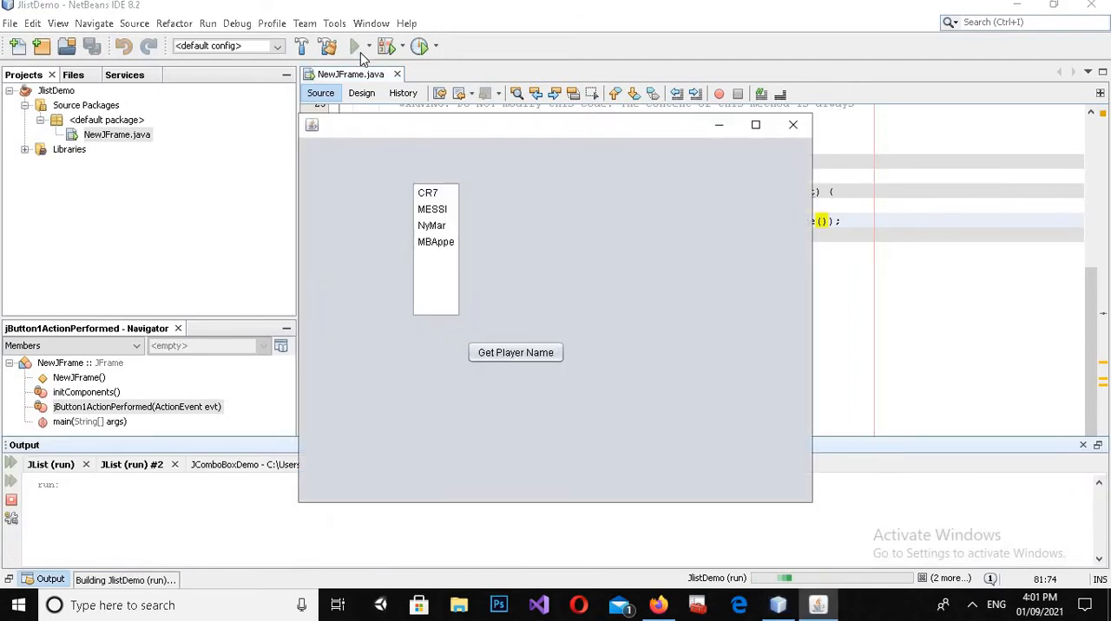
{"action": "left_click", "coordinate": [427, 192]}
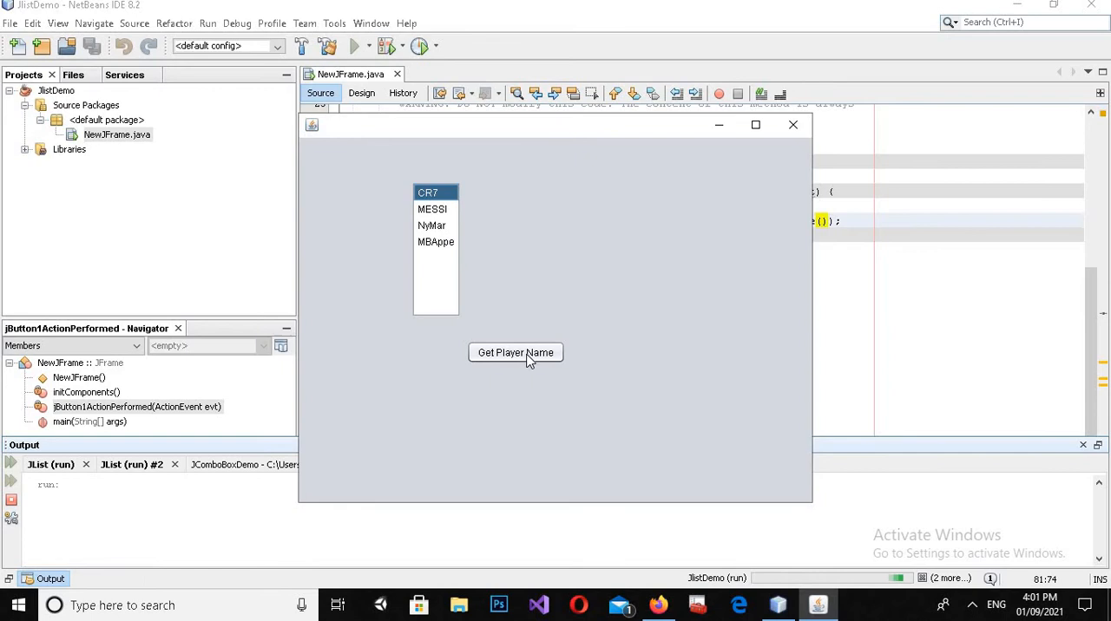
{"action": "left_click", "coordinate": [516, 352]}
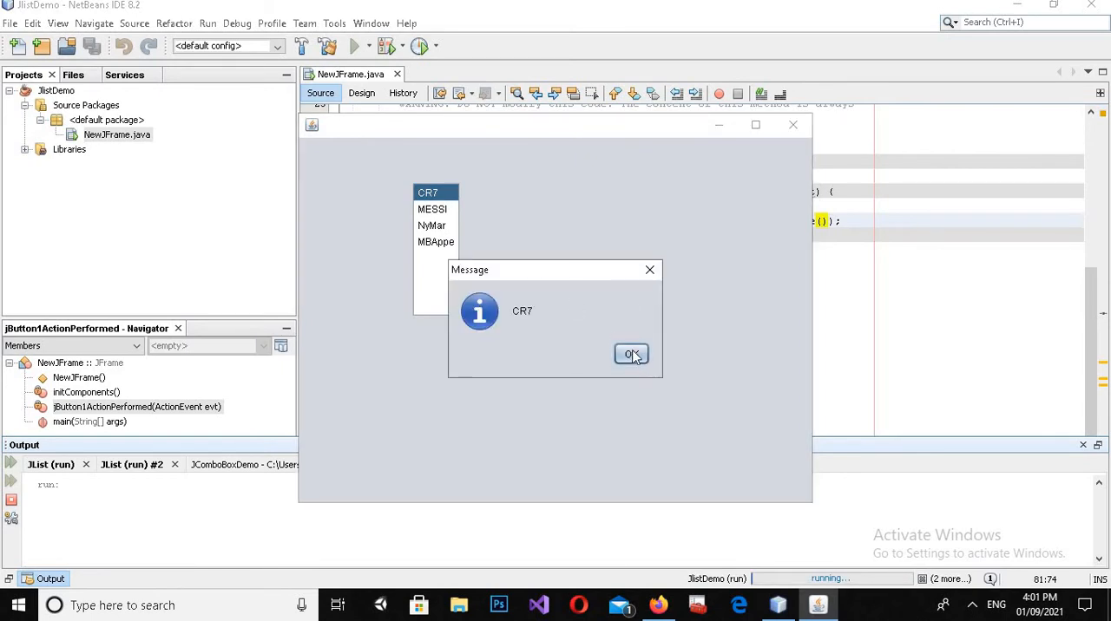
{"action": "left_click", "coordinate": [631, 355]}
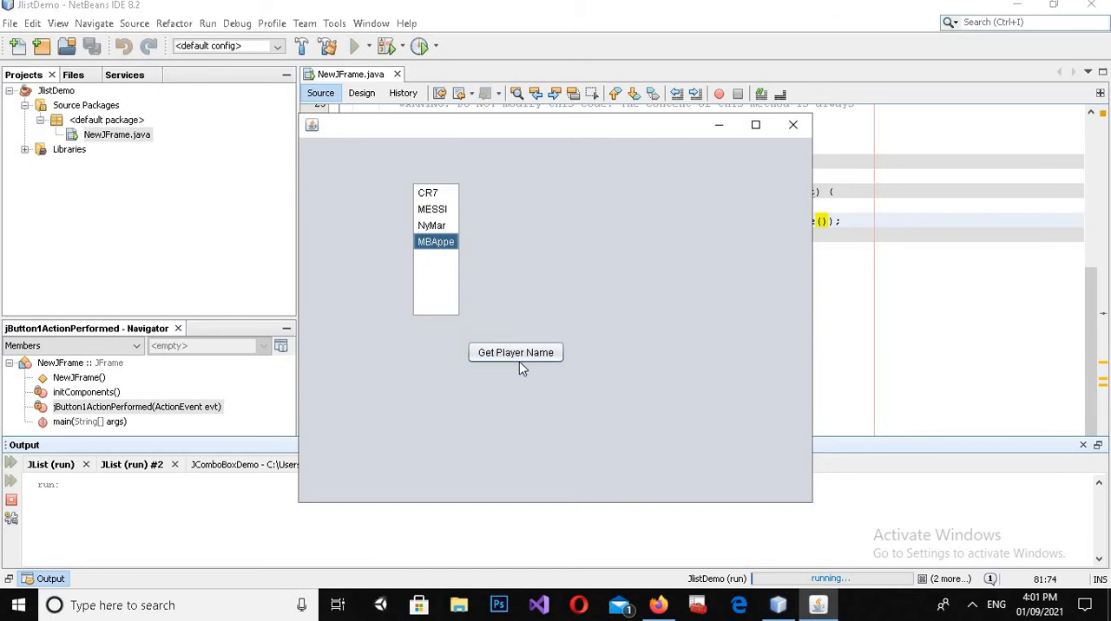
Show MBAppe in the message dialog, dismiss it, and close the app window
{"action": "left_click", "coordinate": [515, 353]}
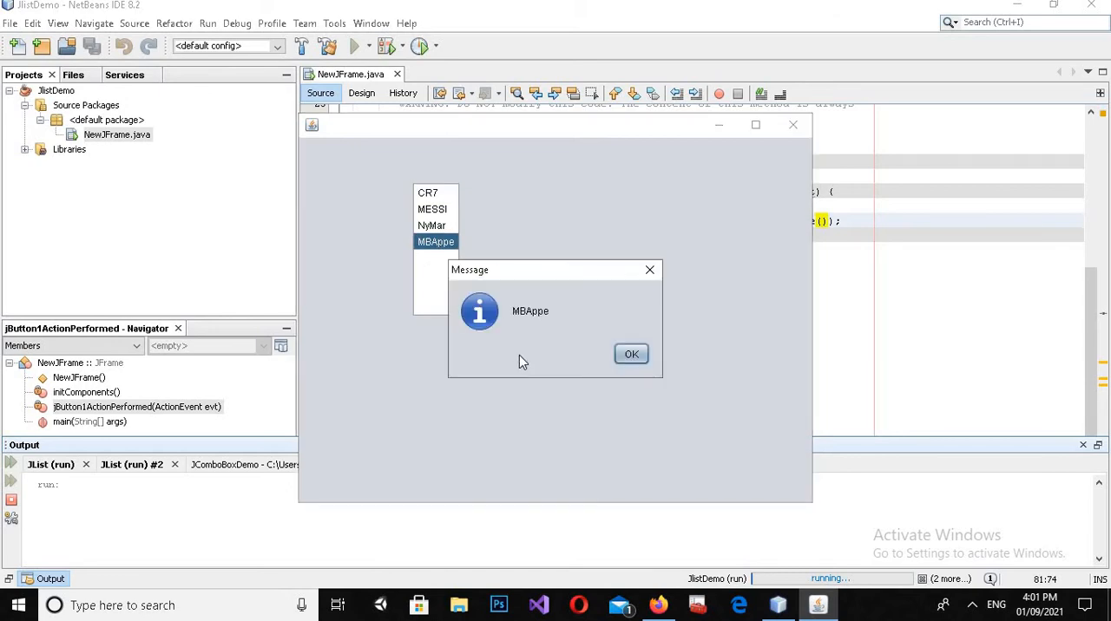
{"action": "mouse_move", "coordinate": [631, 354]}
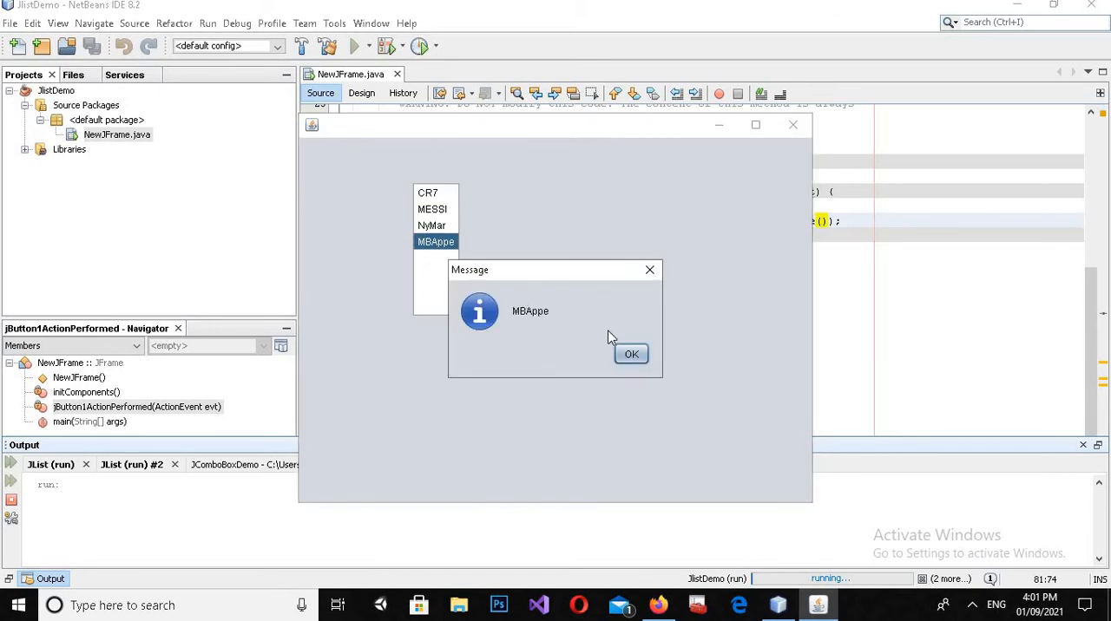
{"action": "left_click", "coordinate": [631, 355]}
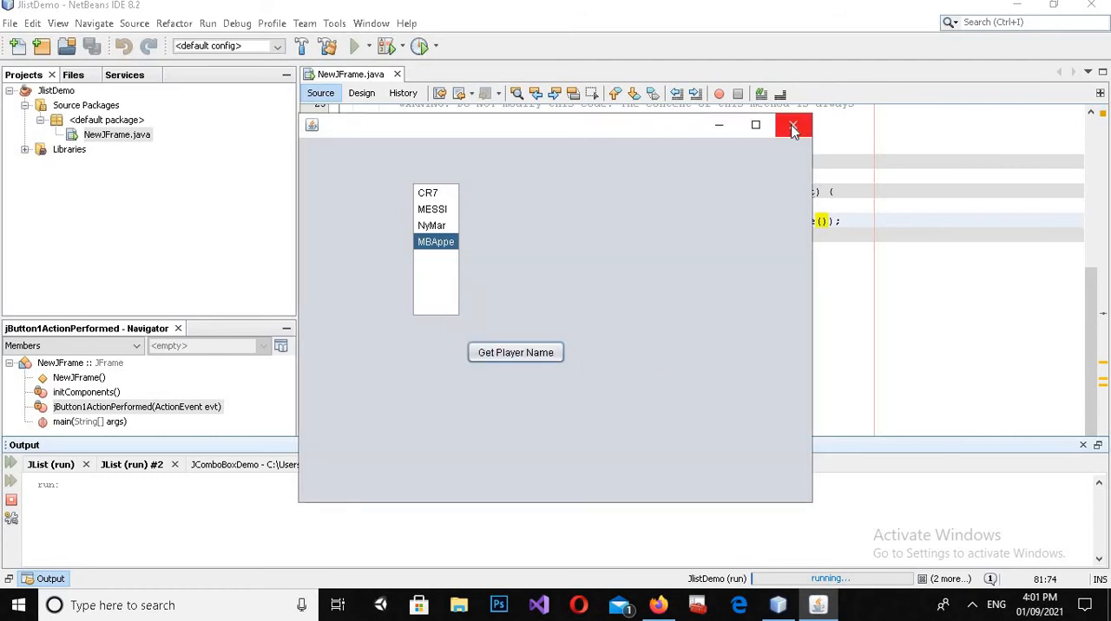
{"action": "mouse_move", "coordinate": [792, 125]}
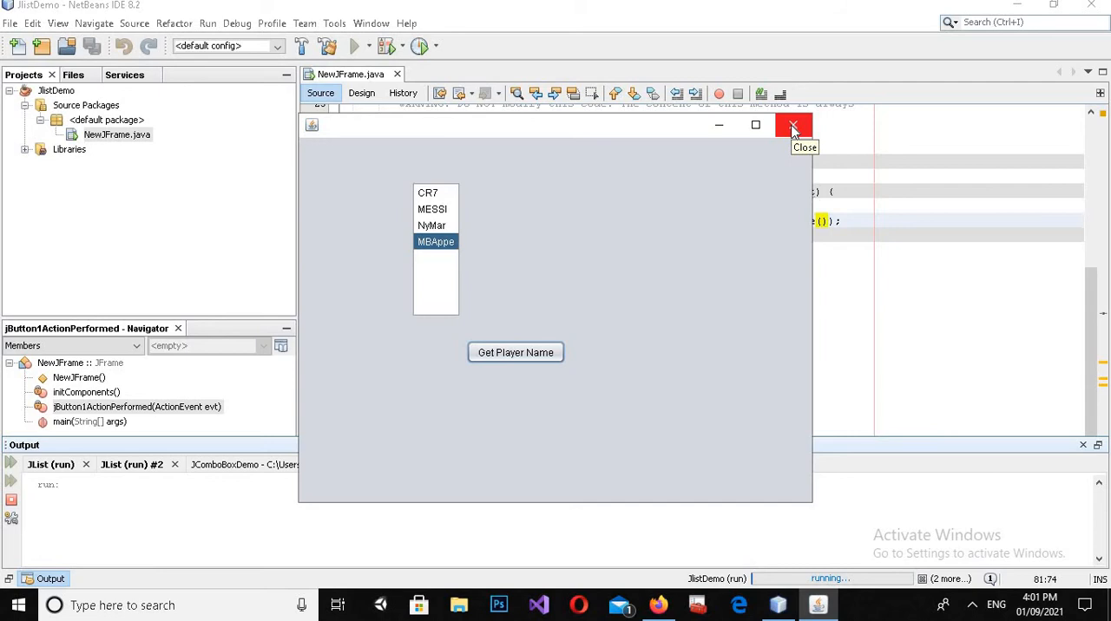
{"action": "left_click", "coordinate": [791, 124]}
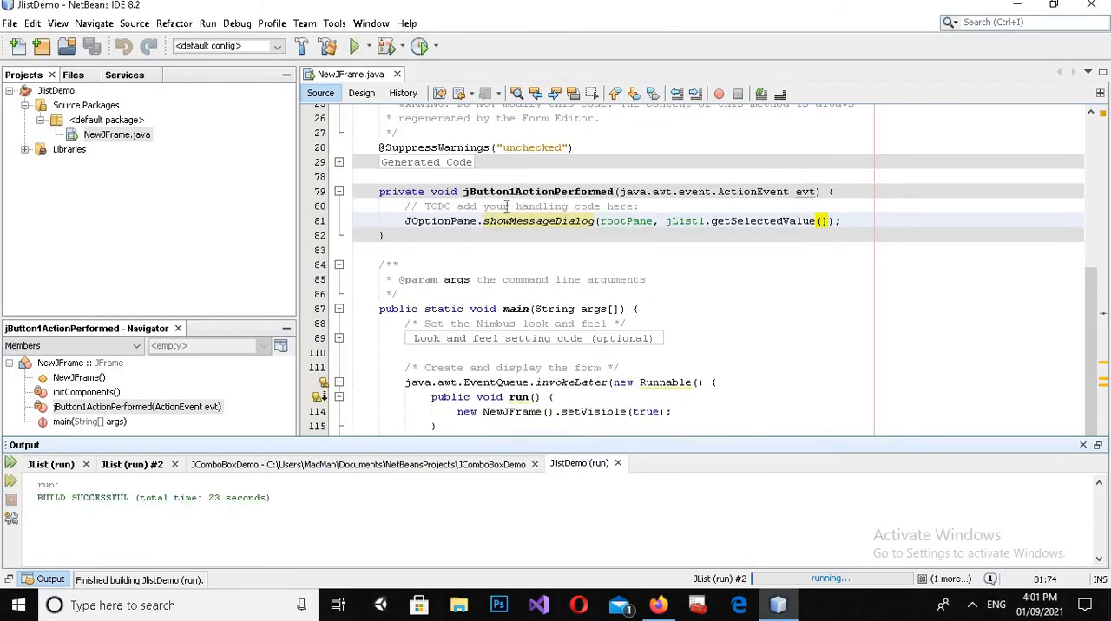
In Design view, empty jList1's model items, then return to the NewJFrame source
{"action": "left_click", "coordinate": [362, 93]}
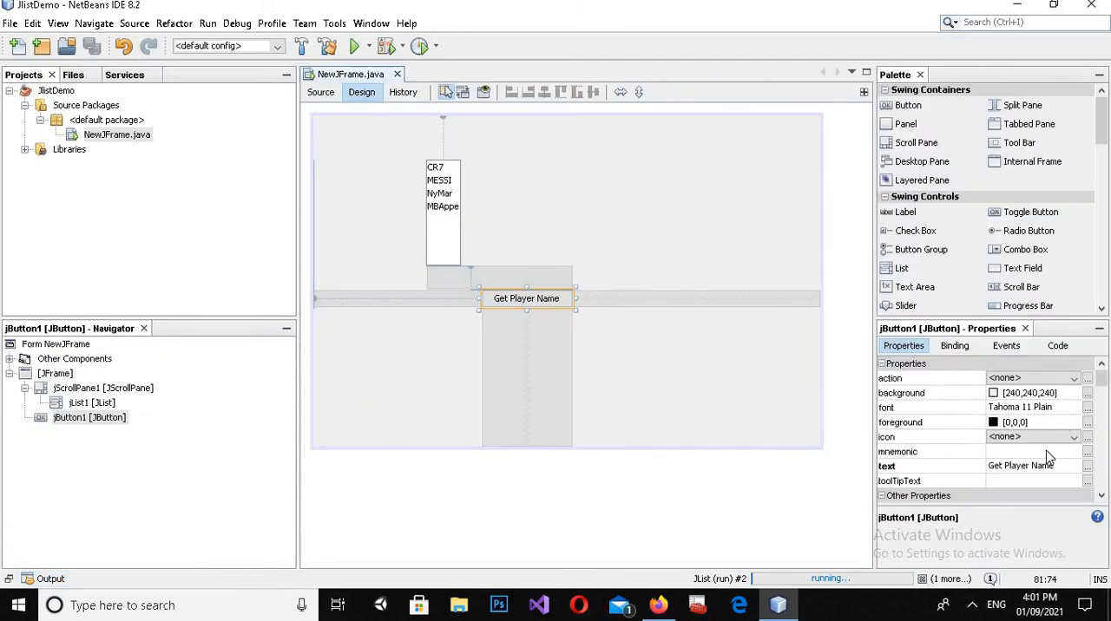
{"action": "mouse_move", "coordinate": [1019, 408]}
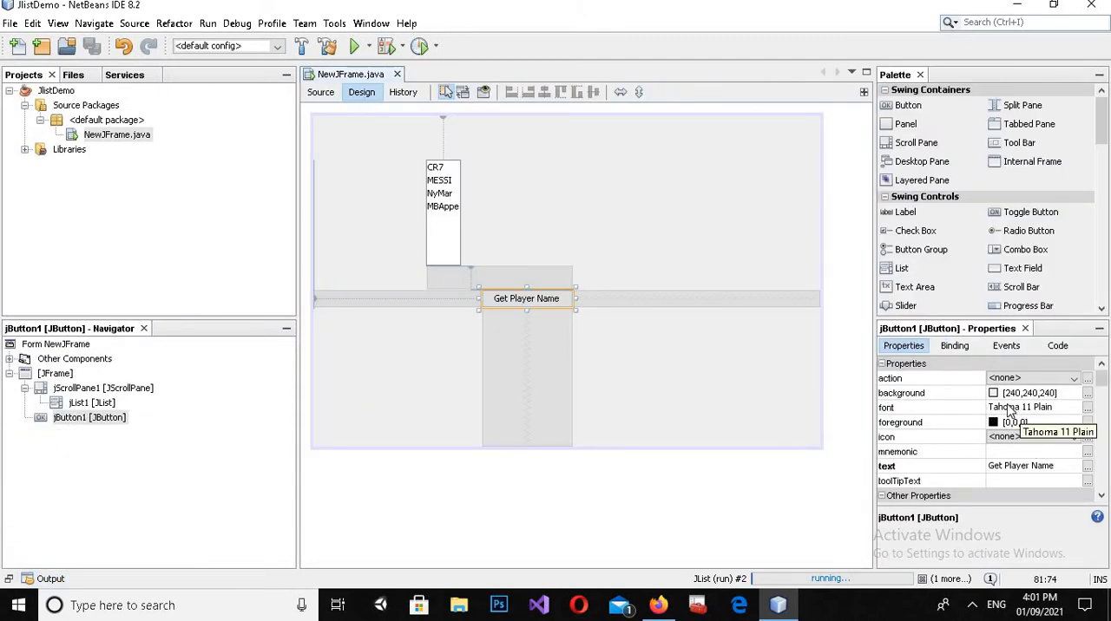
{"action": "mouse_move", "coordinate": [624, 215]}
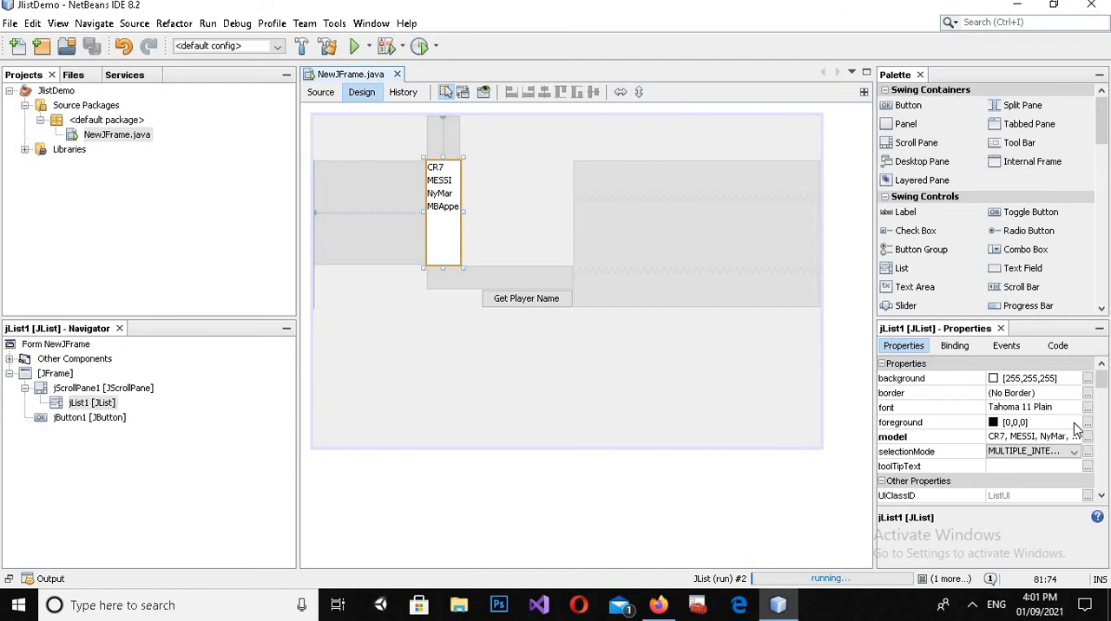
{"action": "left_click", "coordinate": [1088, 423]}
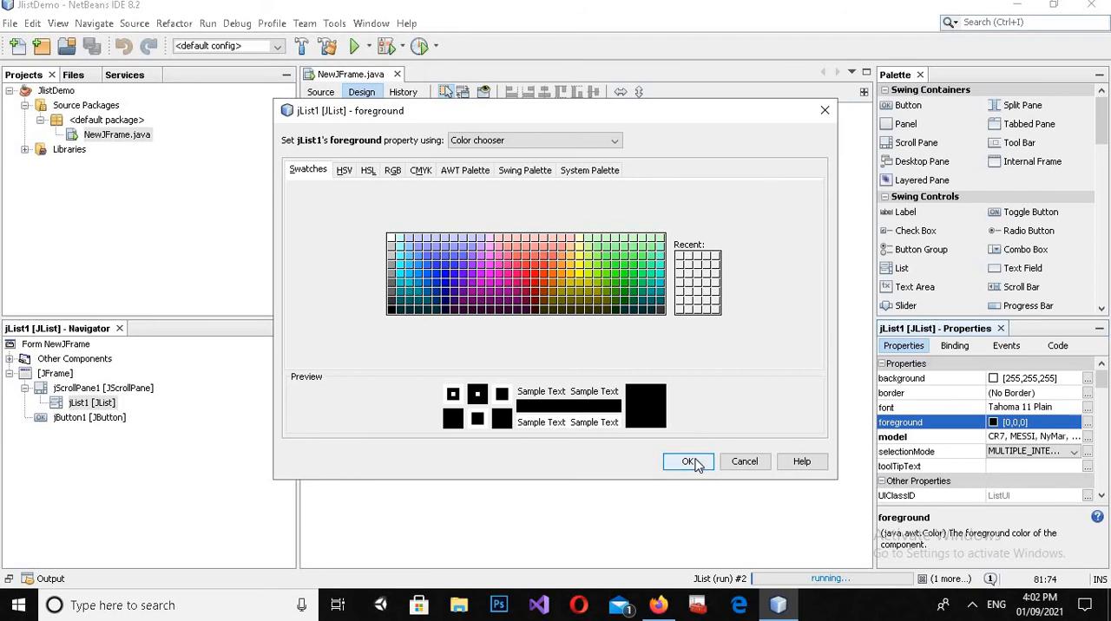
{"action": "left_click", "coordinate": [688, 461]}
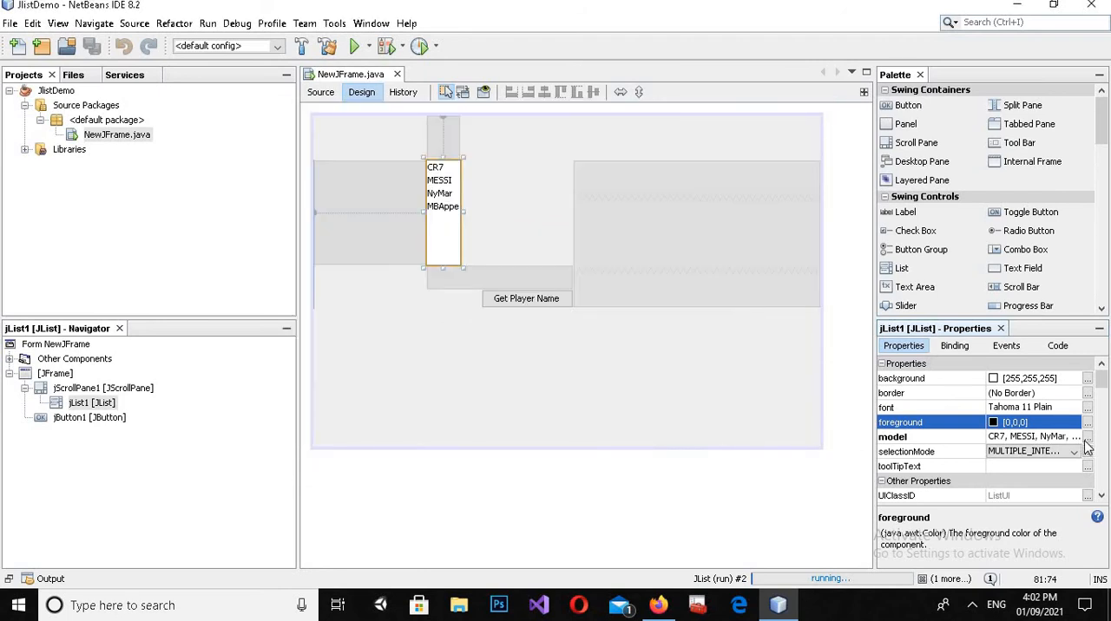
{"action": "left_click", "coordinate": [1087, 437]}
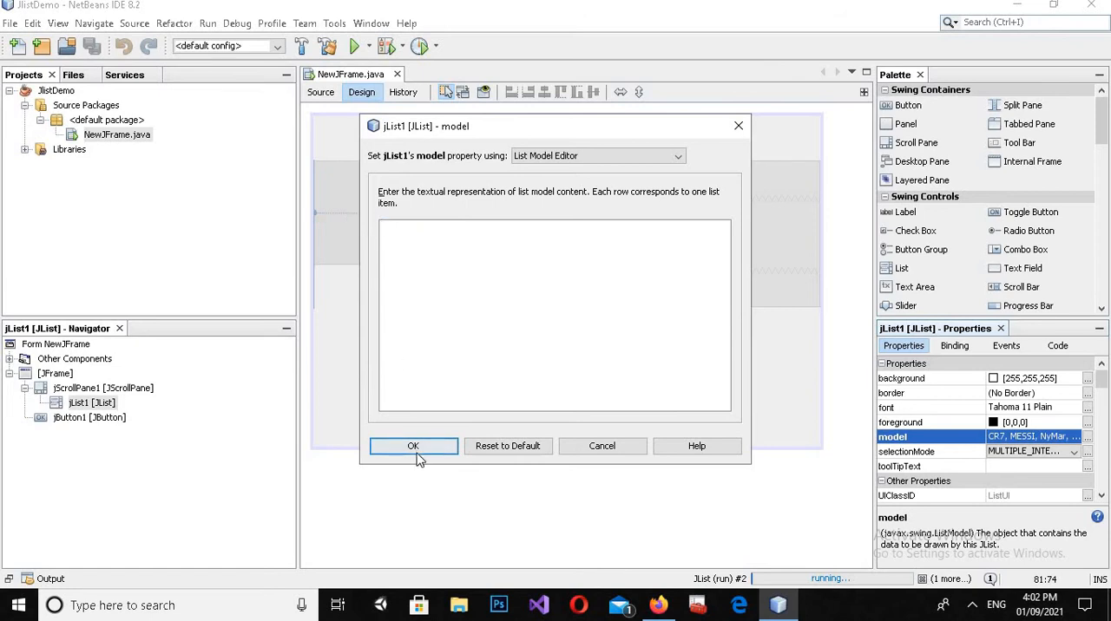
{"action": "left_click", "coordinate": [413, 446]}
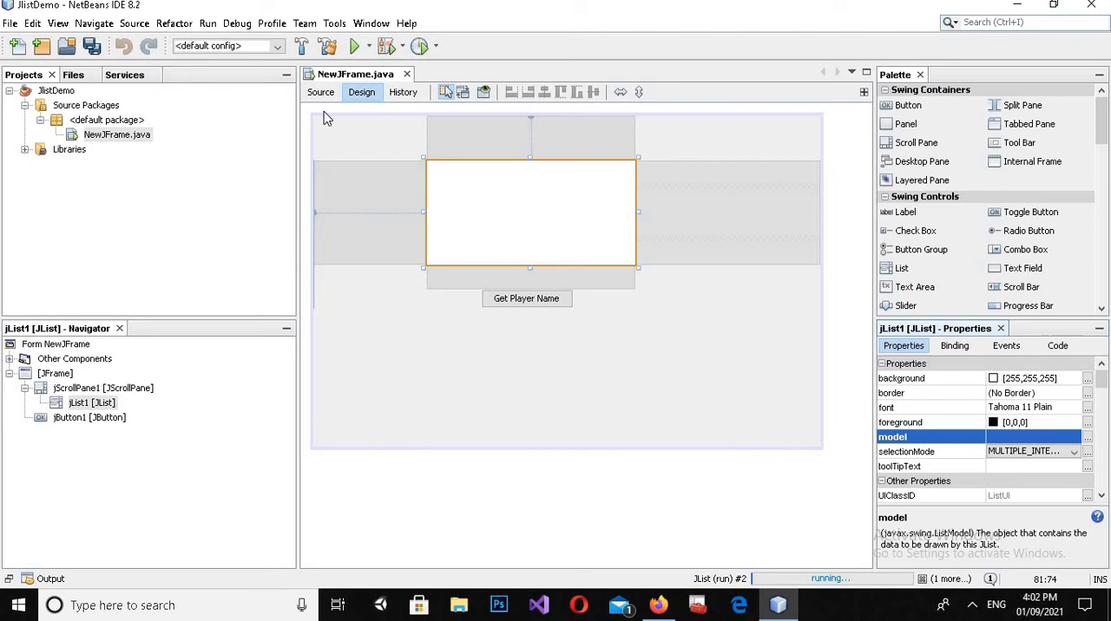
{"action": "left_click", "coordinate": [320, 93]}
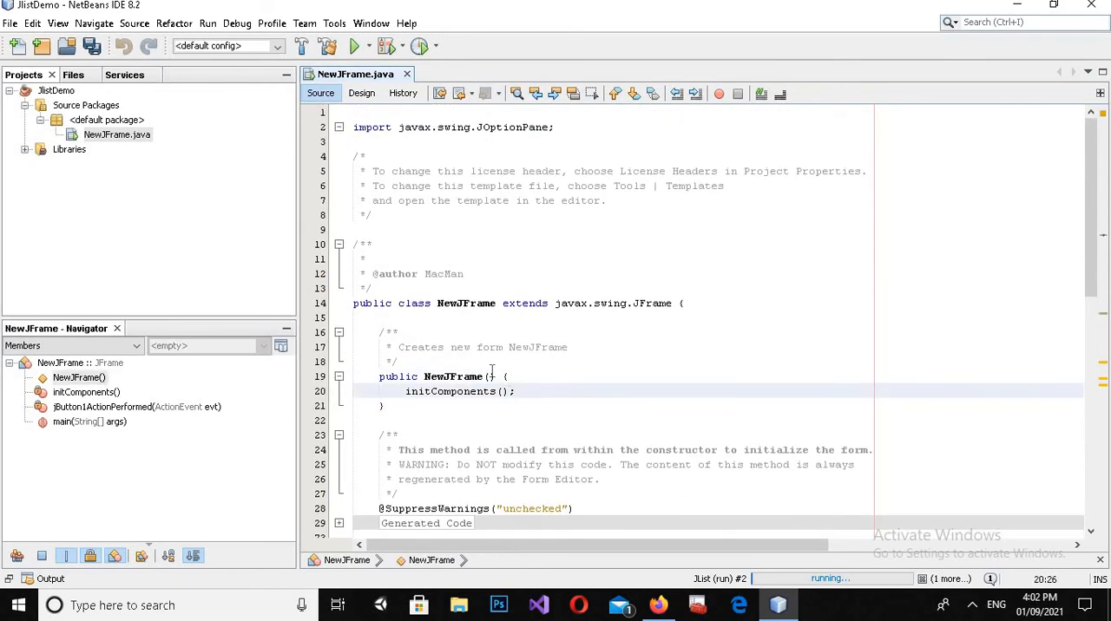
Add a constructor line declaring an empty String array: String[] name = {};
{"action": "key", "text": "enter"}
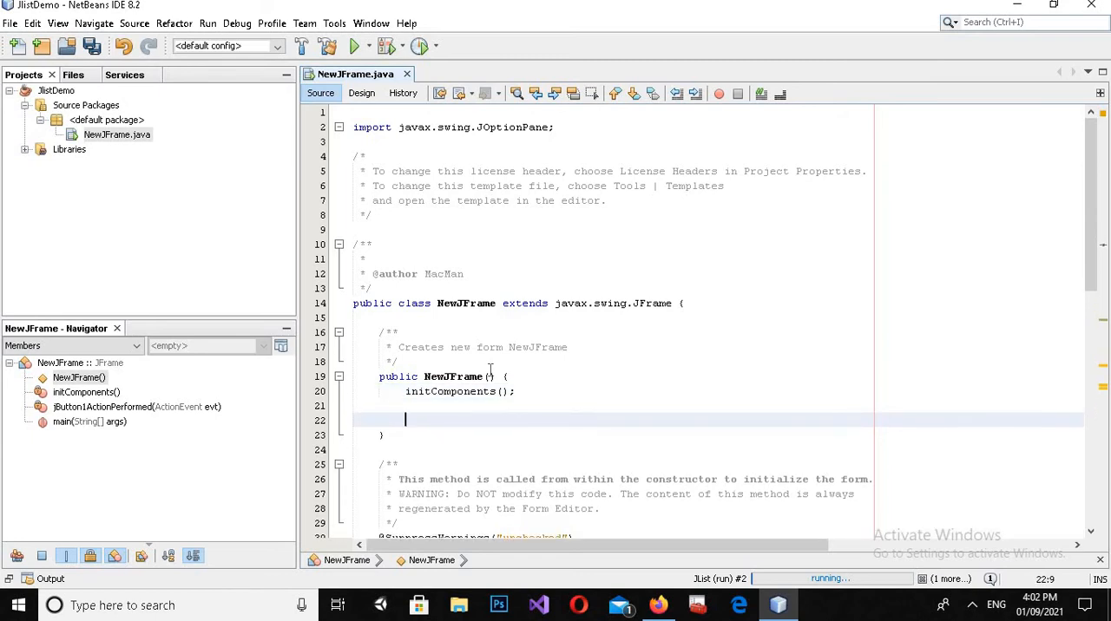
{"action": "type", "text": "String"}
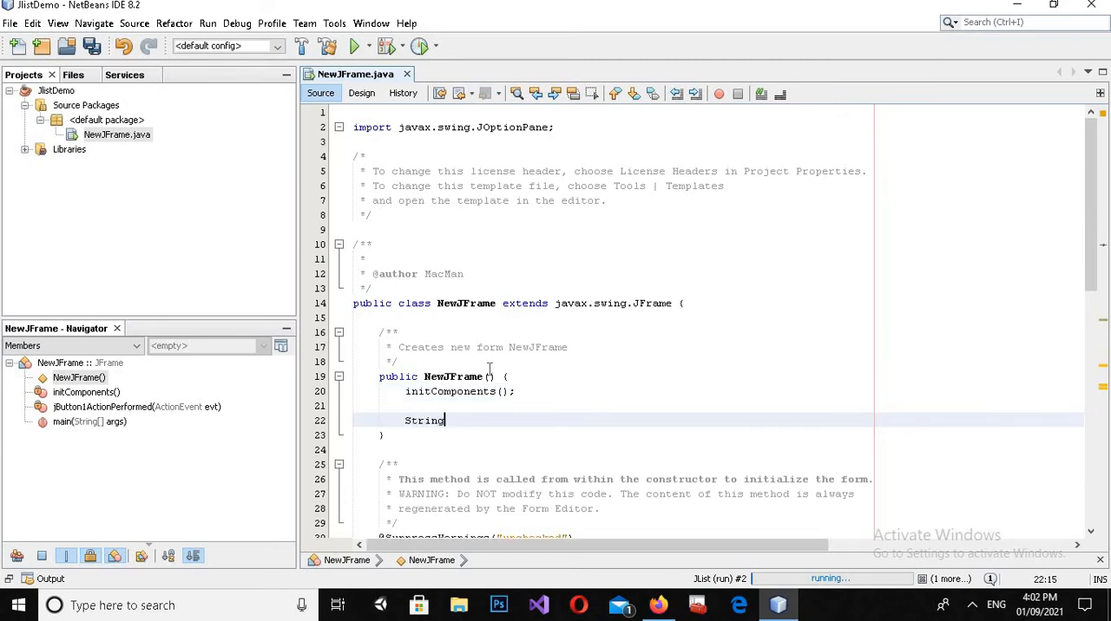
{"action": "type", "text": "[] name"}
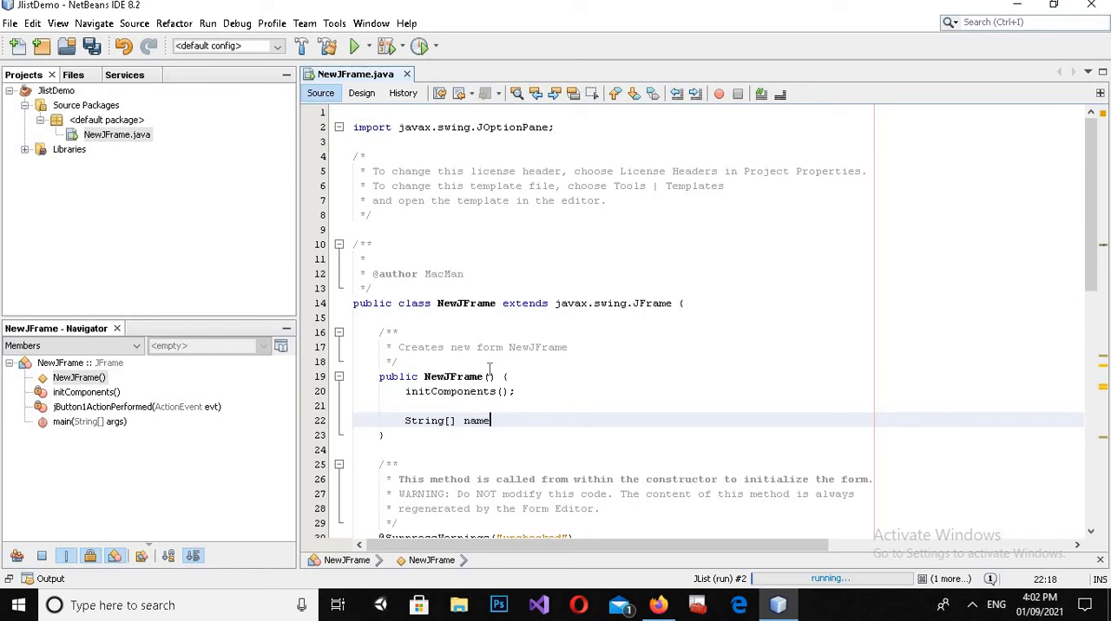
{"action": "type", "text": "="}
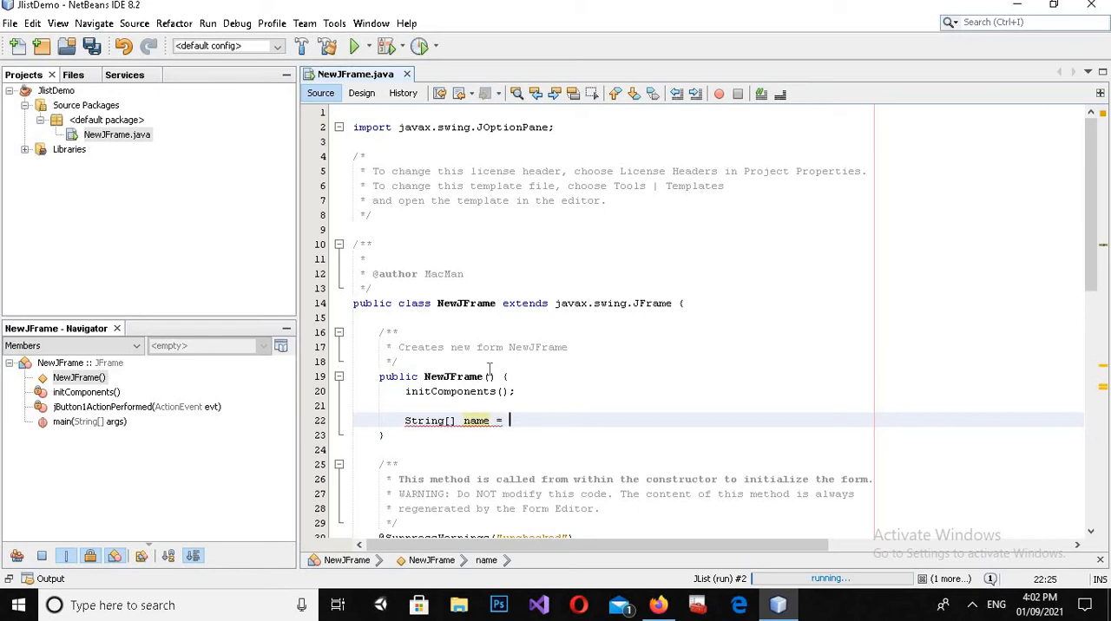
{"action": "type", "text": "{};"}
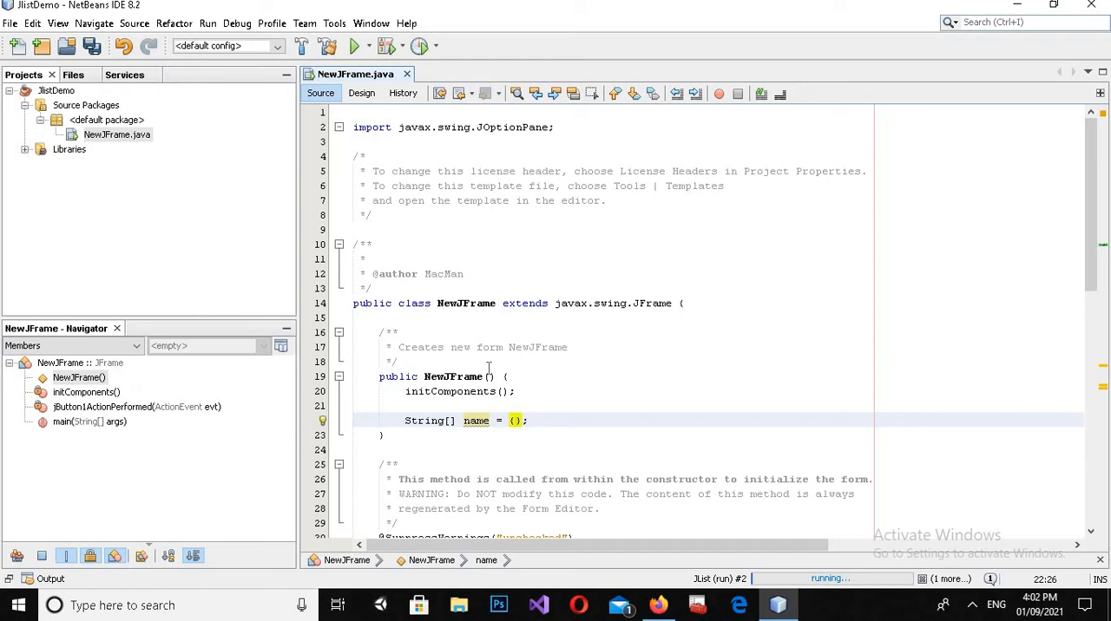
Fill the array braces with "CR7", "MESSI", "BECKAM" and "MBAPPE", fixing a typo
{"action": "type", "text": "CR"}
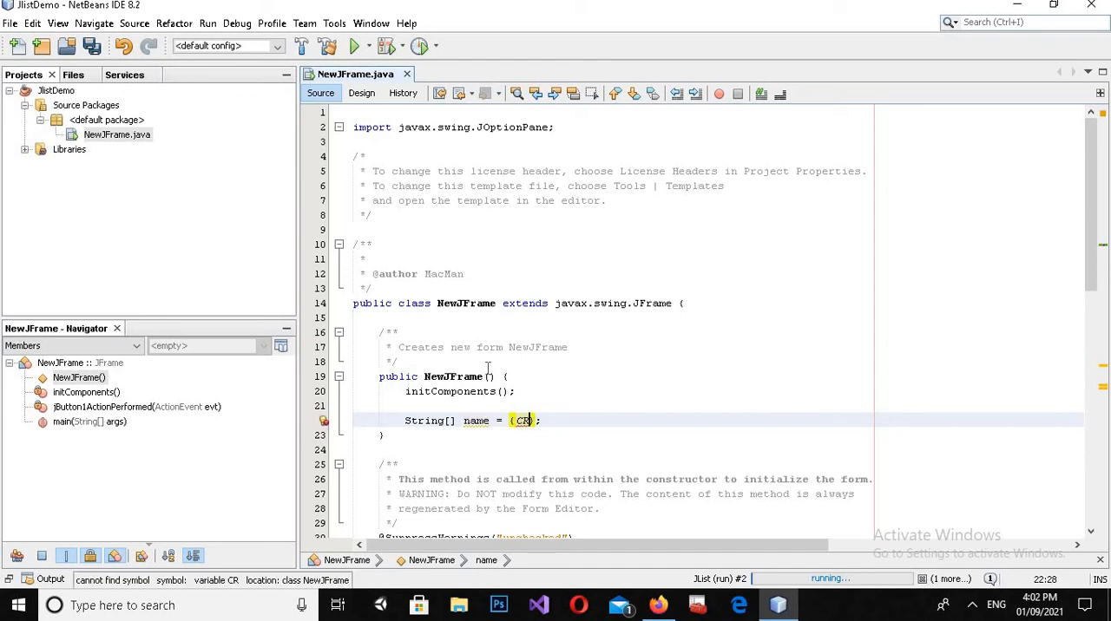
{"action": "type", "text": "&"}
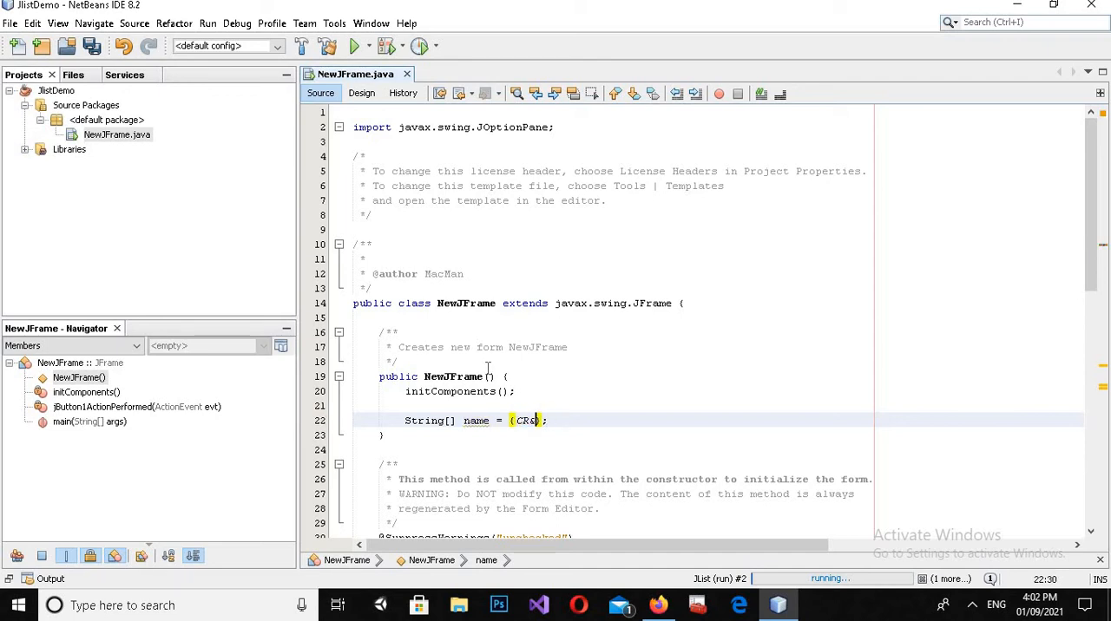
{"action": "type", "text": "7"}
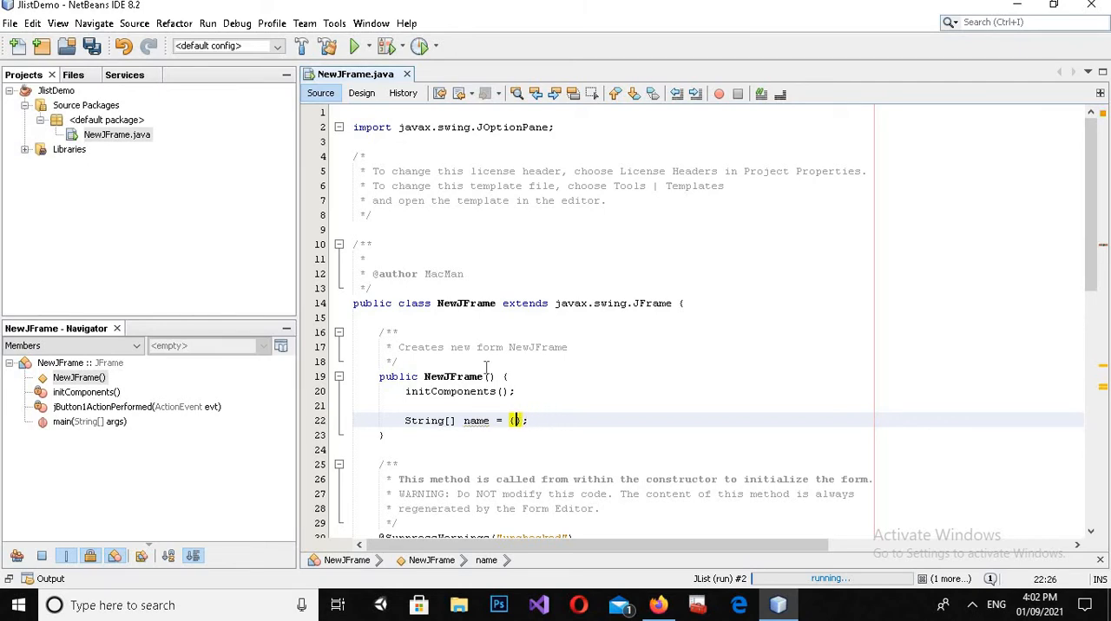
{"action": "type", "text": "\"\""}
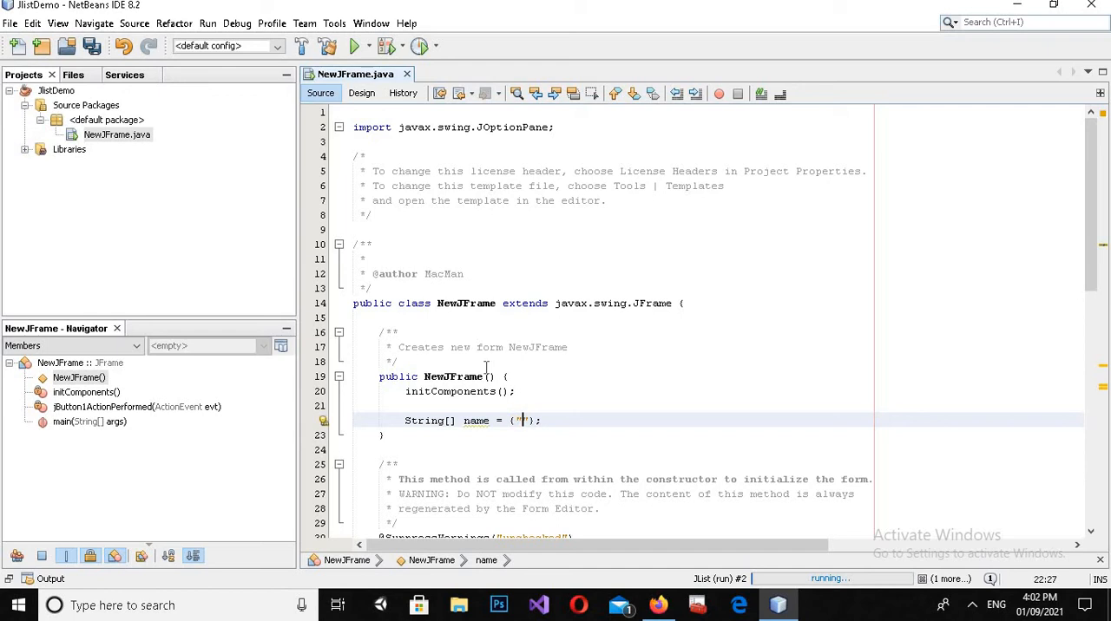
{"action": "type", "text": "cr7"}
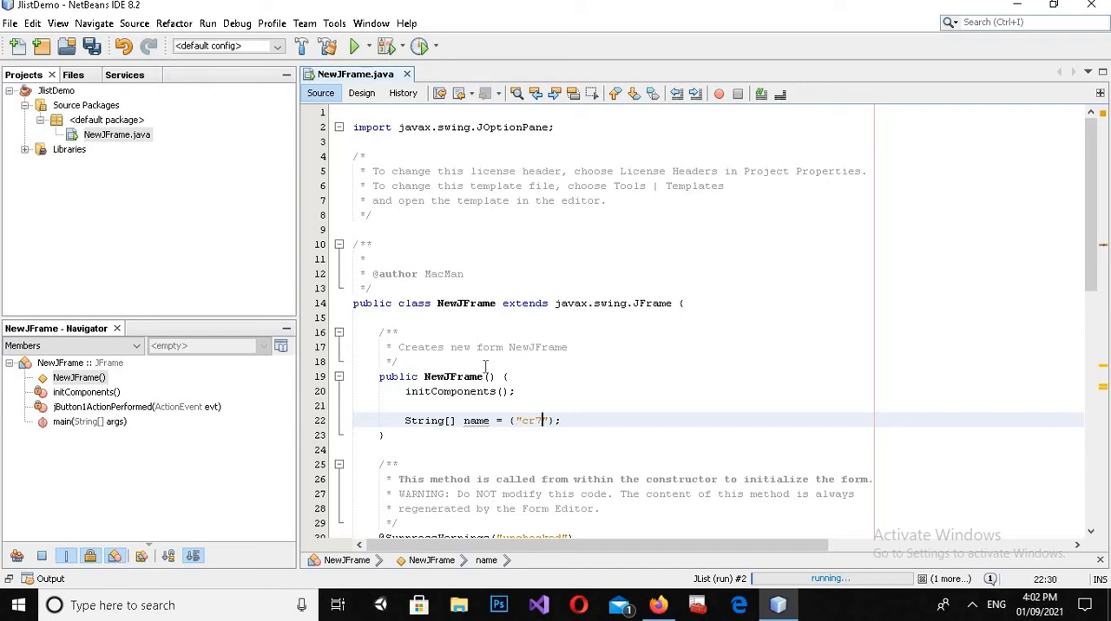
{"action": "key", "text": "BackSpace"}
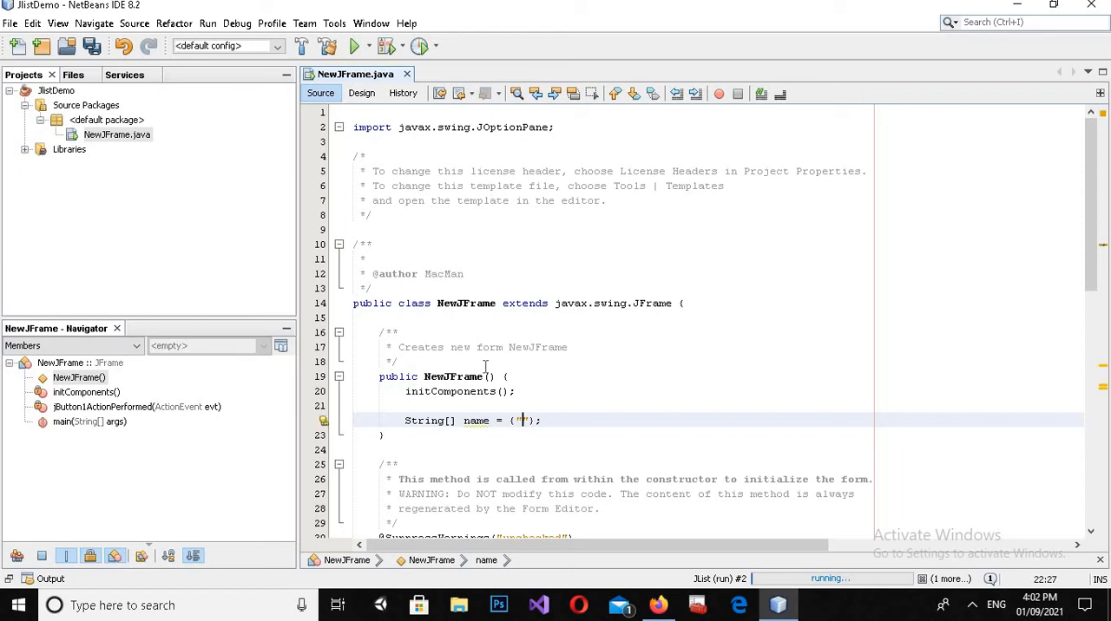
{"action": "type", "text": "CR"}
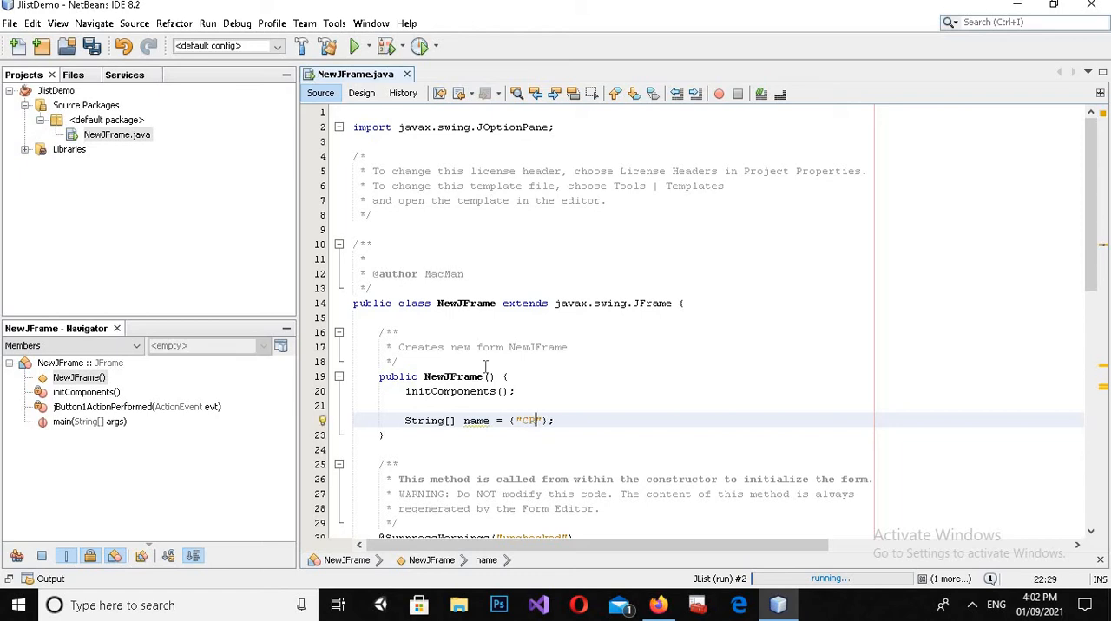
{"action": "type", "text": "7"}
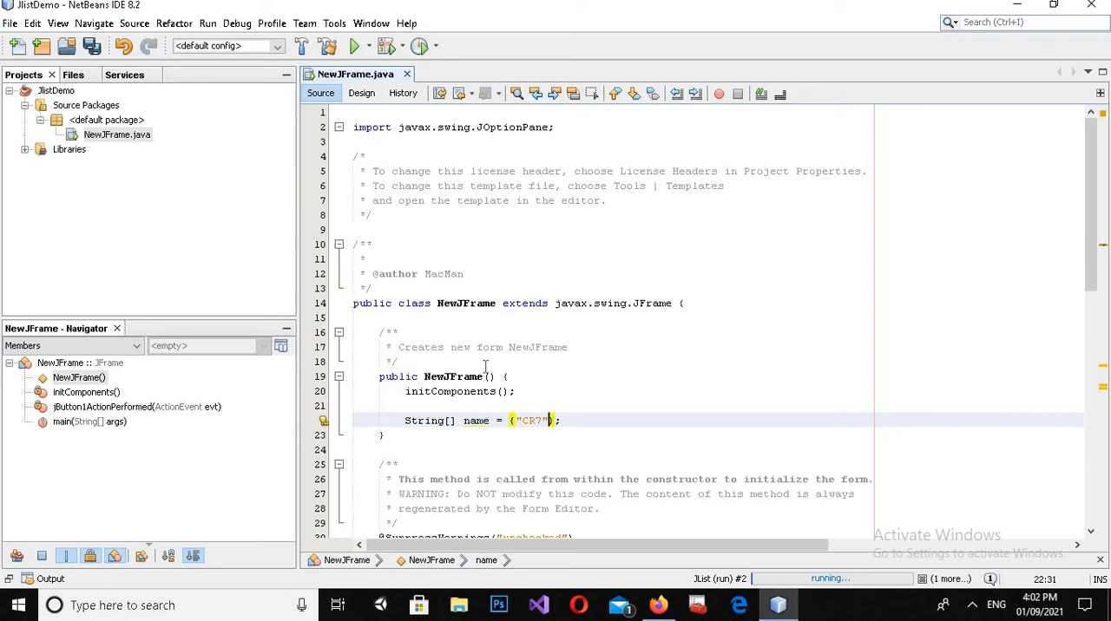
{"action": "type", "text": ",\"MESSI"}
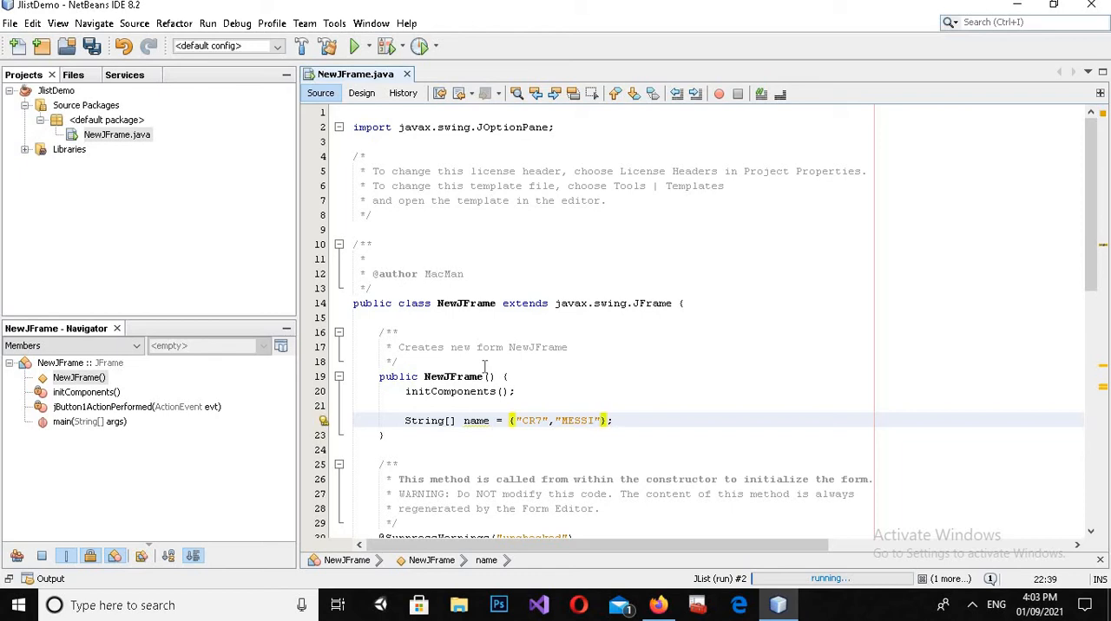
{"action": "type", "text": ","}
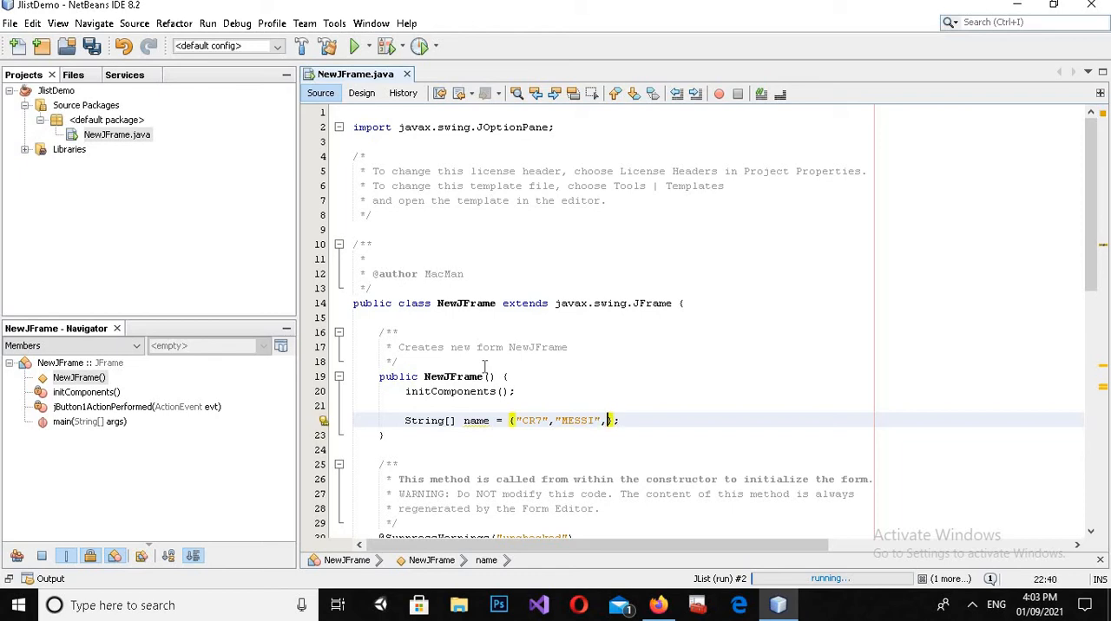
{"action": "type", "text": "\""}
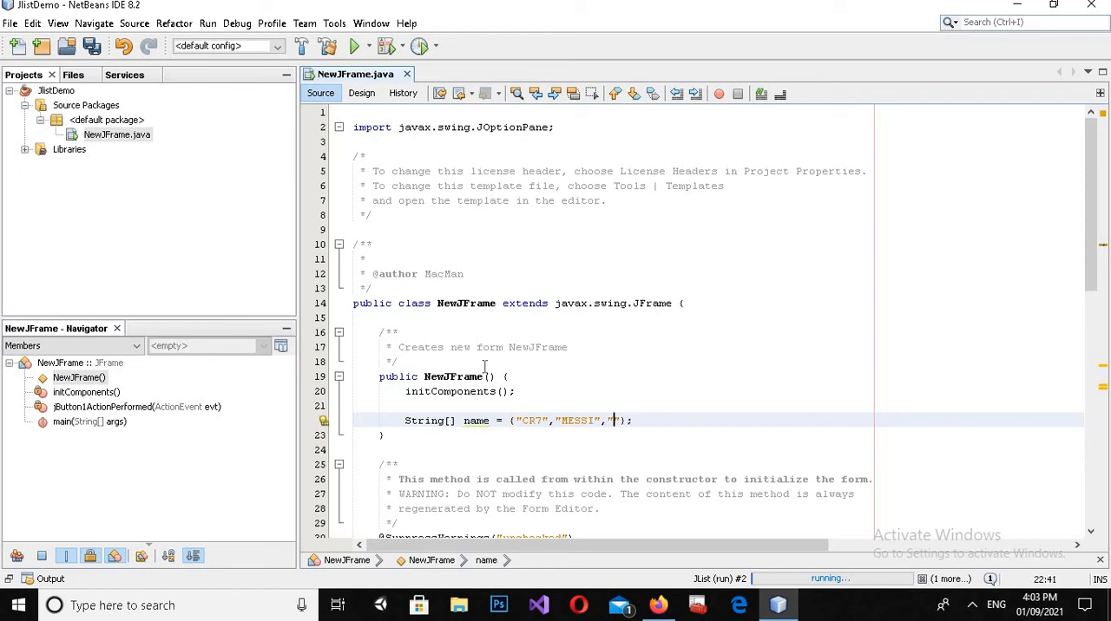
{"action": "type", "text": "BEKA"}
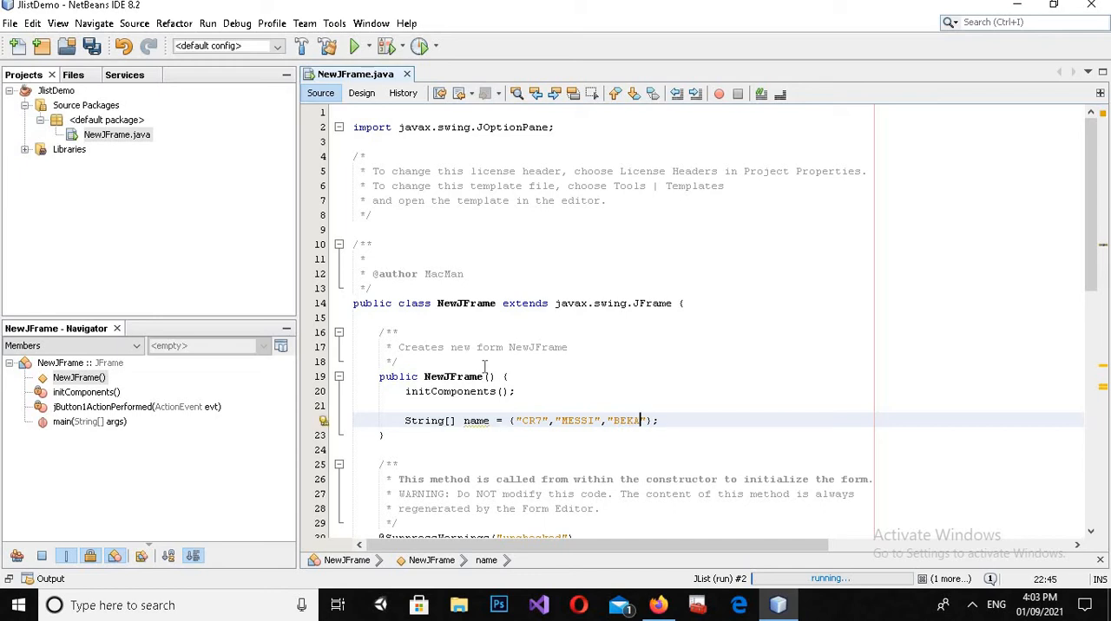
{"action": "type", "text": "M"}
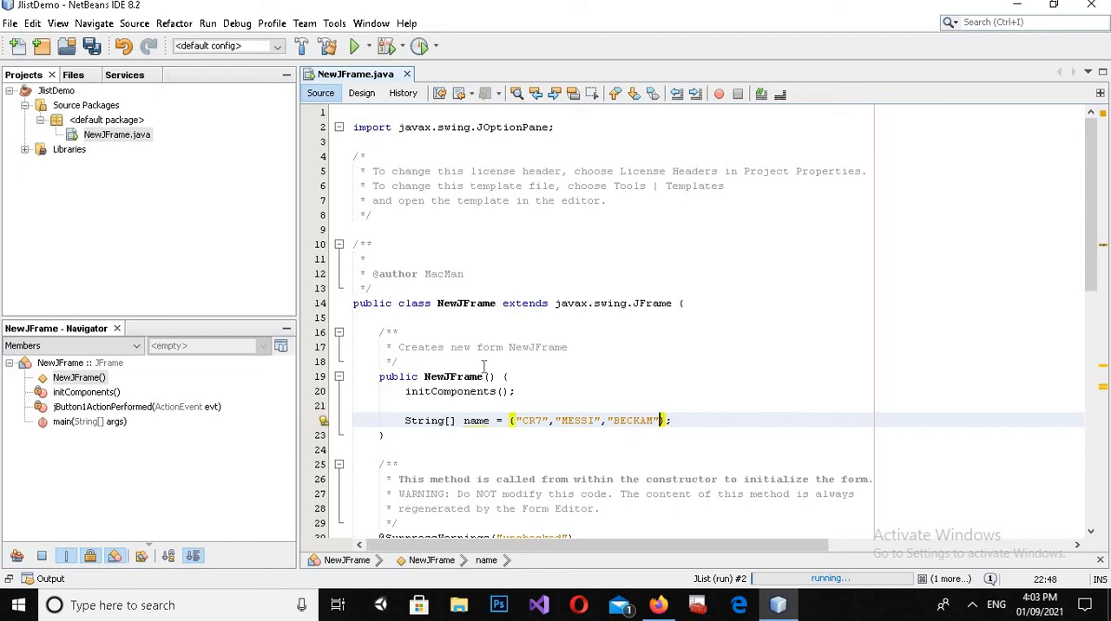
{"action": "type", "text": ",\"\""}
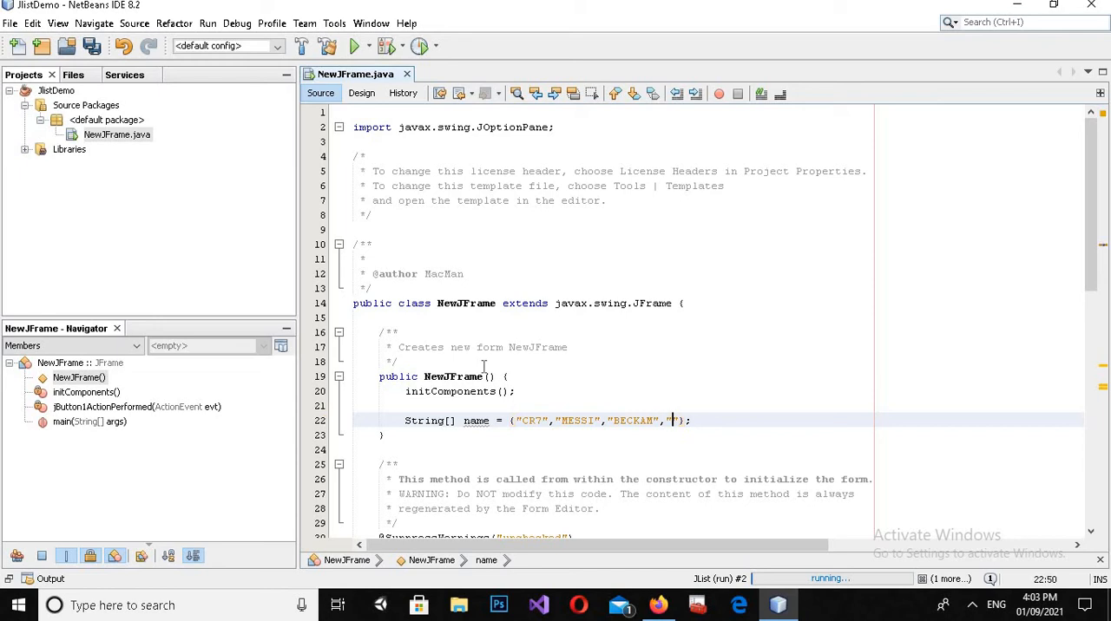
{"action": "type", "text": "n"}
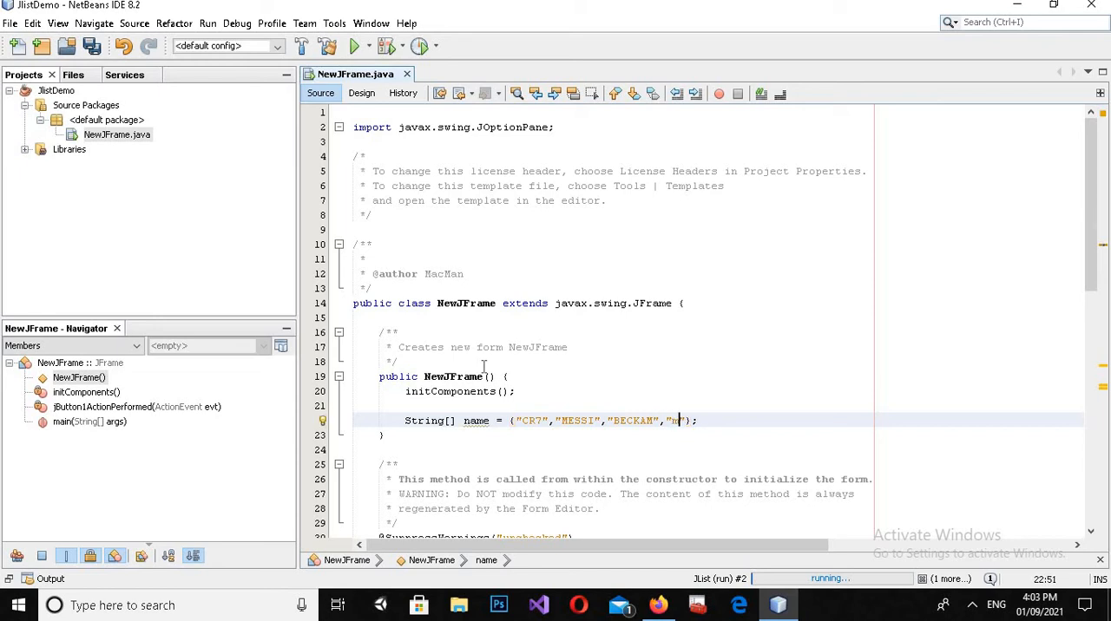
{"action": "type", "text": "MBAPPE"}
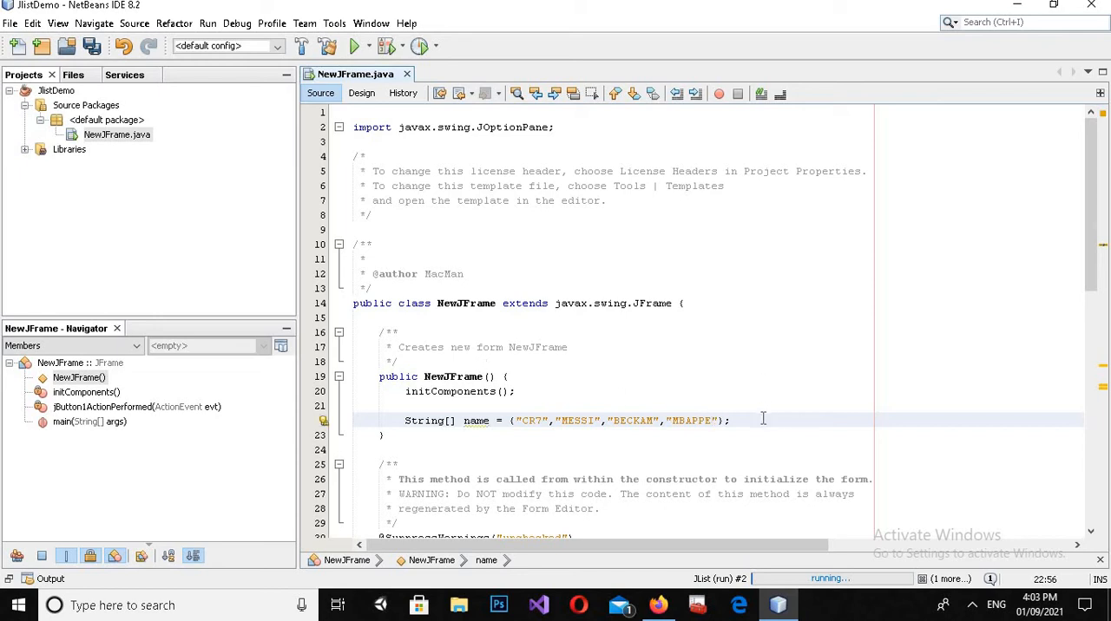
{"action": "key", "text": "enter"}
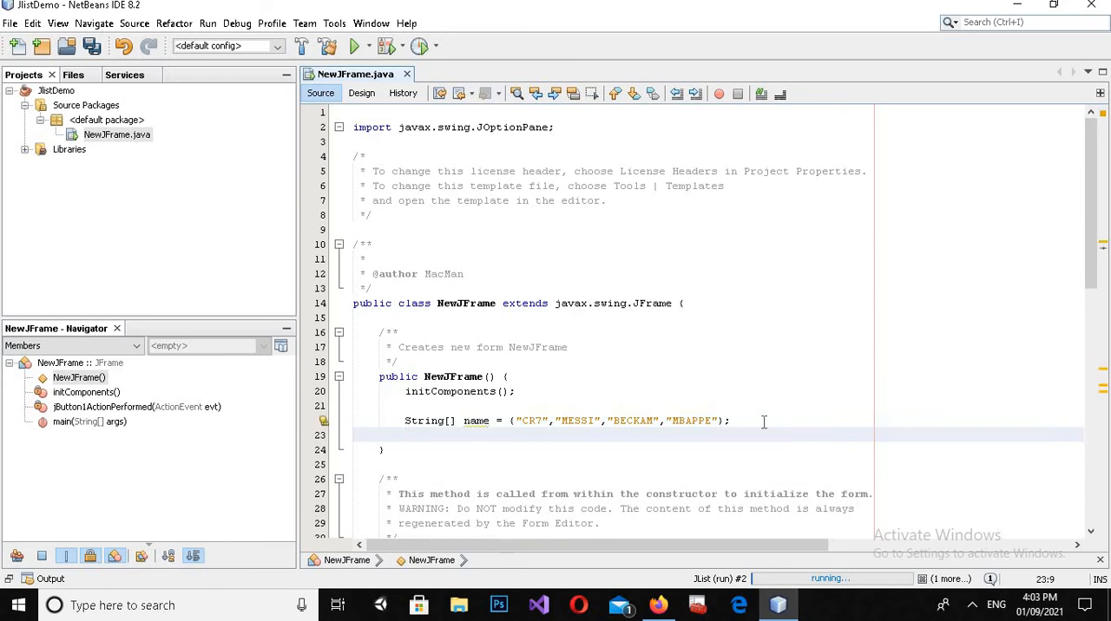
Write jList1.setModel(new DefaultComboBoxModel<>(names)) using code completion
{"action": "type", "text": "j"}
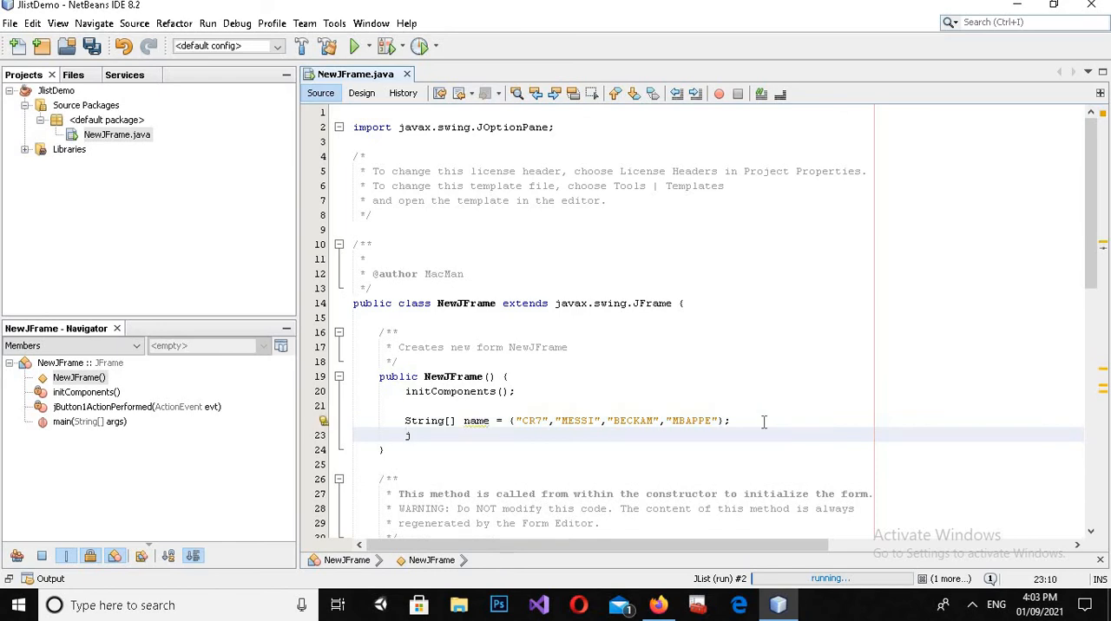
{"action": "type", "text": "List1."}
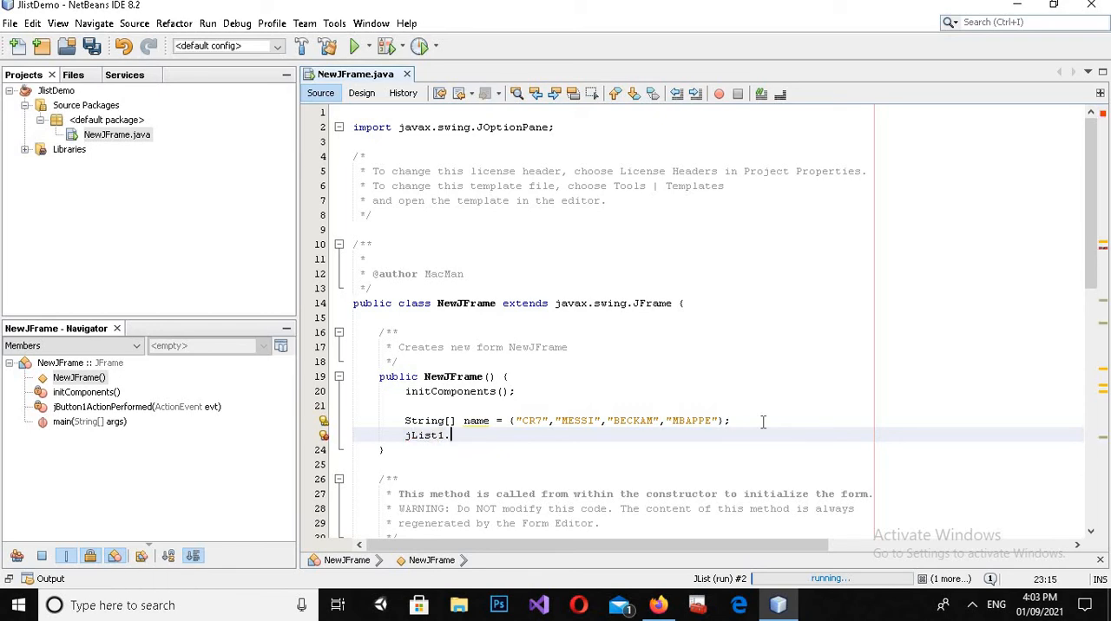
{"action": "type", "text": "SE"}
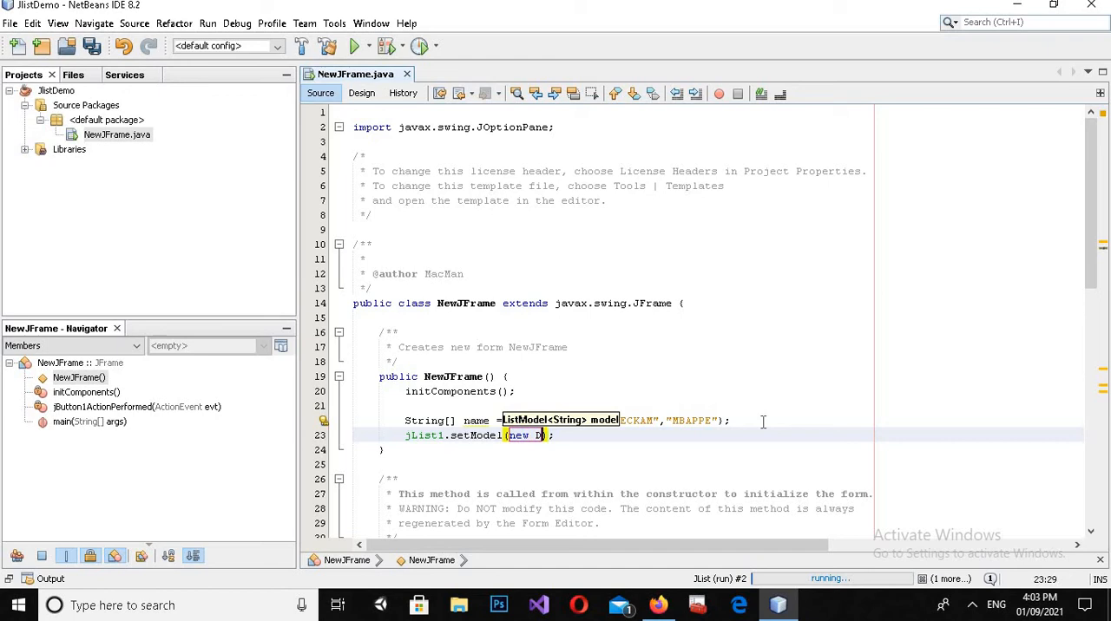
{"action": "type", "text": "DefaultComboBoxModel<>(names"}
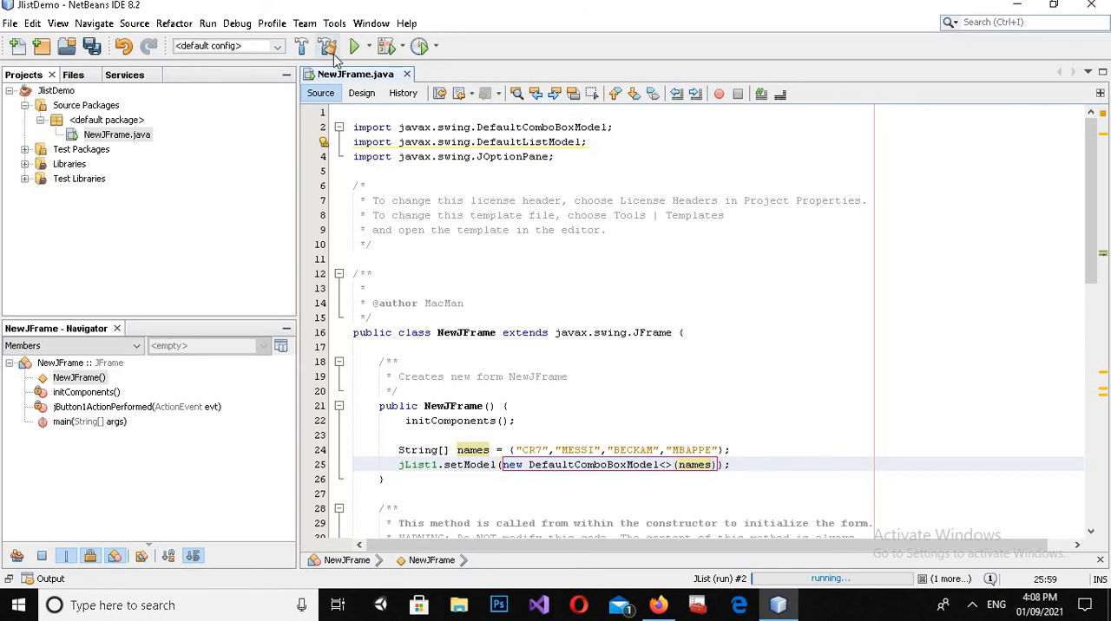
Run JListDemo, then pick CR7 and BECKAM, showing and dismissing each name's message
{"action": "left_click", "coordinate": [353, 46]}
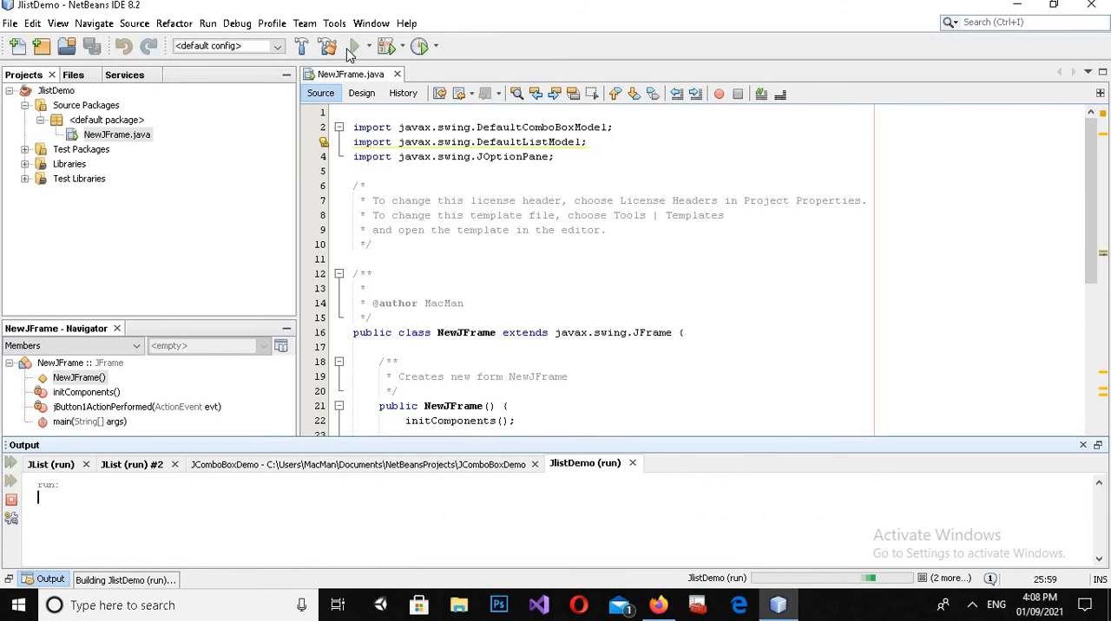
{"action": "left_click", "coordinate": [354, 46]}
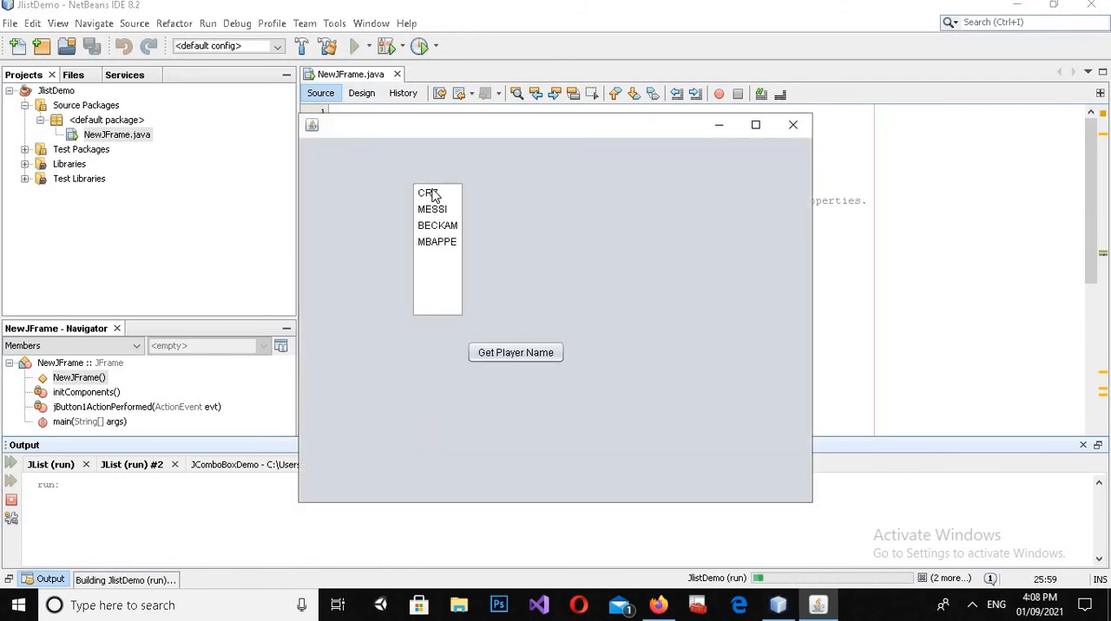
{"action": "left_click", "coordinate": [427, 192]}
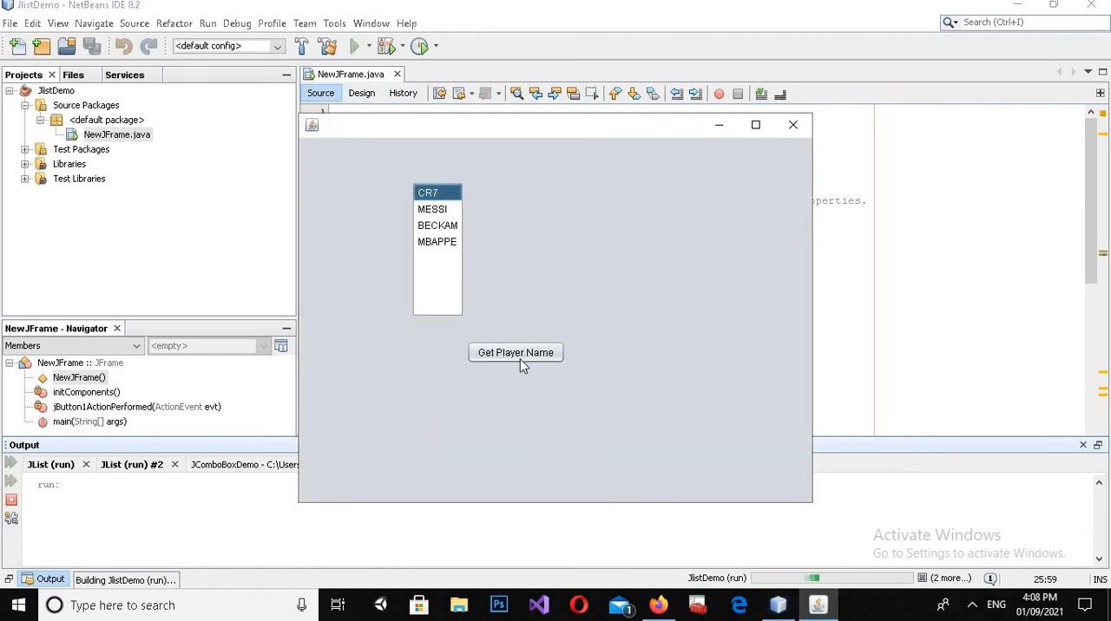
{"action": "left_click", "coordinate": [516, 352]}
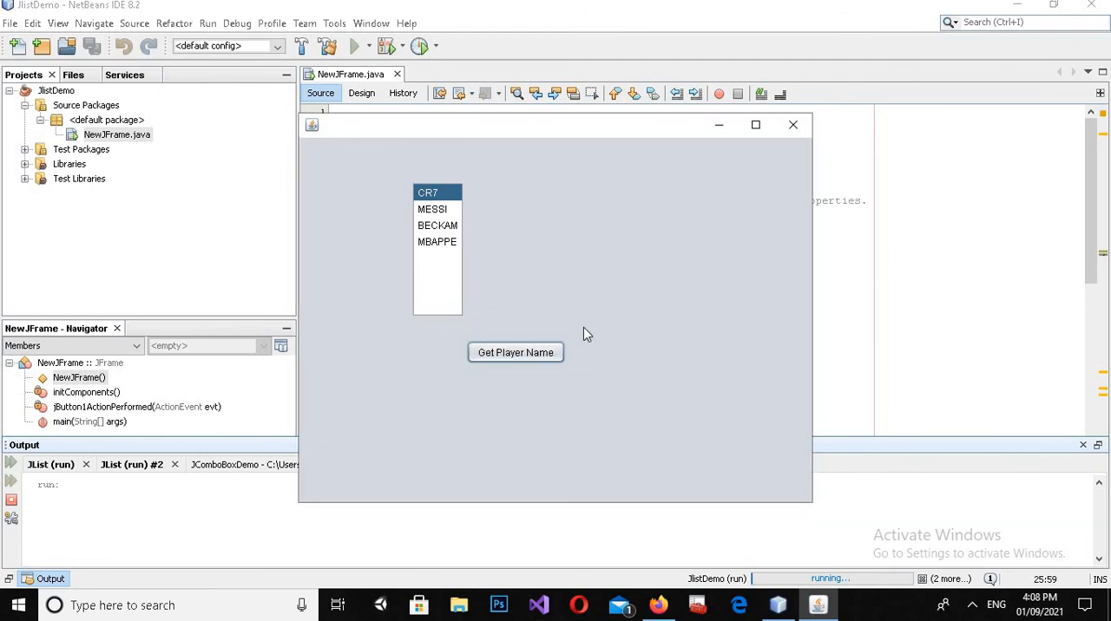
{"action": "left_click", "coordinate": [437, 225]}
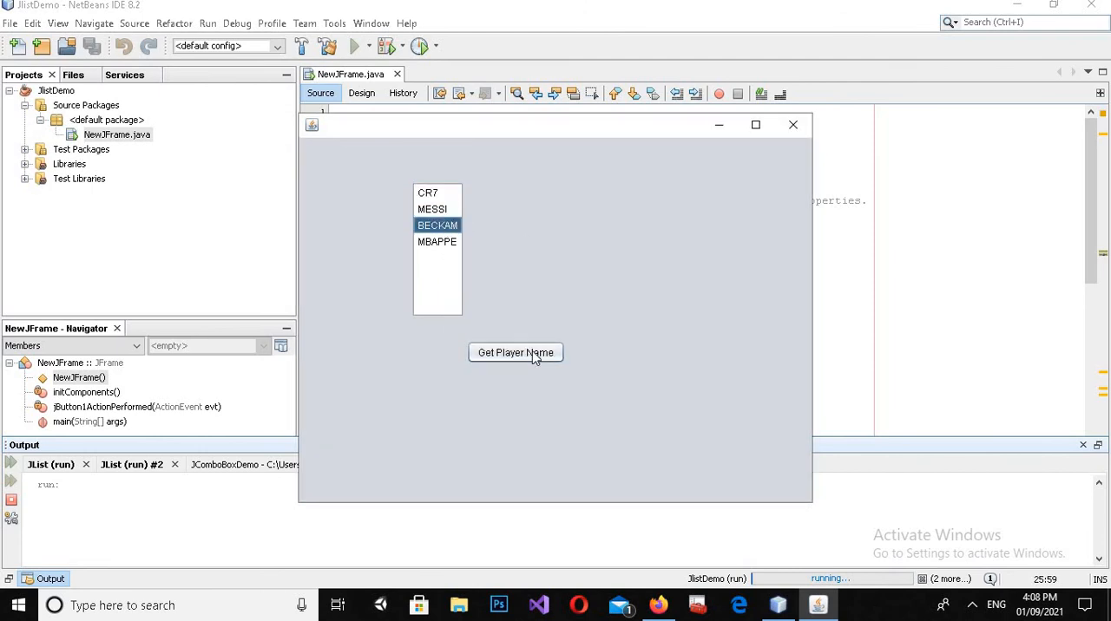
{"action": "left_click", "coordinate": [515, 353]}
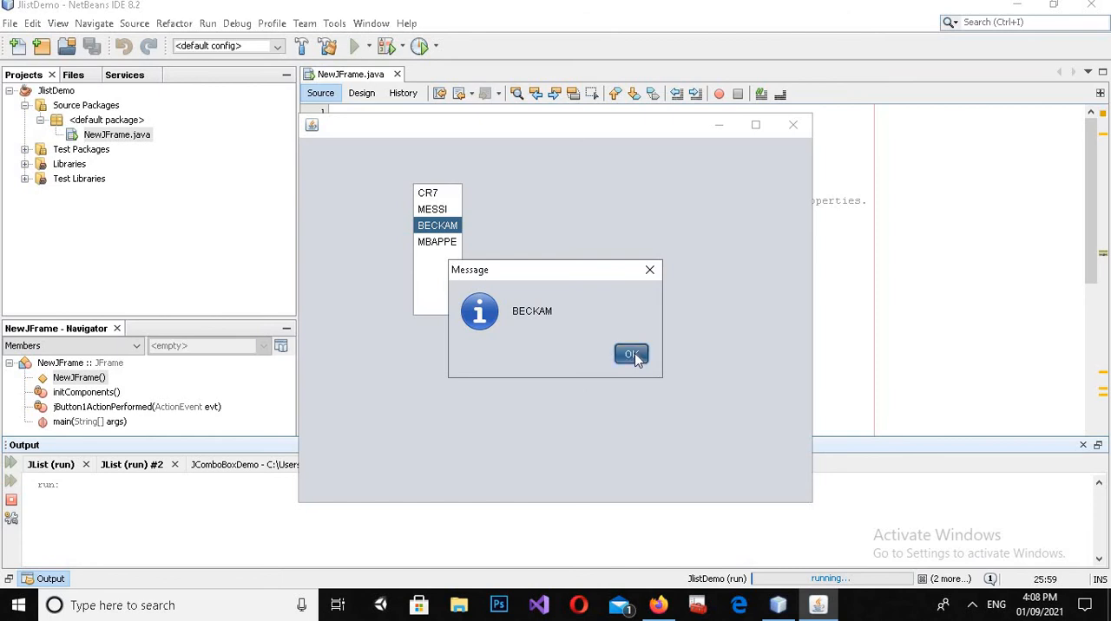
{"action": "left_click", "coordinate": [631, 354]}
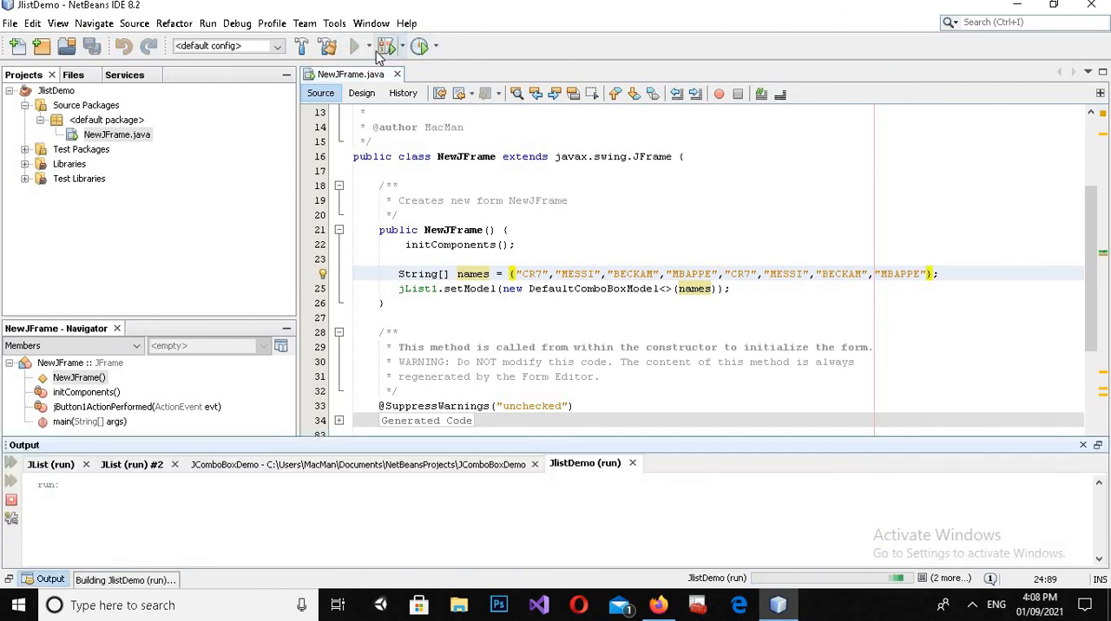
Run the app, select the last MBAPPE entry, then close the window
{"action": "left_click", "coordinate": [355, 46]}
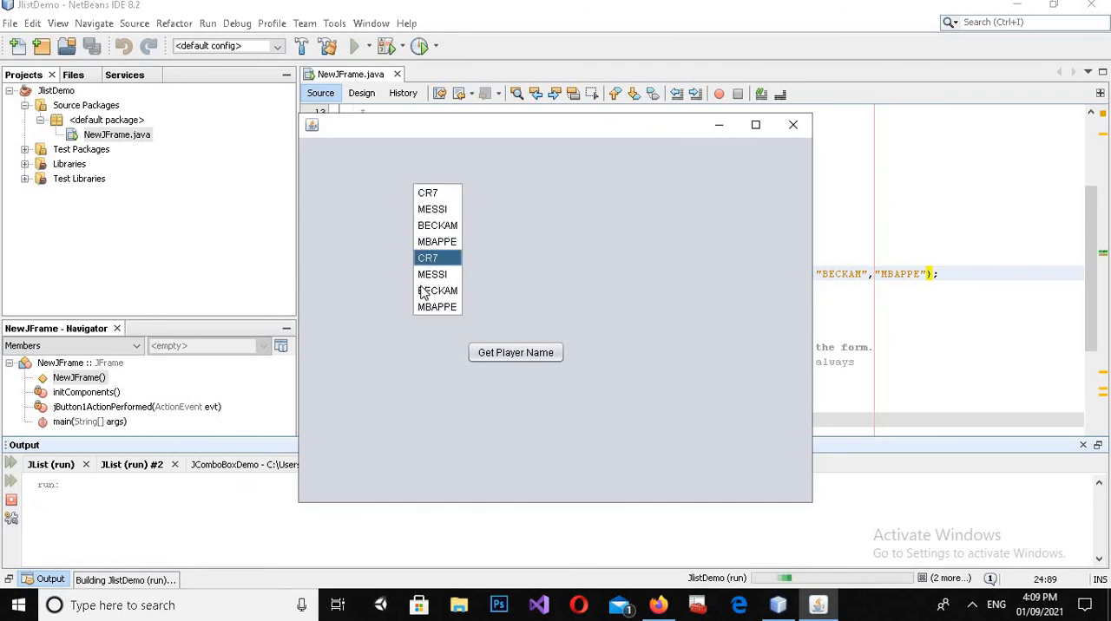
{"action": "left_click", "coordinate": [438, 307]}
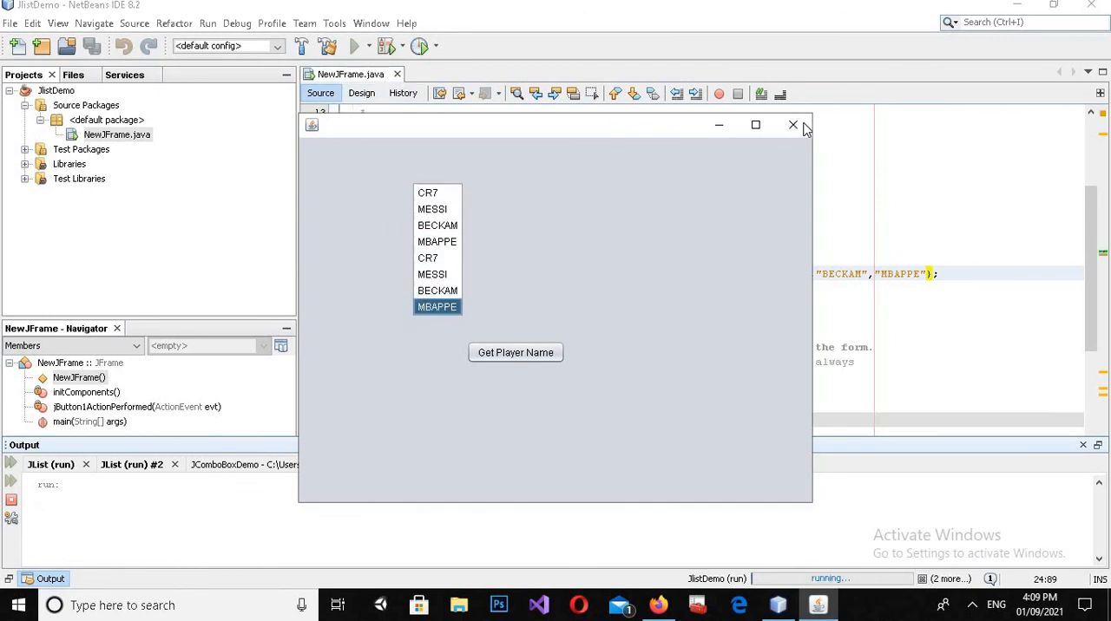
{"action": "left_click", "coordinate": [792, 125]}
{"action": "type", "text": ",\"MESSI\",\"BECKAM\",\"MBAPPE\""}
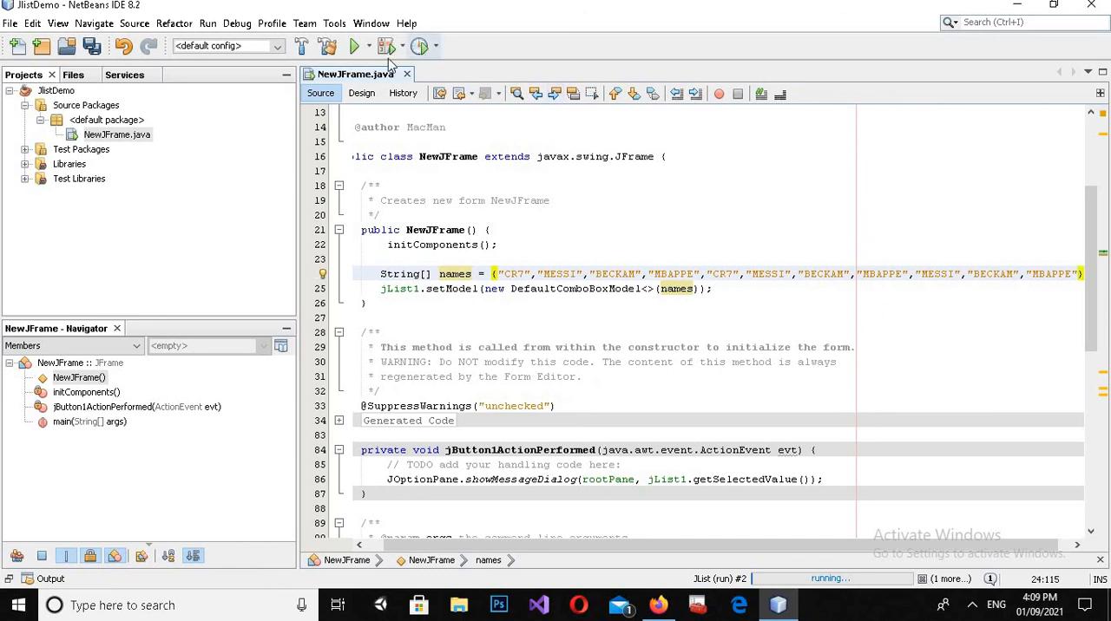
Run the app, show and dismiss MESSI's name message, then close the window
{"action": "left_click", "coordinate": [353, 46]}
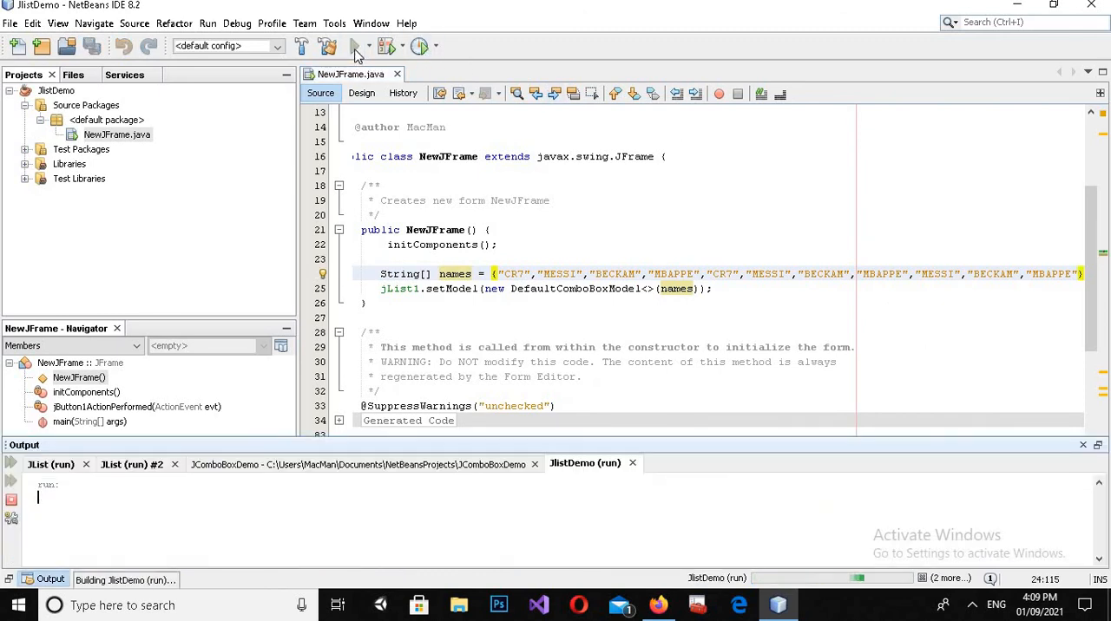
{"action": "left_click", "coordinate": [355, 46]}
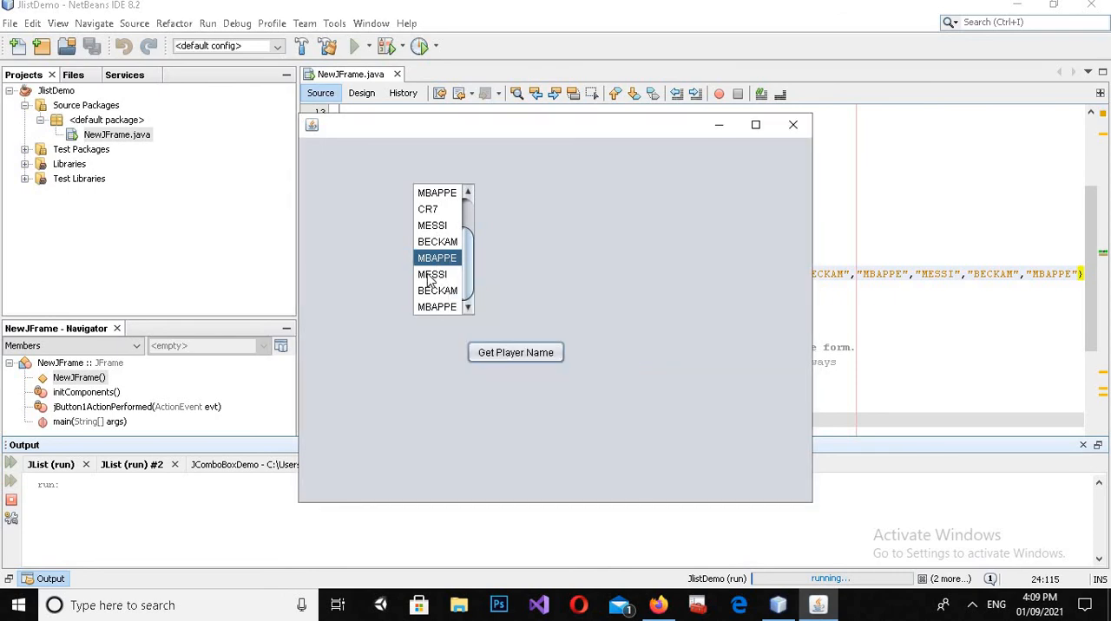
{"action": "left_click", "coordinate": [515, 353]}
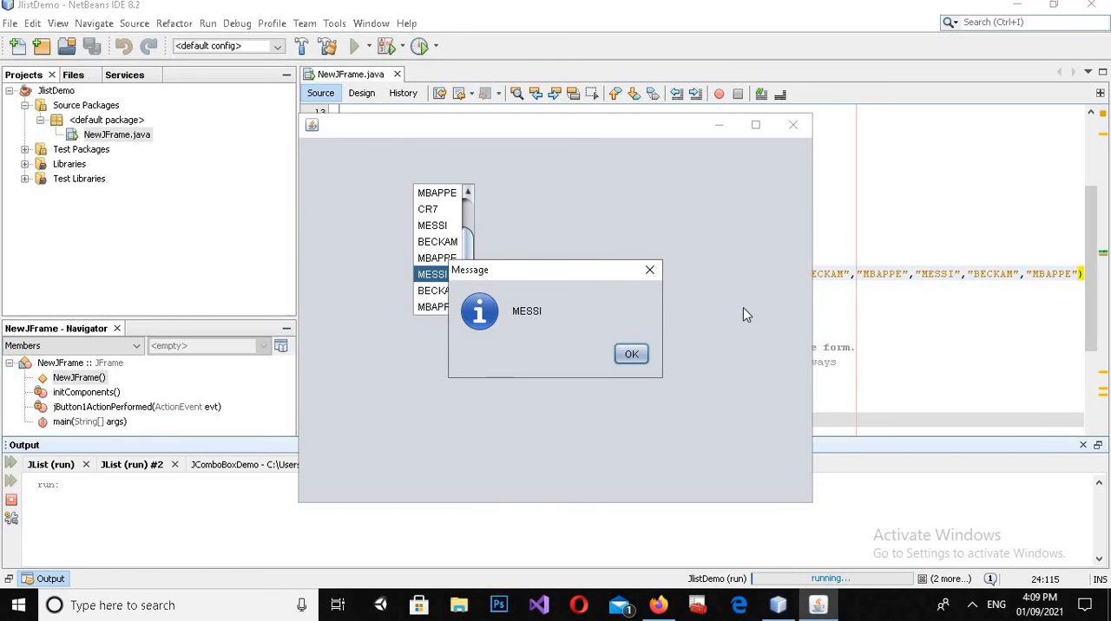
{"action": "left_click", "coordinate": [631, 353]}
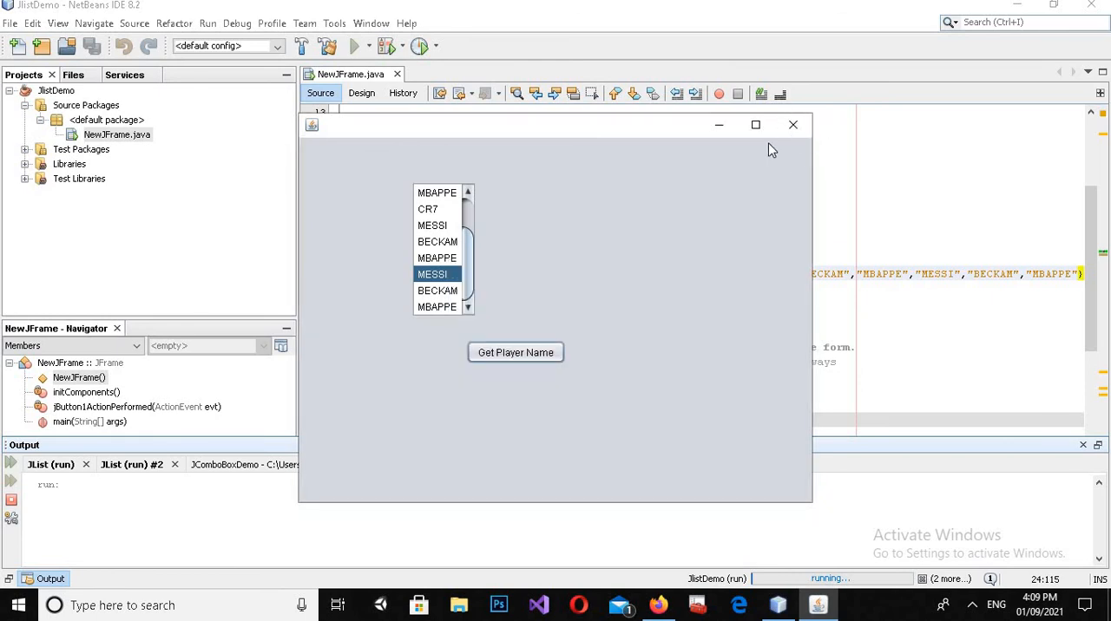
{"action": "left_click", "coordinate": [791, 124]}
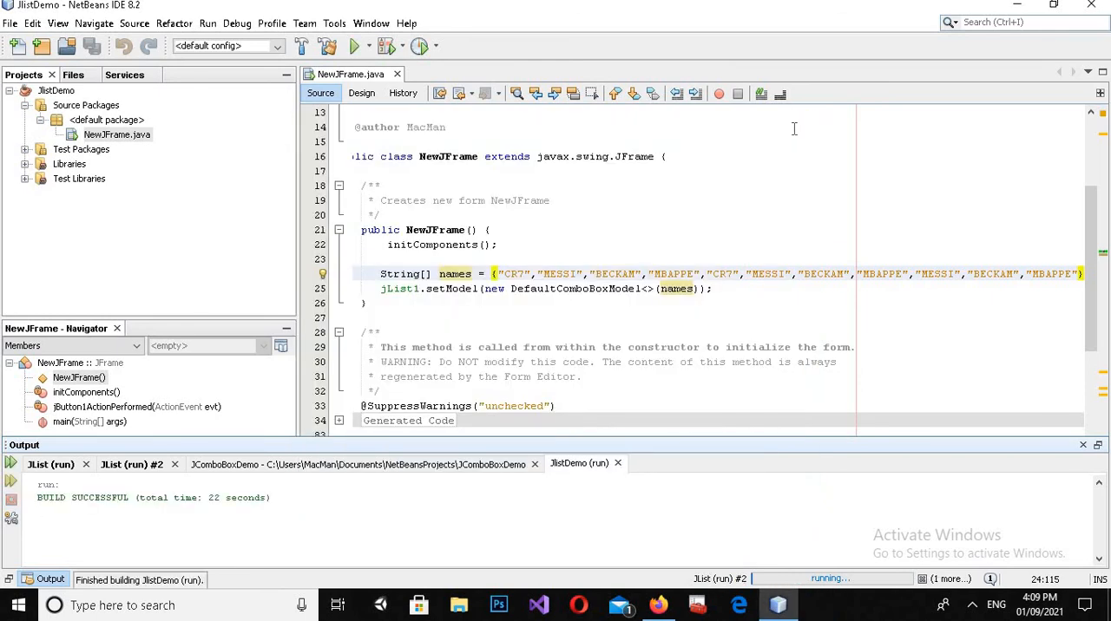